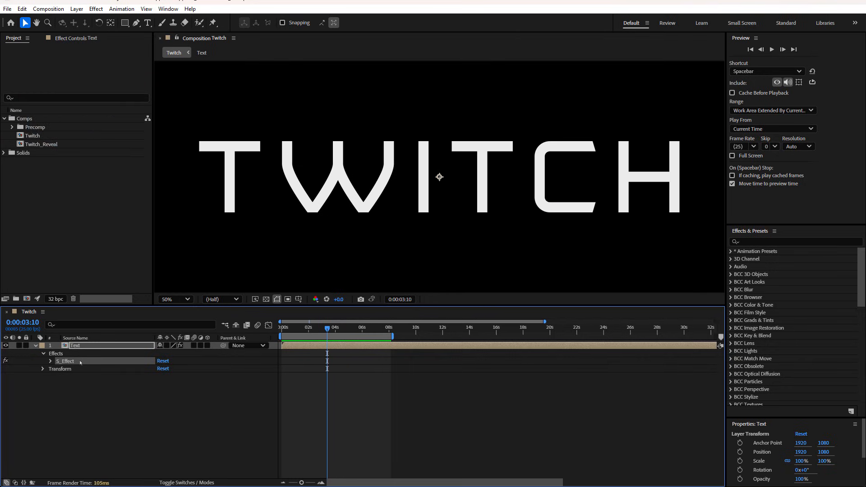
Step: Select the TWITCH Text layer's S_Effect and open it in the Sapphire Effect Builder
{"action": "left_click", "coordinate": [66, 361]}
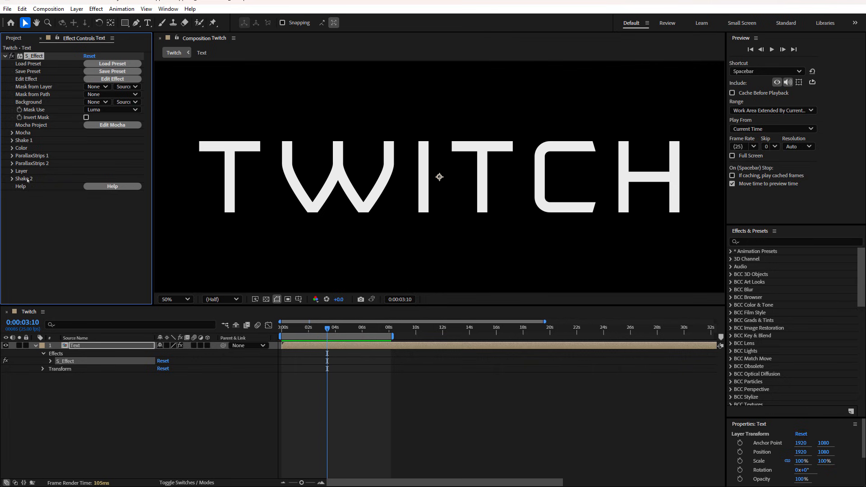
{"action": "left_click", "coordinate": [112, 78]}
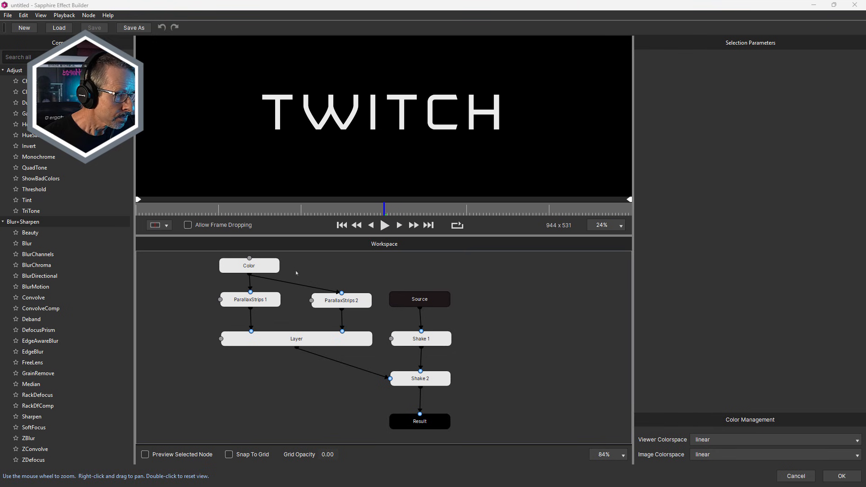
Step: Select the Color and Source nodes and turn on Preview Selected Node
{"action": "left_click", "coordinate": [249, 265]}
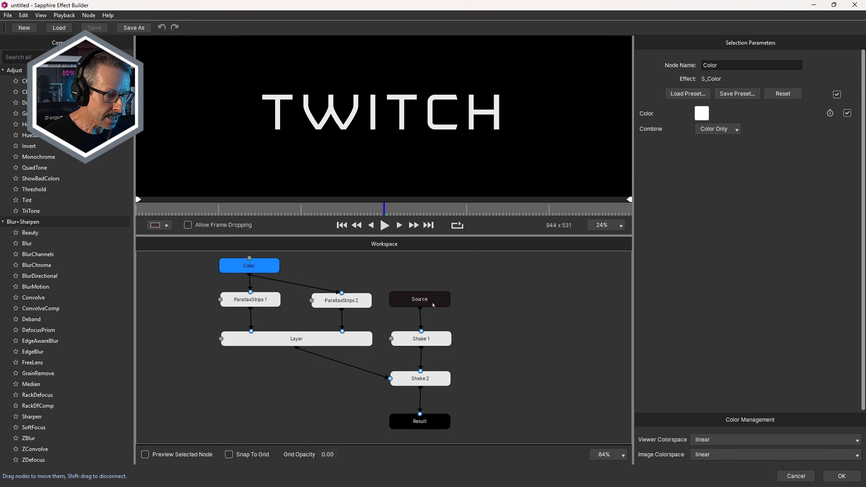
{"action": "left_click", "coordinate": [419, 299]}
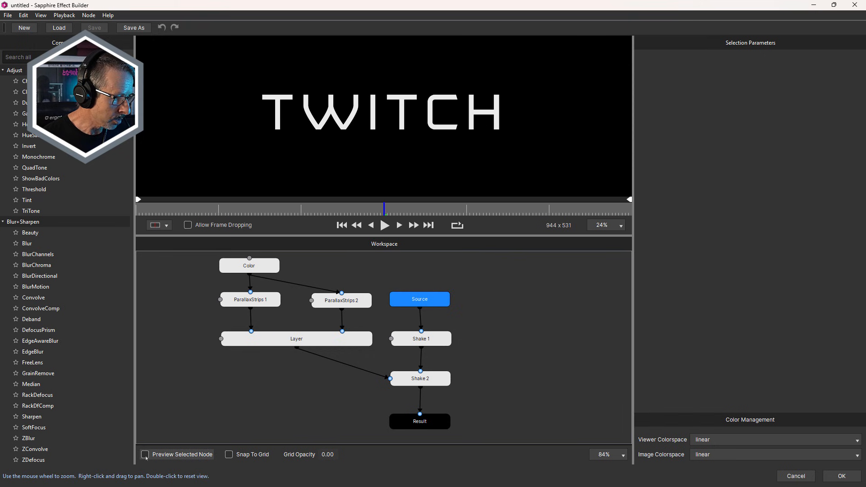
{"action": "left_click", "coordinate": [145, 455]}
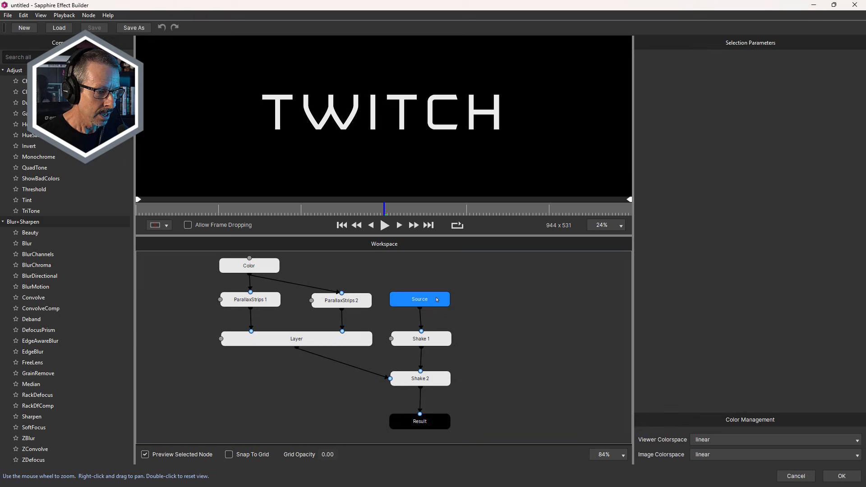
{"action": "scroll", "scroll_direction": "up", "scroll_amount": 3}
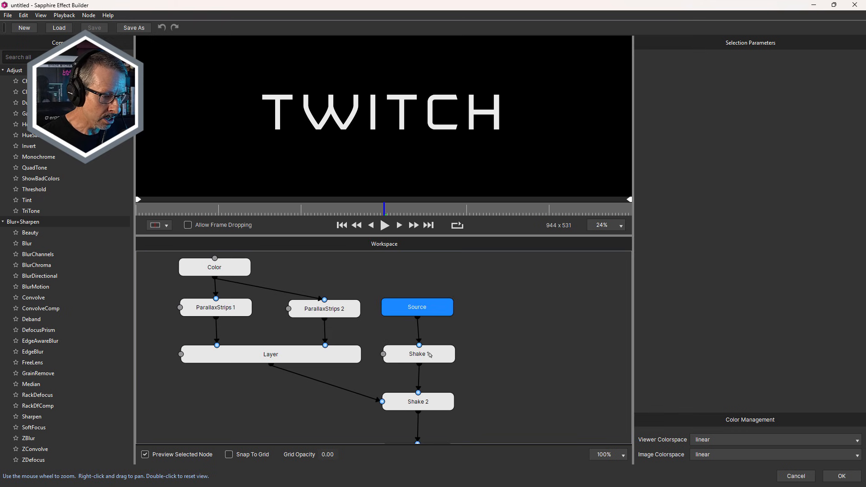
{"action": "mouse_move", "coordinate": [428, 365]}
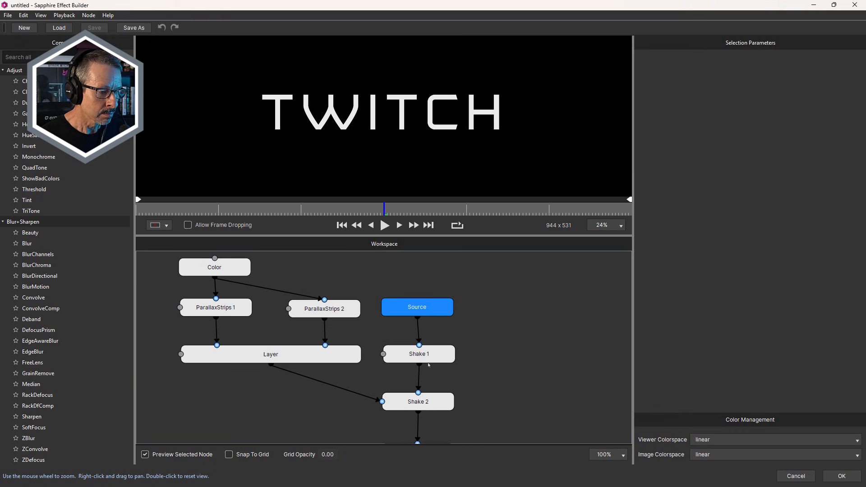
Step: Select Shake 1 and play, then stop, its twitch animation preview
{"action": "left_click", "coordinate": [418, 355]}
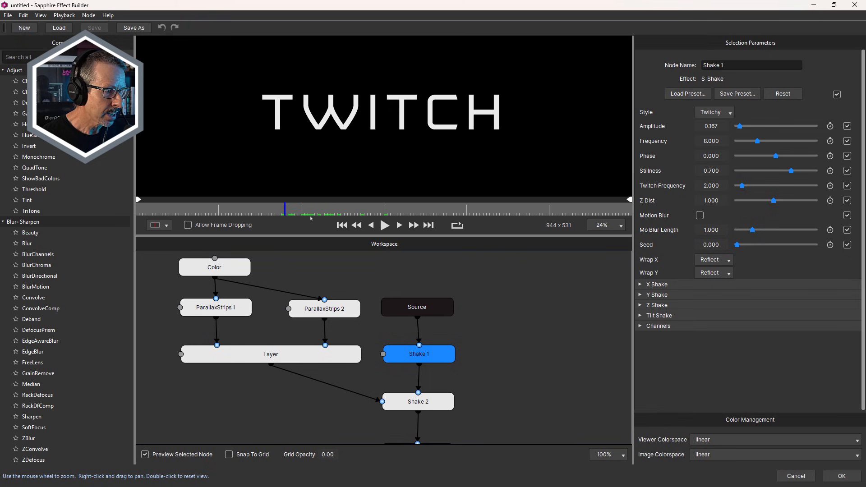
{"action": "left_click", "coordinate": [384, 224]}
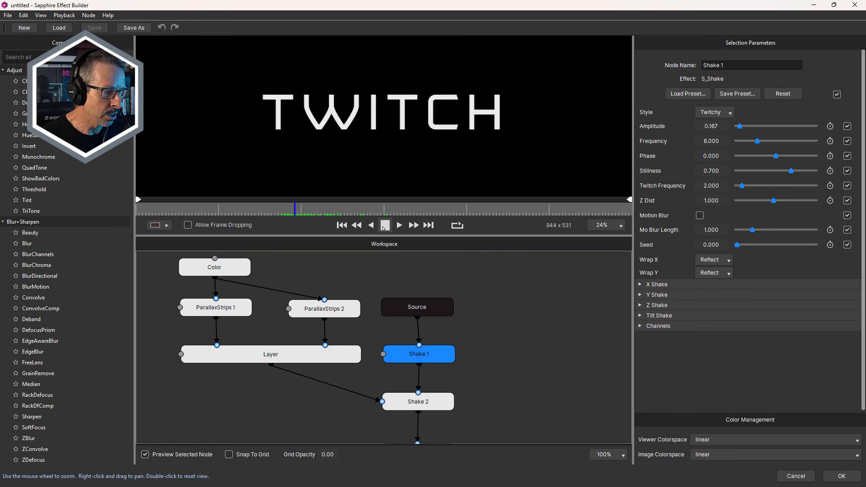
{"action": "left_click", "coordinate": [385, 225]}
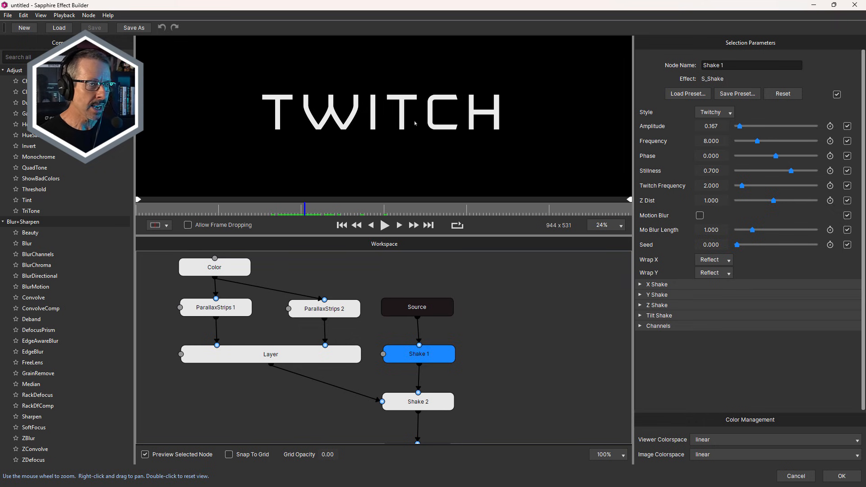
{"action": "left_click", "coordinate": [309, 209]}
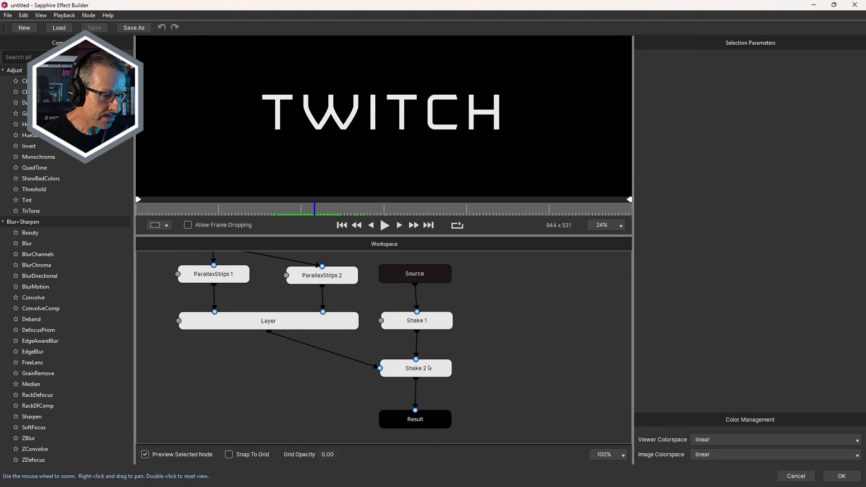
{"action": "left_click", "coordinate": [416, 368]}
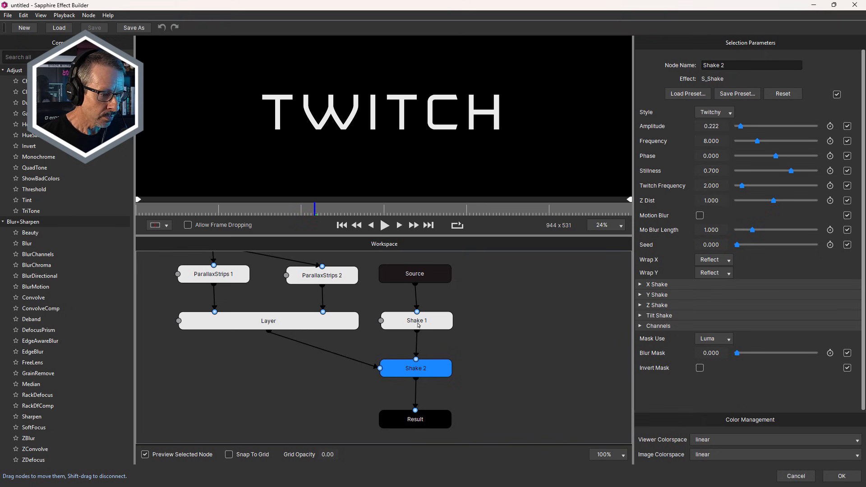
{"action": "right_click", "coordinate": [415, 321]}
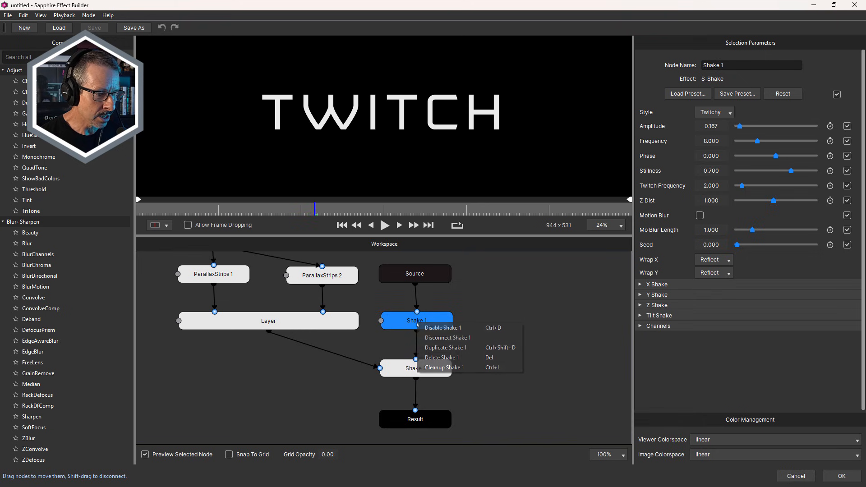
{"action": "mouse_move", "coordinate": [446, 348]}
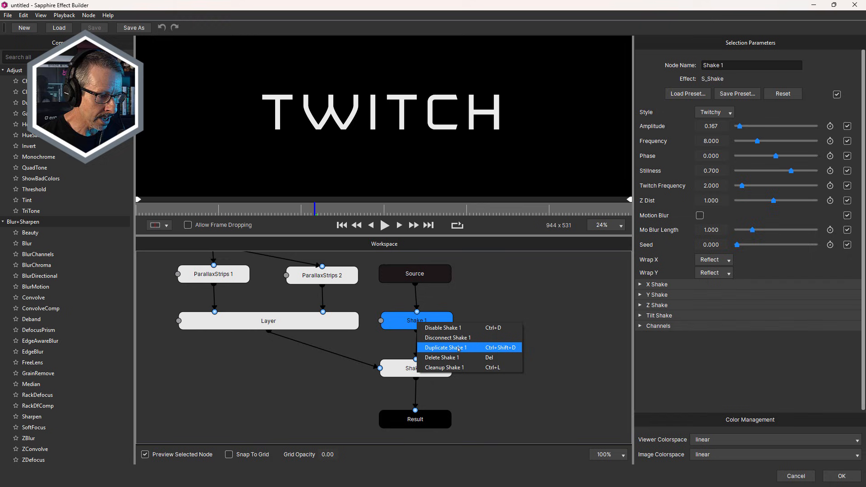
{"action": "left_click", "coordinate": [445, 348]}
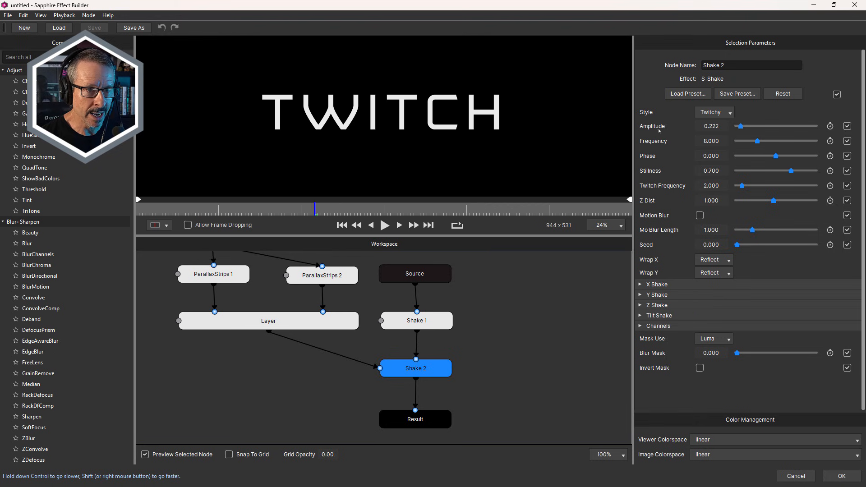
{"action": "mouse_move", "coordinate": [442, 321]}
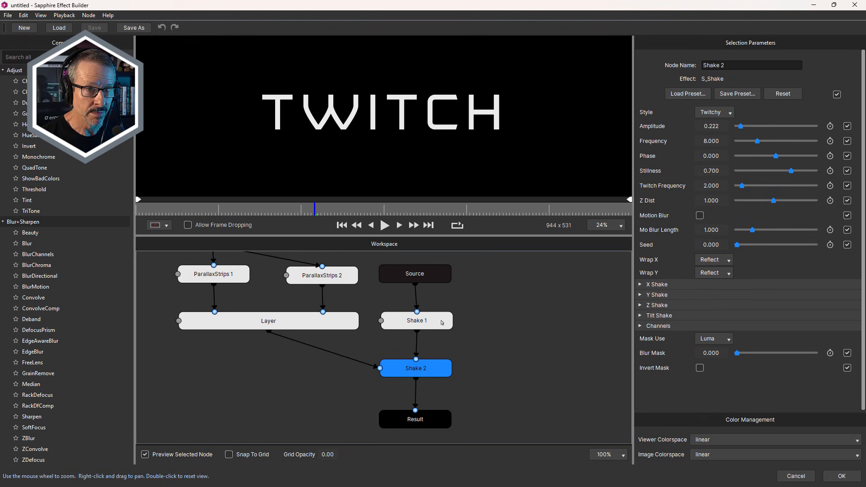
{"action": "left_click", "coordinate": [416, 320]}
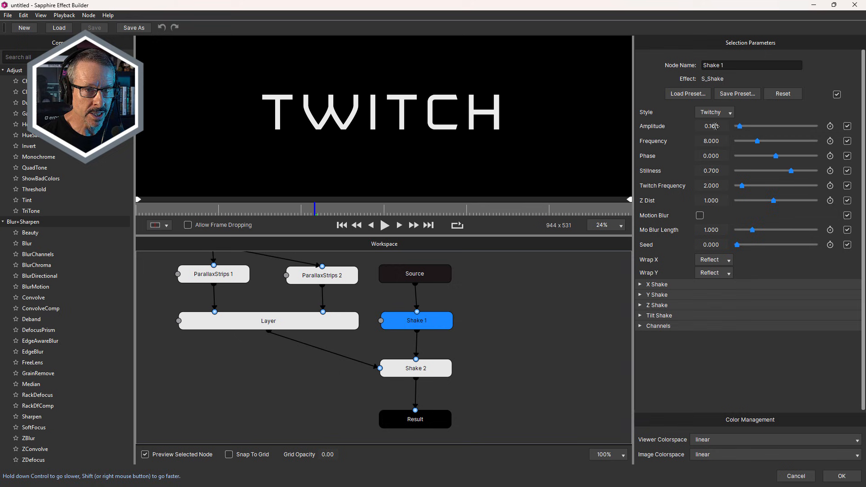
{"action": "left_click", "coordinate": [415, 368]}
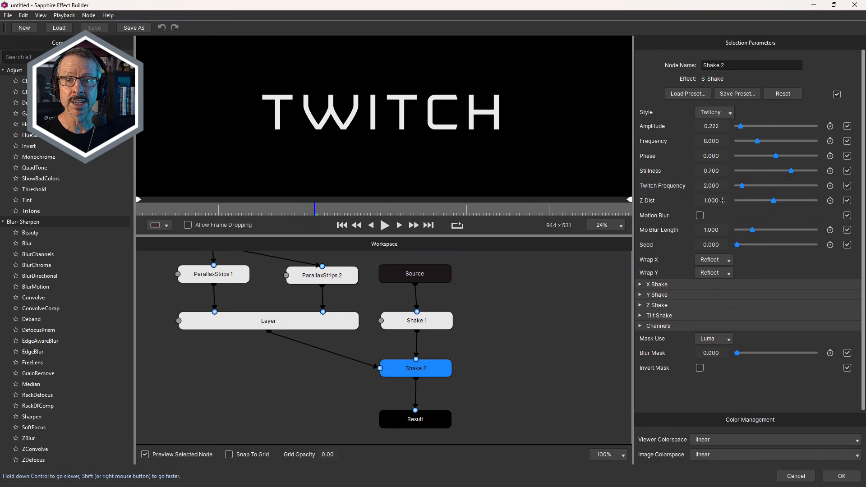
{"action": "mouse_move", "coordinate": [415, 359]}
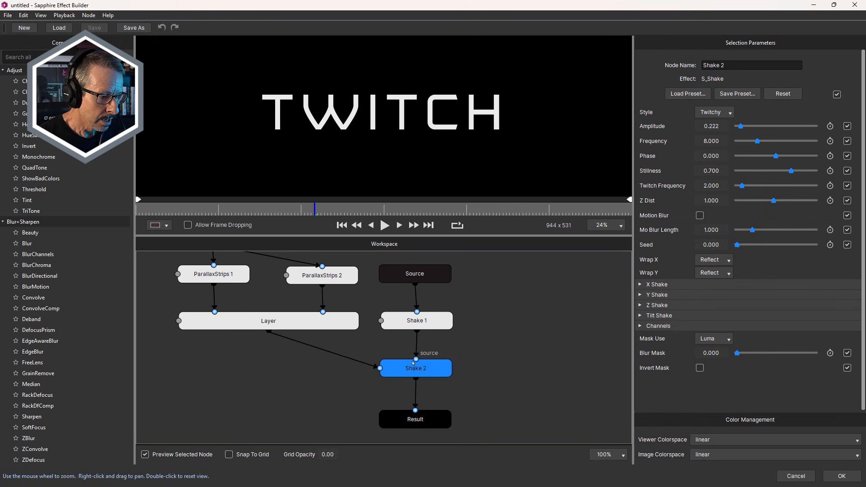
{"action": "mouse_move", "coordinate": [380, 369]}
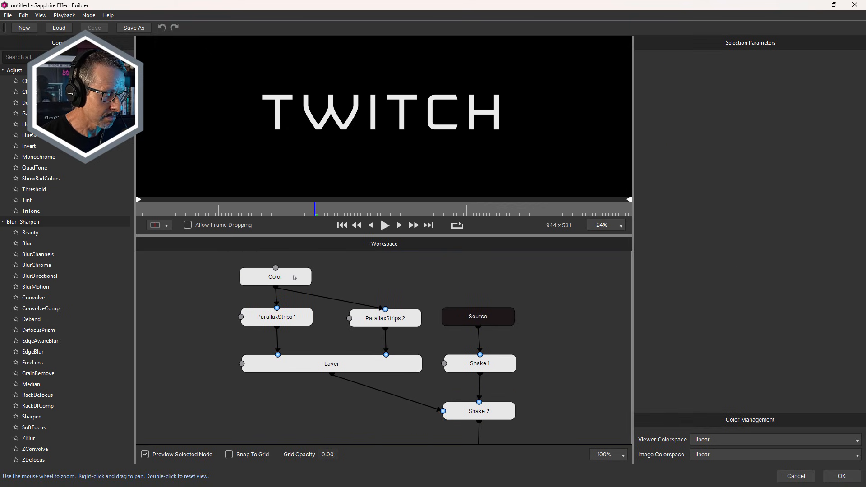
Step: Inspect the Color, ParallaxStrips 1 and Screen-mode Layer node settings
{"action": "left_click", "coordinate": [276, 276]}
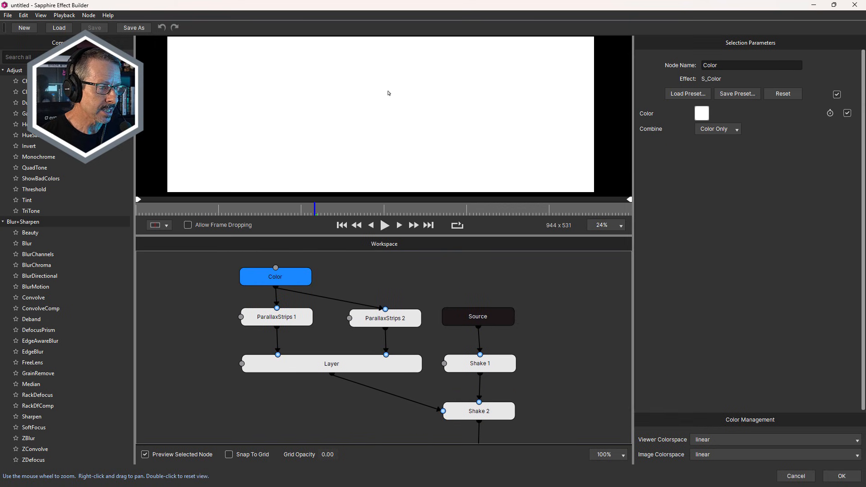
{"action": "mouse_move", "coordinate": [297, 324]}
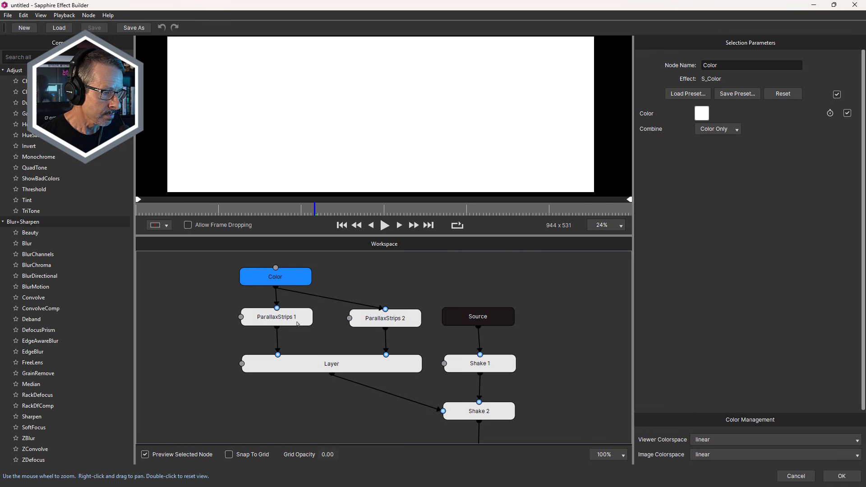
{"action": "left_click", "coordinate": [275, 317]}
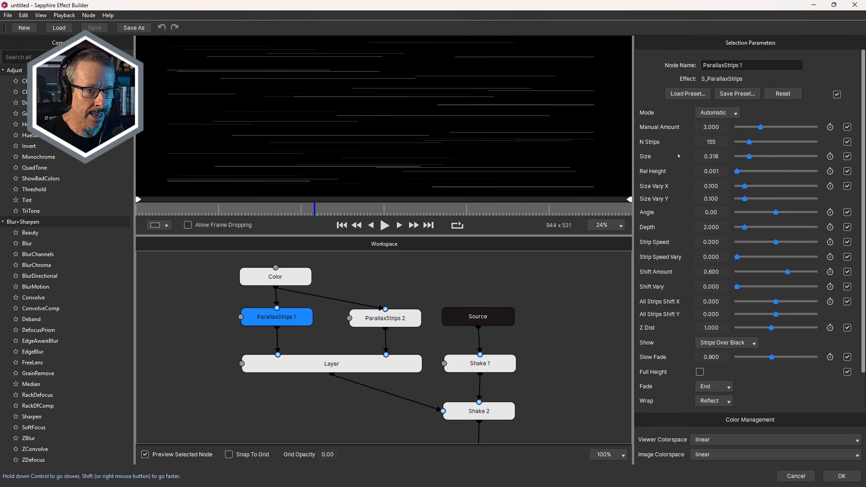
{"action": "scroll", "scroll_direction": "up", "scroll_amount": 3}
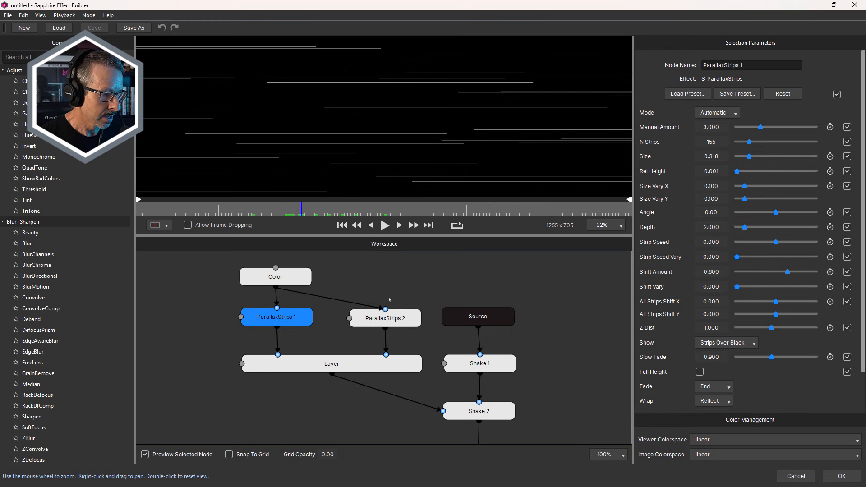
{"action": "mouse_move", "coordinate": [288, 360]}
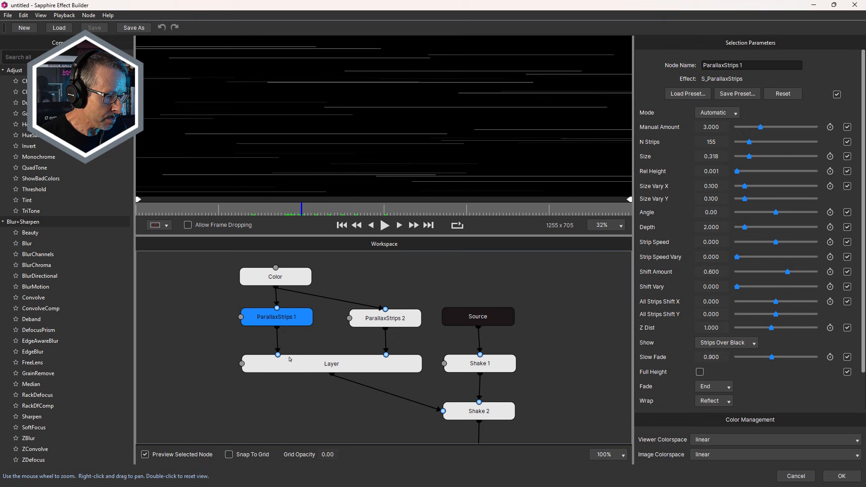
{"action": "left_click", "coordinate": [331, 364]}
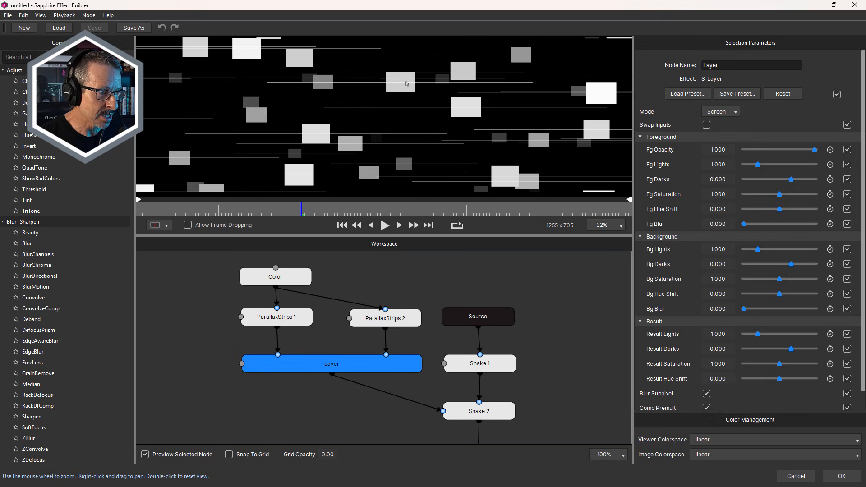
Step: Set ParallaxStrips 2 Show to Strips Over Black, then inspect Layer and Shake 2
{"action": "left_click", "coordinate": [385, 318]}
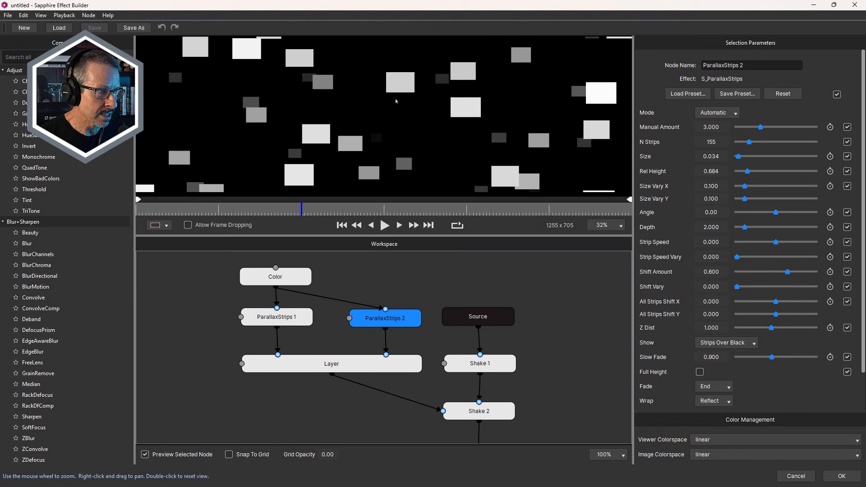
{"action": "mouse_move", "coordinate": [668, 108]}
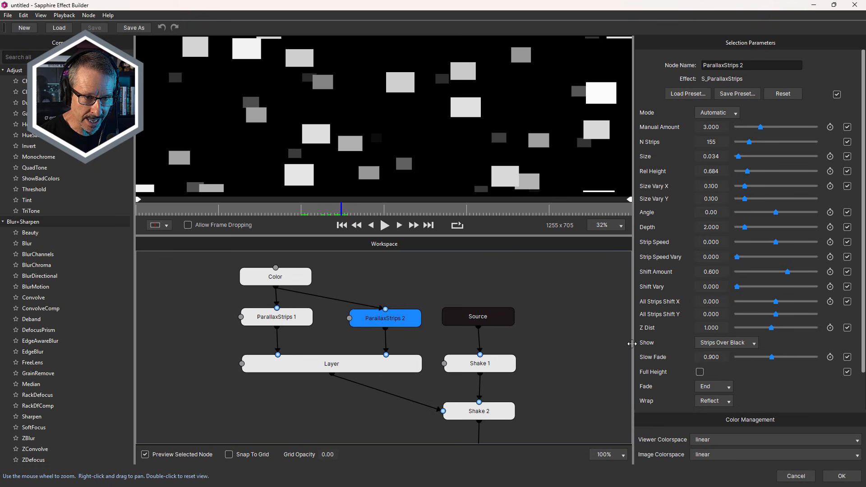
{"action": "left_click", "coordinate": [726, 343]}
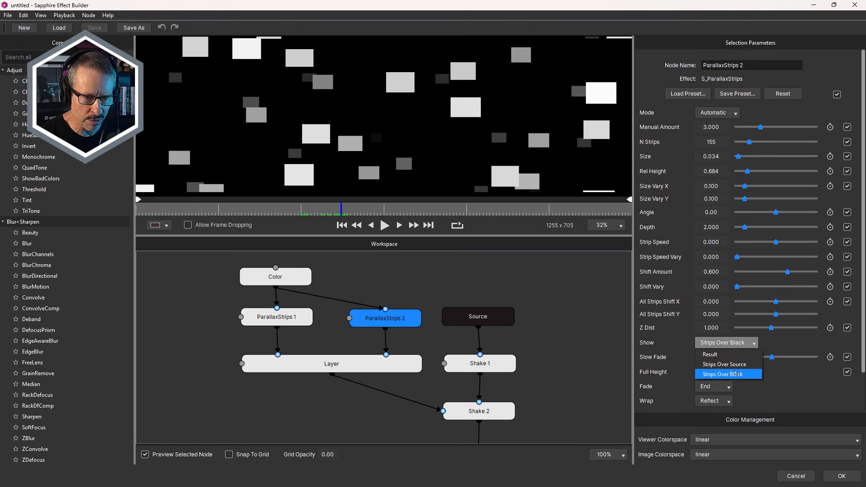
{"action": "left_click", "coordinate": [724, 374]}
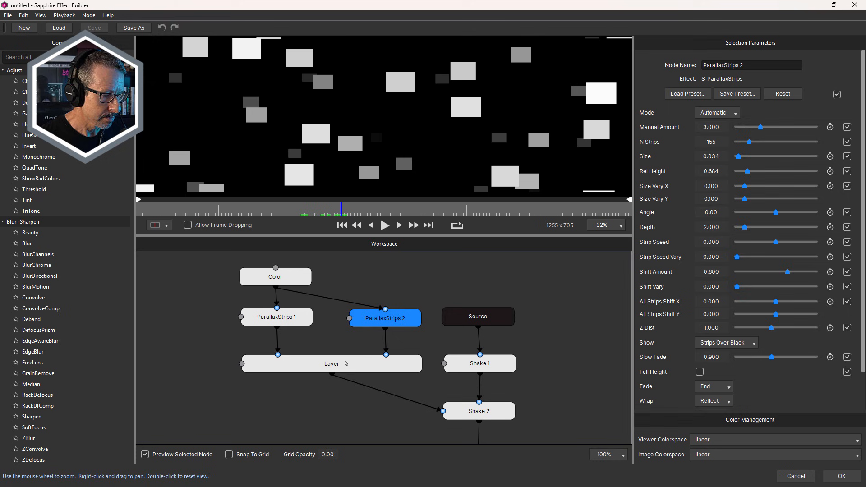
{"action": "left_click", "coordinate": [331, 363]}
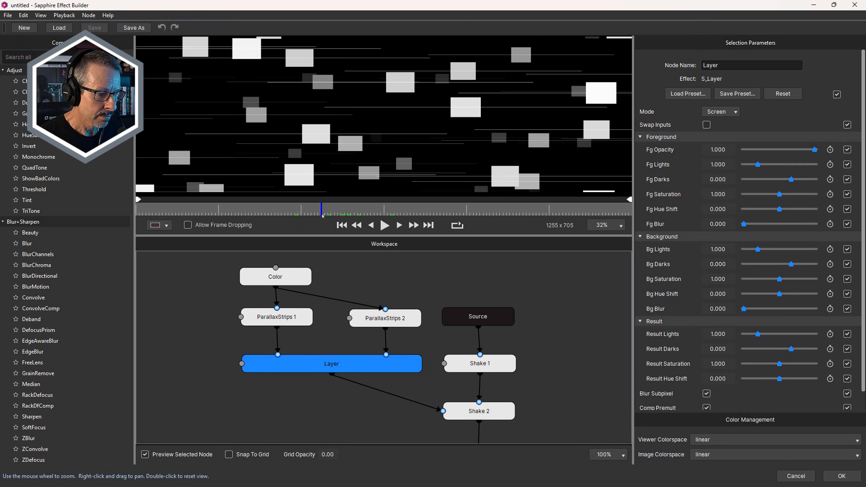
{"action": "mouse_move", "coordinate": [441, 412]}
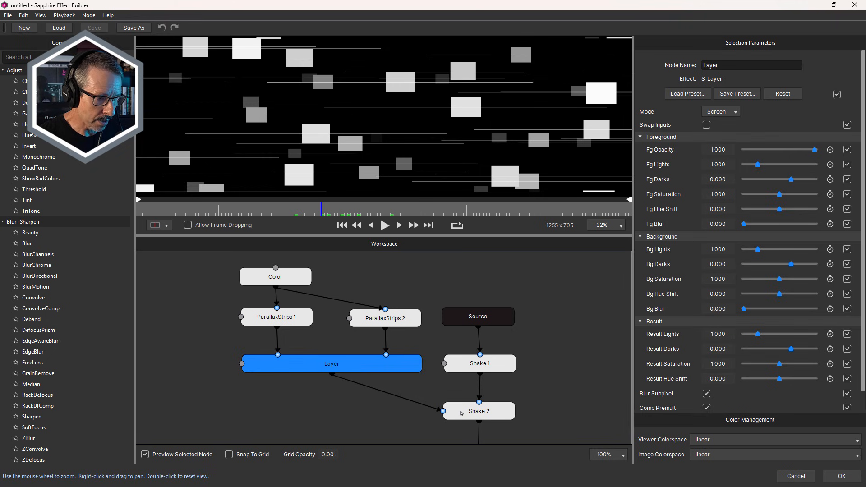
{"action": "left_click", "coordinate": [478, 411]}
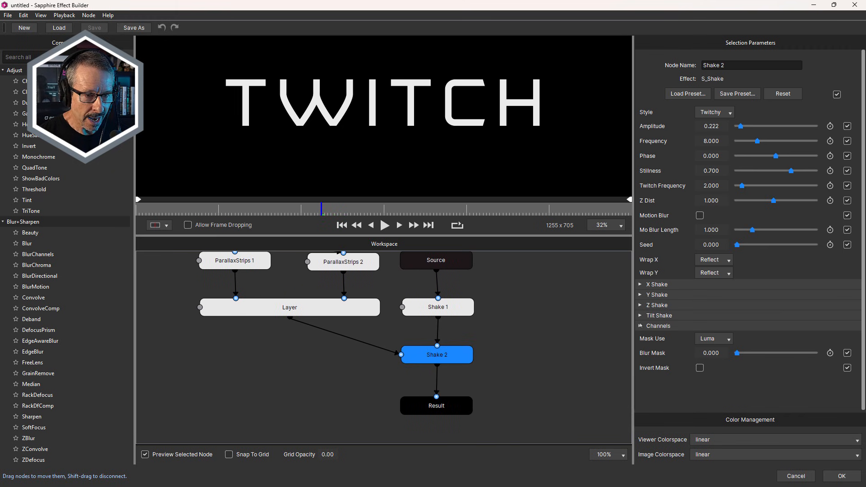
Step: Expand Shake 2's Channels section and play back the glitching TWITCH preview
{"action": "left_click", "coordinate": [641, 325]}
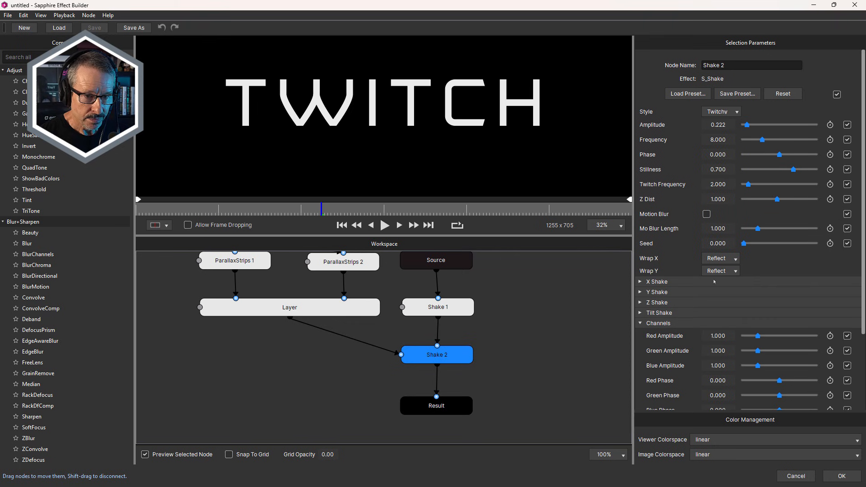
{"action": "scroll", "scroll_direction": "down", "scroll_amount": 3}
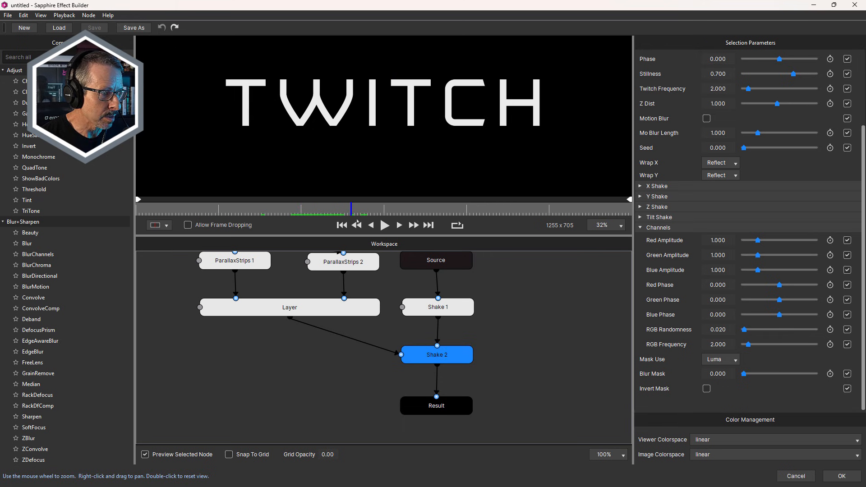
{"action": "left_click", "coordinate": [215, 216]}
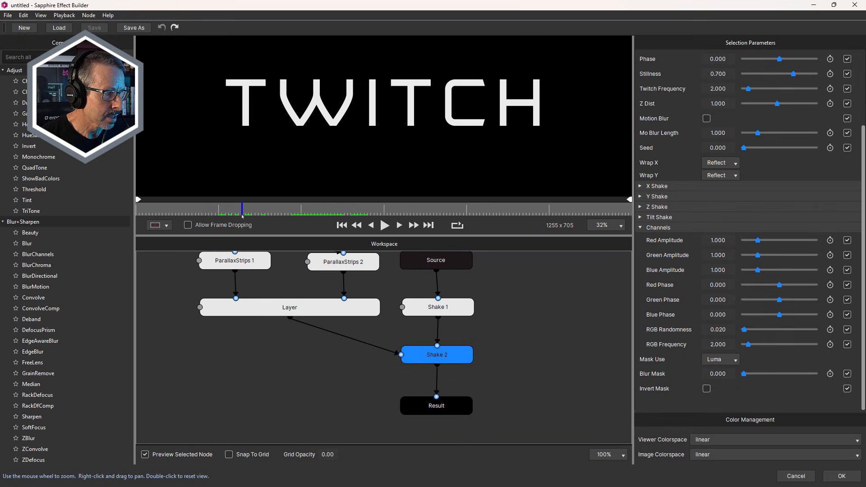
{"action": "left_click", "coordinate": [384, 224]}
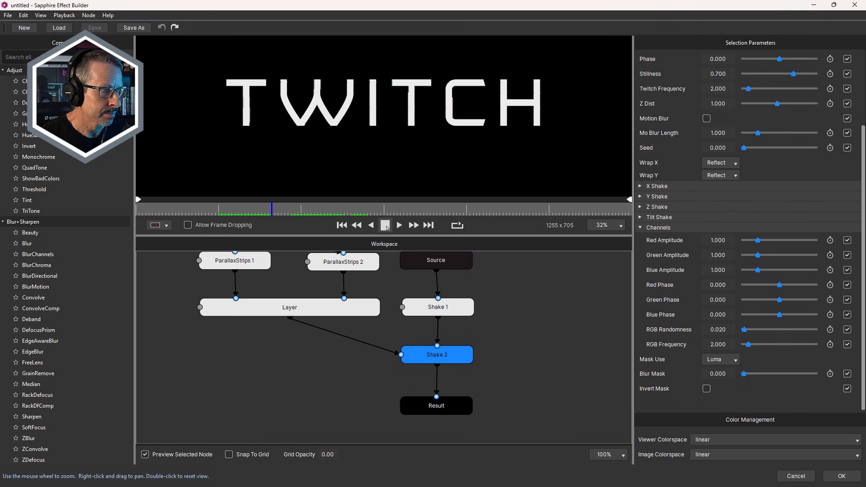
{"action": "left_click", "coordinate": [385, 225]}
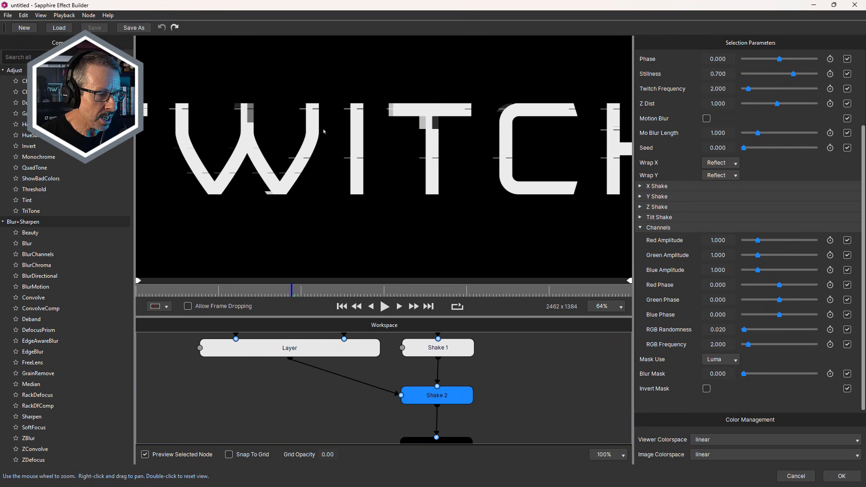
{"action": "mouse_move", "coordinate": [379, 158]}
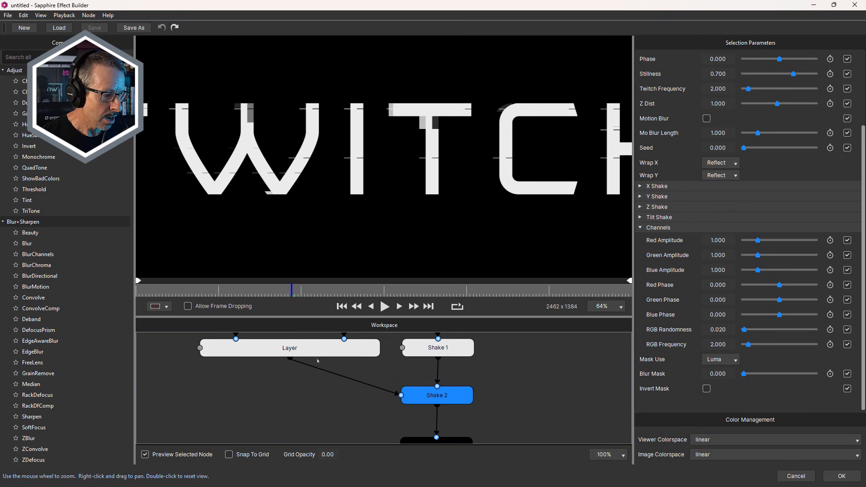
{"action": "mouse_move", "coordinate": [410, 382]}
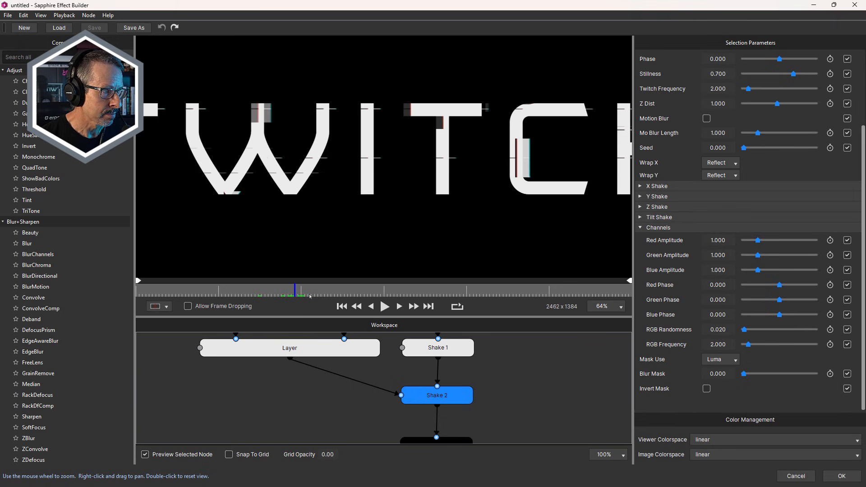
Step: Scrub to another frame of the TWITCH preview, then select the Shake 1 node
{"action": "left_click", "coordinate": [307, 290]}
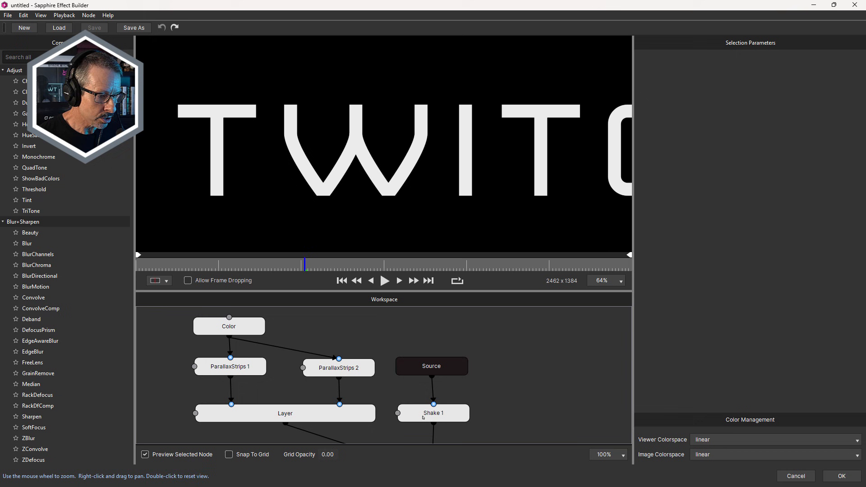
{"action": "left_click", "coordinate": [433, 413]}
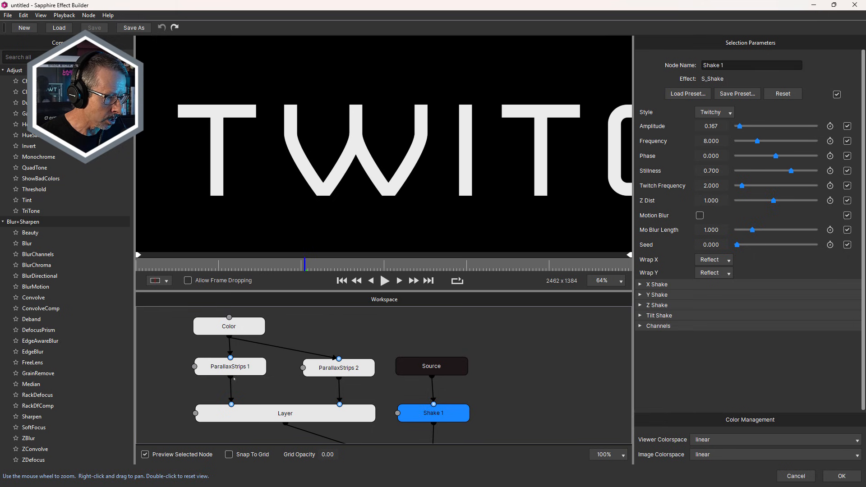
Step: Insert a PixelSort node below ParallaxStrips 2 by searching 'pixel'
{"action": "left_click", "coordinate": [229, 367]}
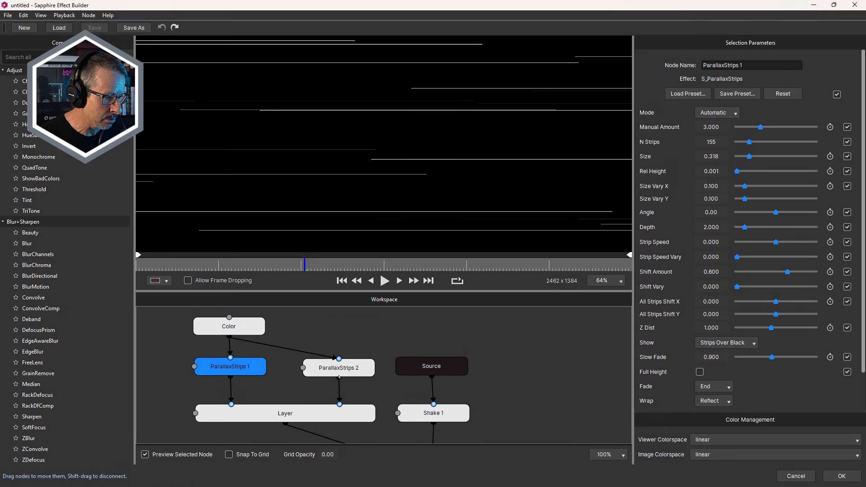
{"action": "left_click", "coordinate": [339, 368]}
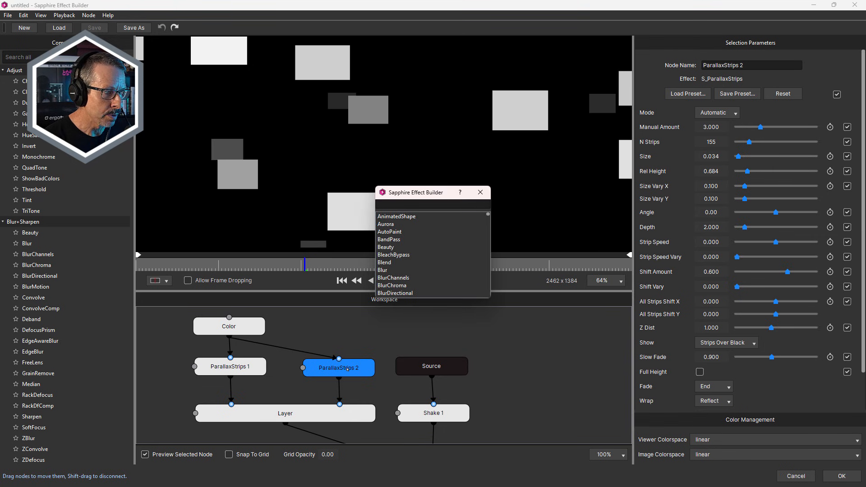
{"action": "type", "text": "pixel"}
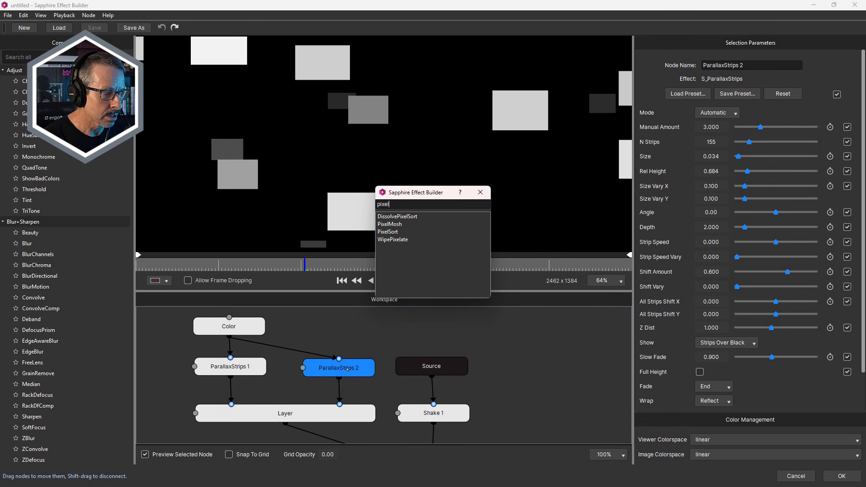
{"action": "type", "text": "o"}
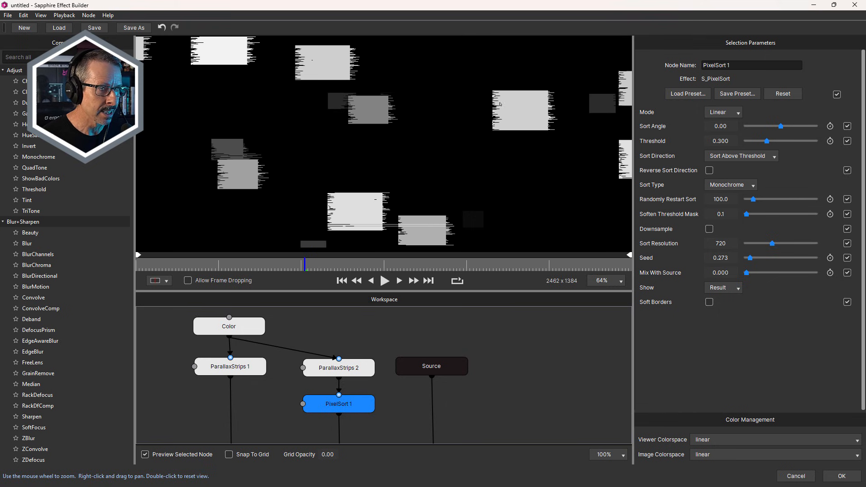
Step: Switch Shake 2's Style from Twitchy to Normal, then reselect PixelSort 1
{"action": "left_click", "coordinate": [398, 406]}
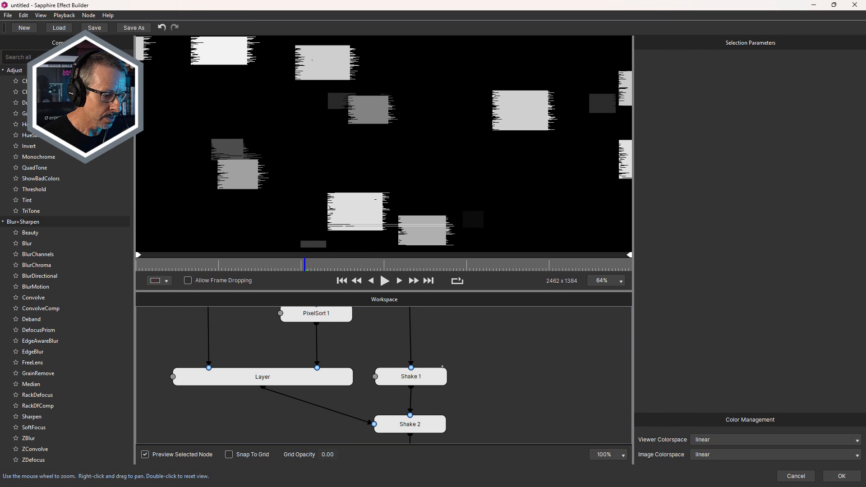
{"action": "left_click", "coordinate": [409, 424]}
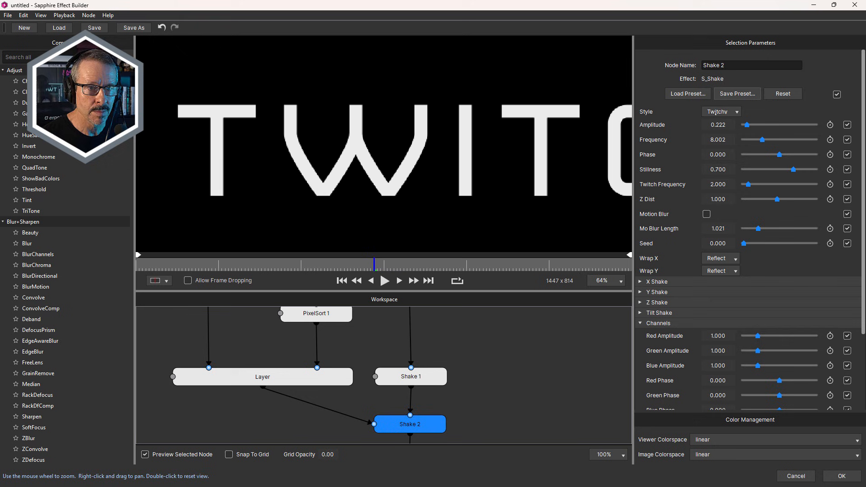
{"action": "left_click", "coordinate": [720, 111]}
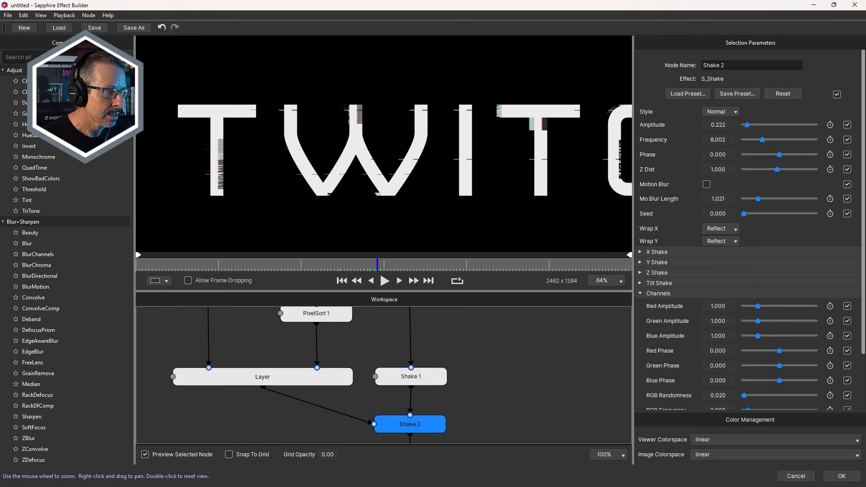
{"action": "scroll", "scroll_direction": "up", "scroll_amount": 3}
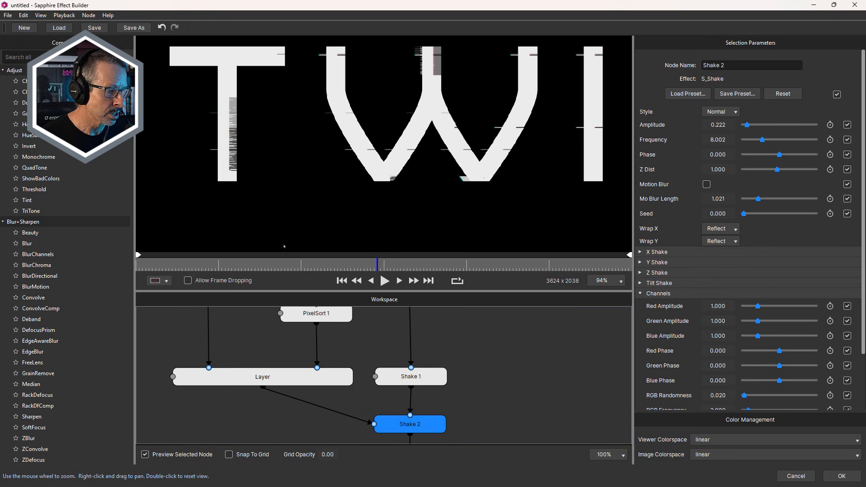
{"action": "left_click", "coordinate": [315, 313]}
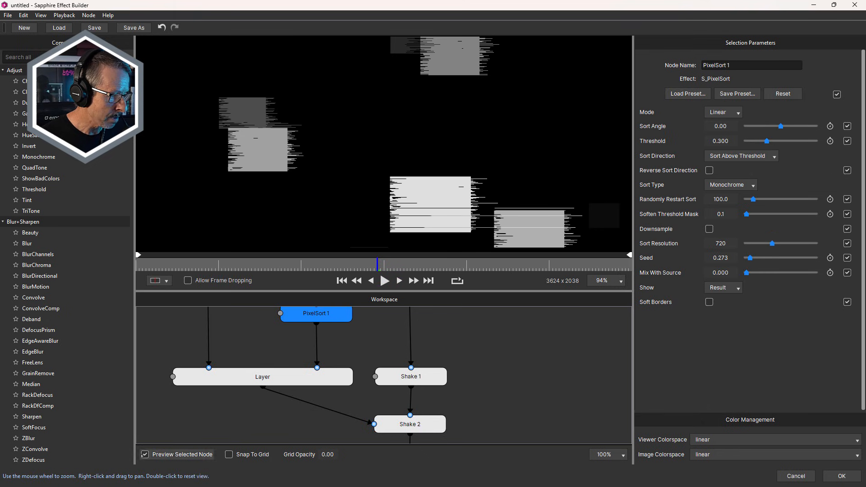
Step: Turn off Preview Selected Node and enable Reverse Sort Direction on PixelSort 1
{"action": "left_click", "coordinate": [145, 454]}
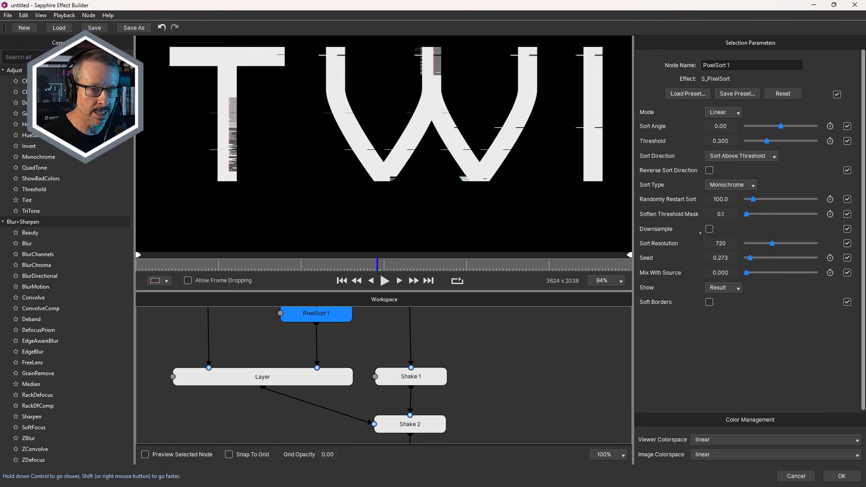
{"action": "left_click", "coordinate": [709, 170]}
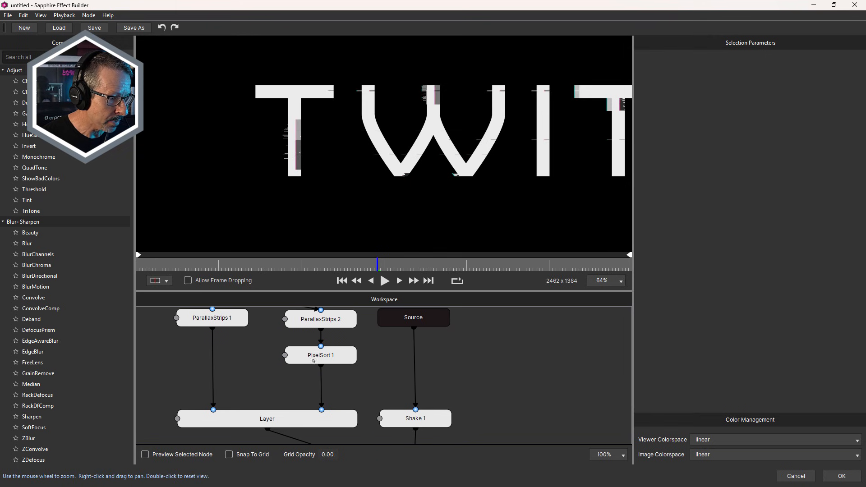
{"action": "left_click", "coordinate": [320, 355]}
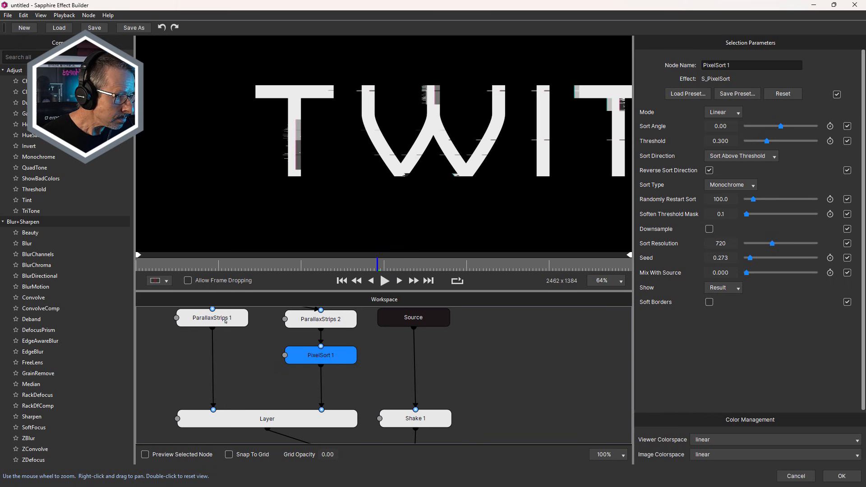
Step: Add a Grid node after ParallaxStrips 1 and open its Load Preset browser
{"action": "left_click", "coordinate": [212, 318]}
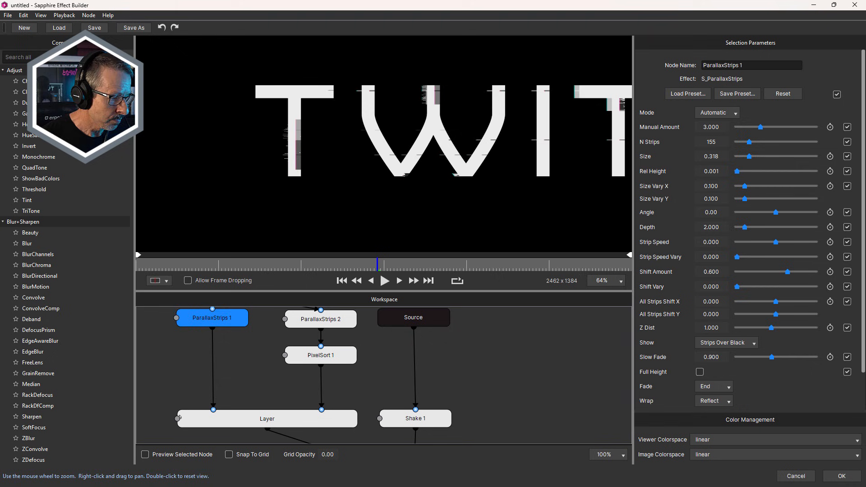
{"action": "left_click", "coordinate": [145, 454]}
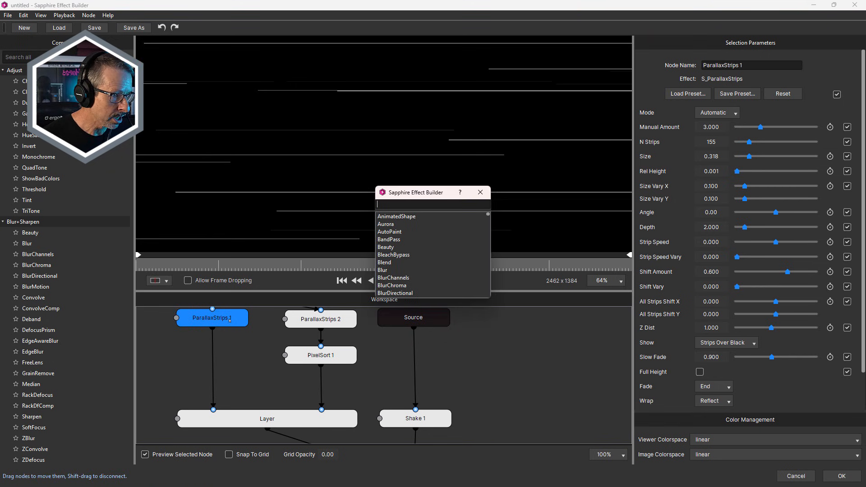
{"action": "type", "text": "grid"}
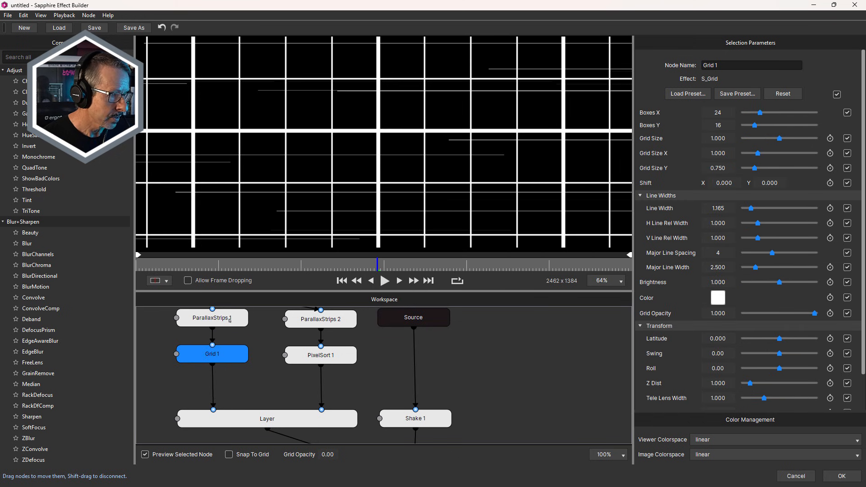
{"action": "scroll", "scroll_direction": "down", "scroll_amount": 3}
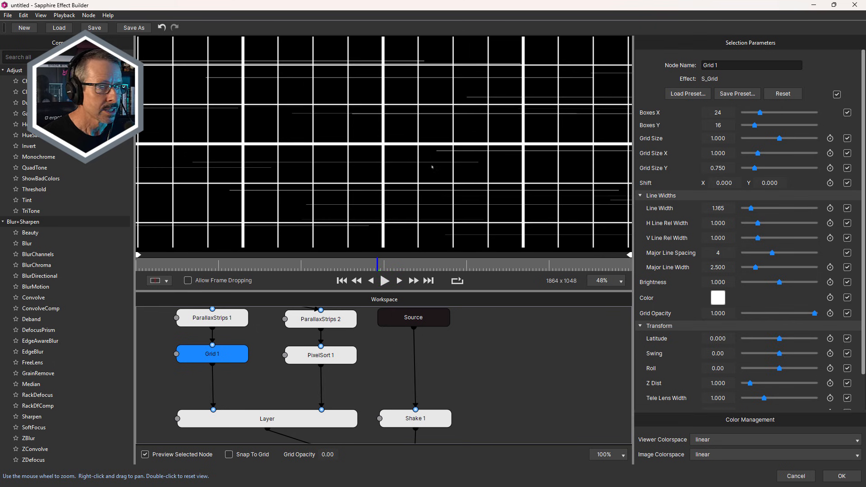
{"action": "left_click", "coordinate": [687, 94]}
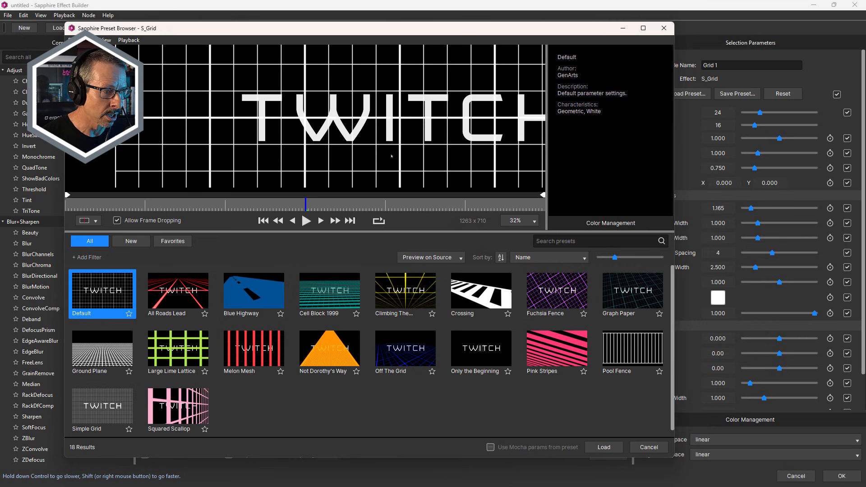
Step: Load the Simple Grid preset onto Grid 1
{"action": "left_click", "coordinate": [102, 408]}
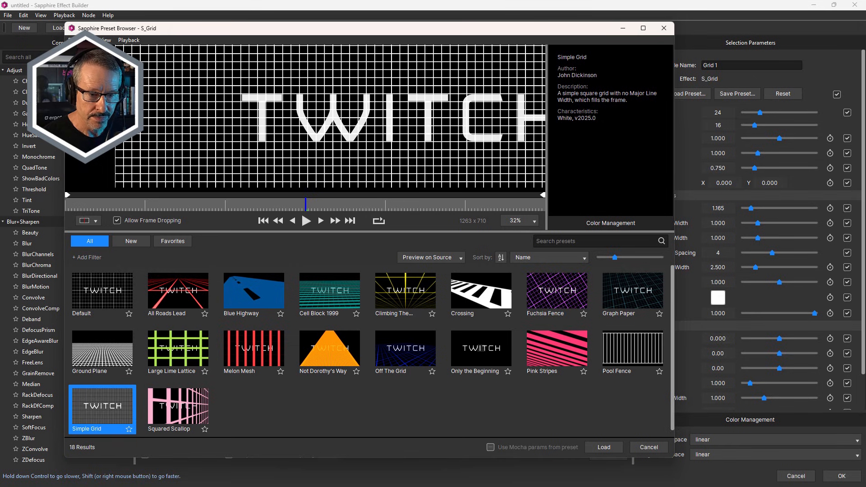
{"action": "left_click", "coordinate": [603, 447]}
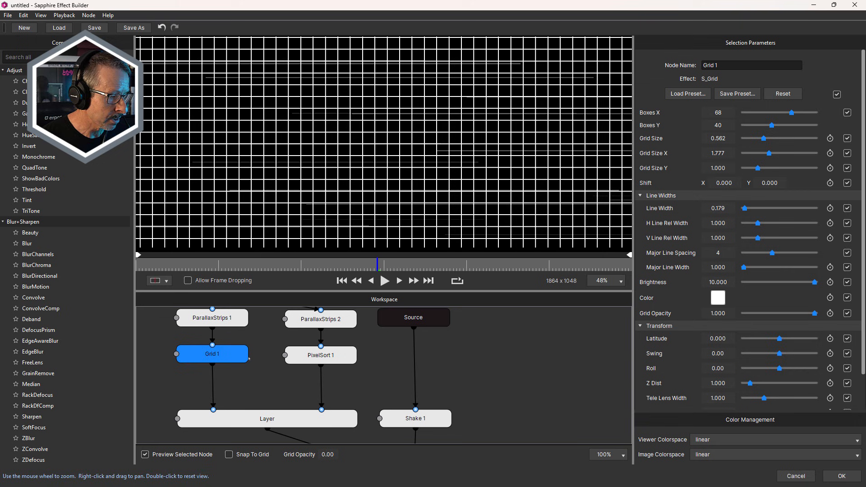
Step: Select Grid 1's Boxes X value to replace it, dismissing a stray node search
{"action": "triple_click", "coordinate": [718, 113]}
{"action": "type", "text": "260"}
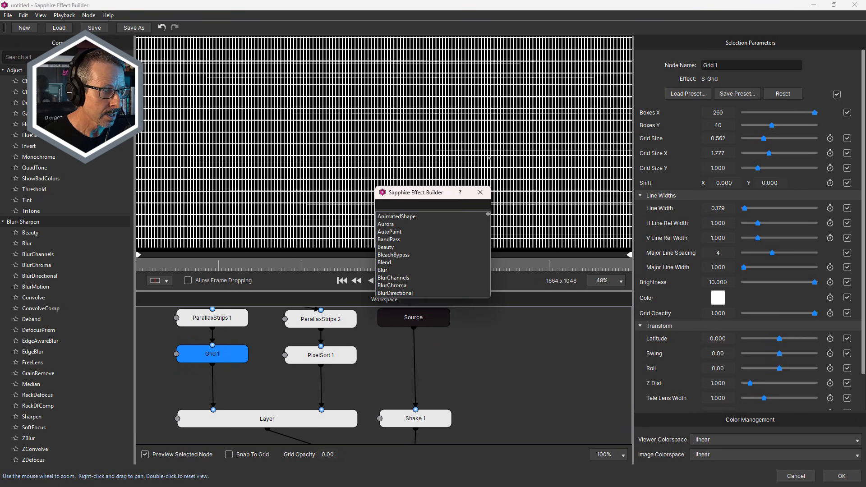
{"action": "left_click", "coordinate": [480, 192]}
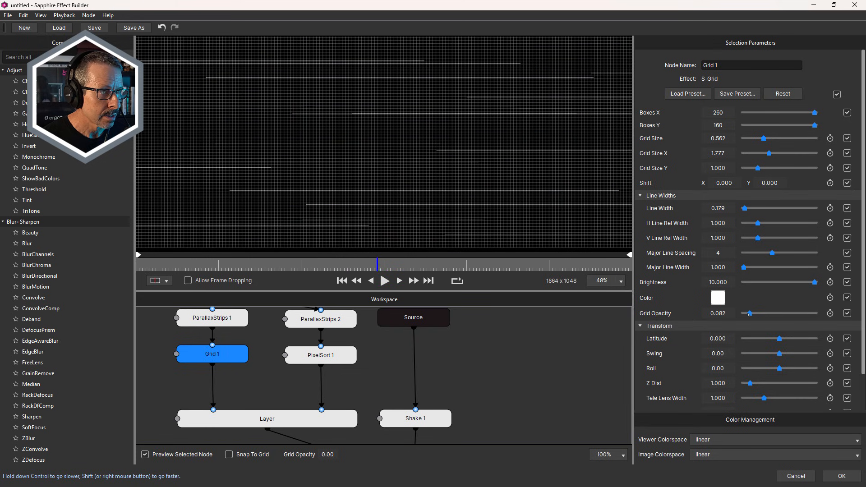
{"action": "mouse_move", "coordinate": [296, 420]}
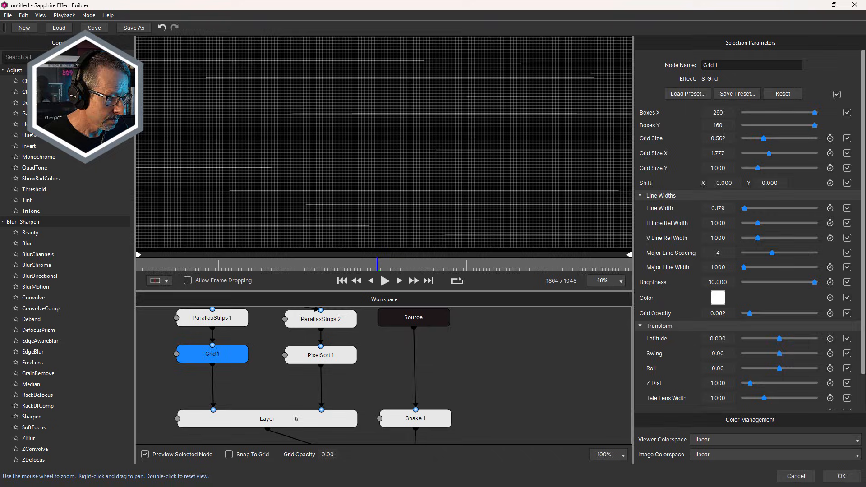
{"action": "left_click", "coordinate": [415, 419]}
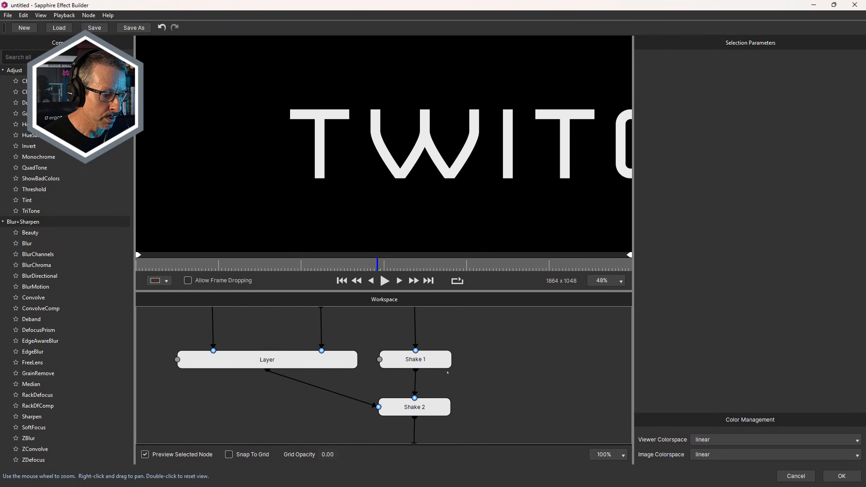
{"action": "left_click", "coordinate": [413, 406]}
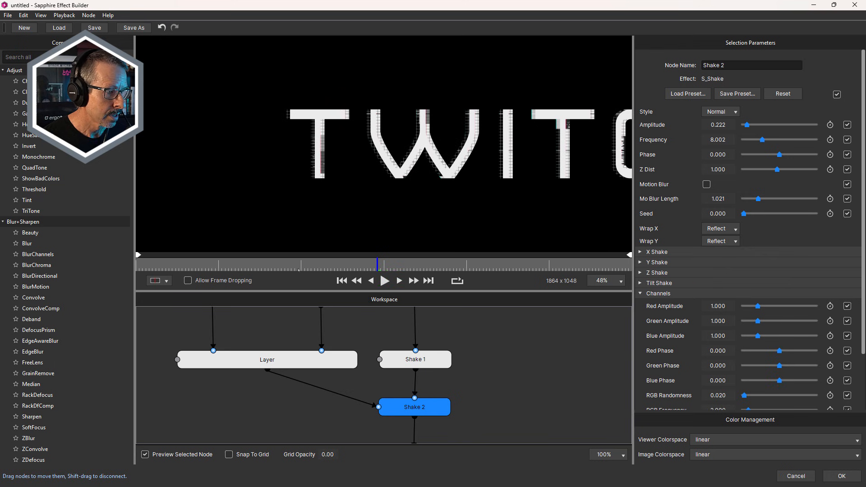
{"action": "scroll", "scroll_direction": "up", "scroll_amount": 3}
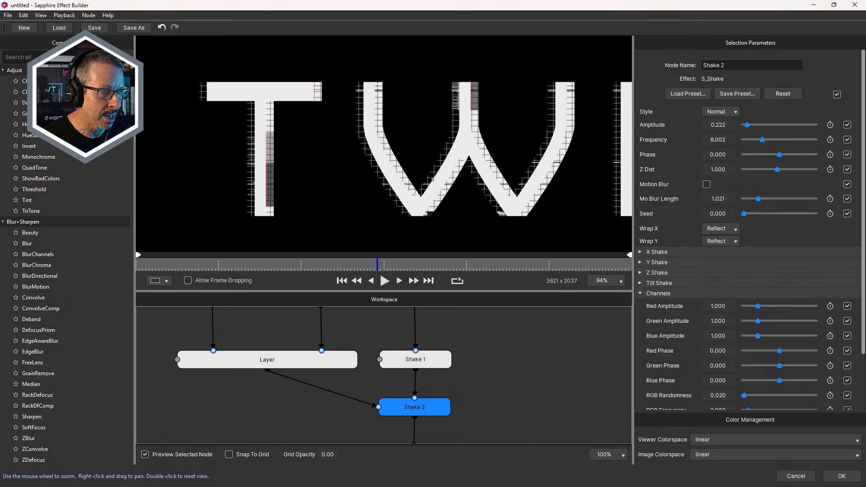
{"action": "left_click", "coordinate": [618, 280]}
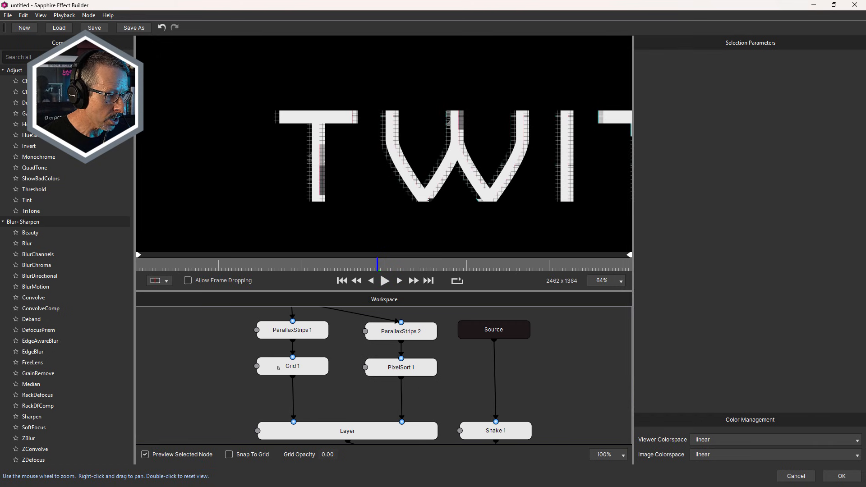
{"action": "left_click", "coordinate": [292, 366]}
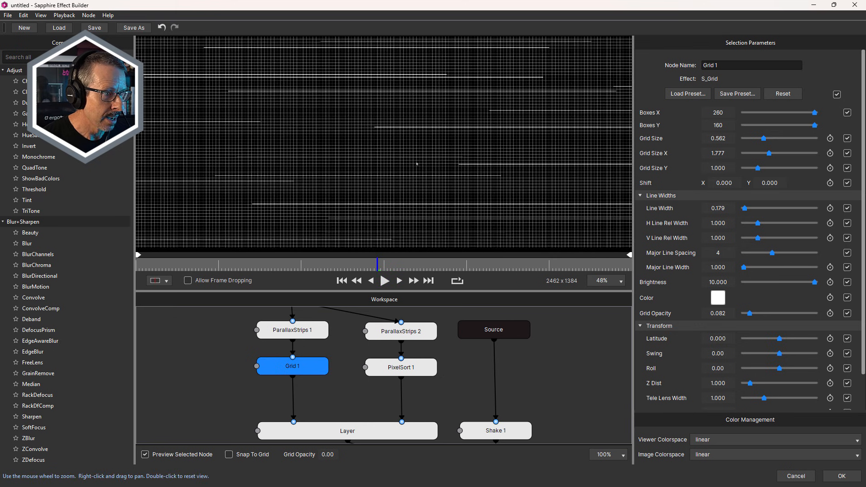
Step: Mask Grid 1 with a star-shaped Shape 1 node and bring up its presets
{"action": "scroll", "scroll_direction": "down", "scroll_amount": 3}
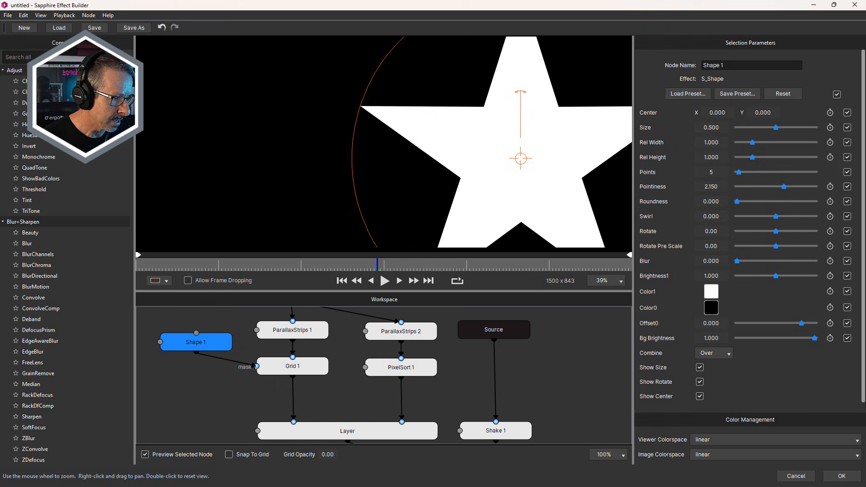
{"action": "left_click", "coordinate": [292, 367]}
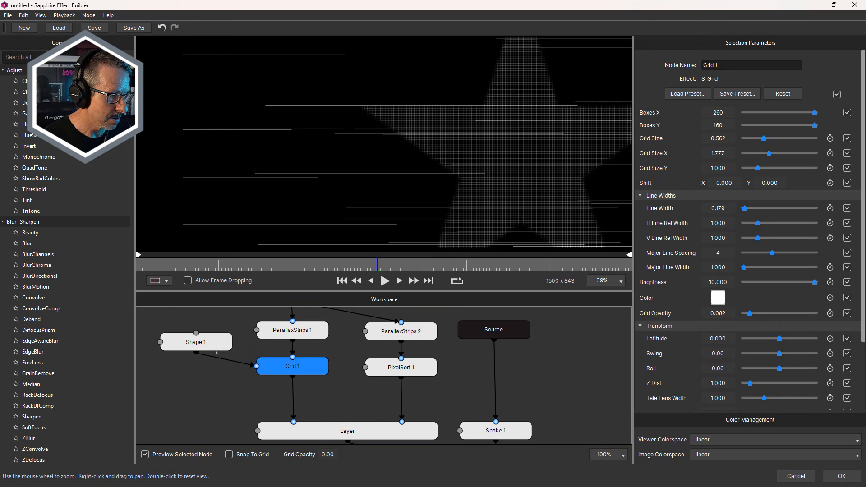
{"action": "left_click", "coordinate": [195, 342]}
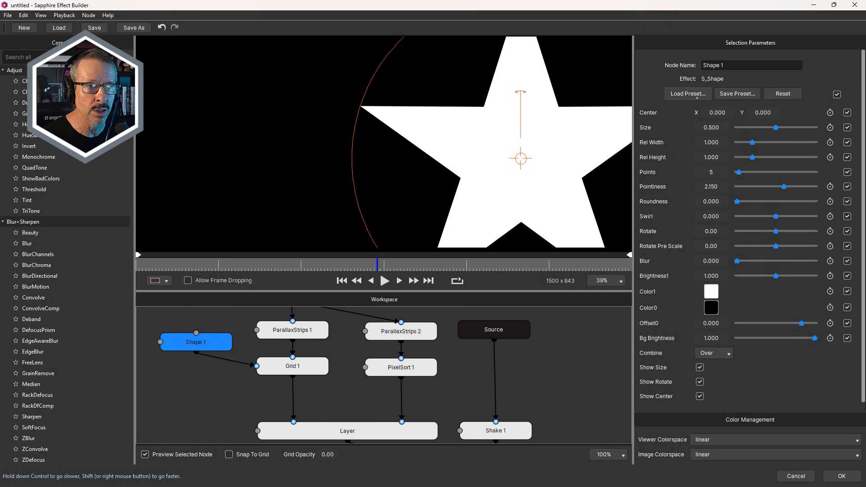
{"action": "left_click", "coordinate": [687, 93]}
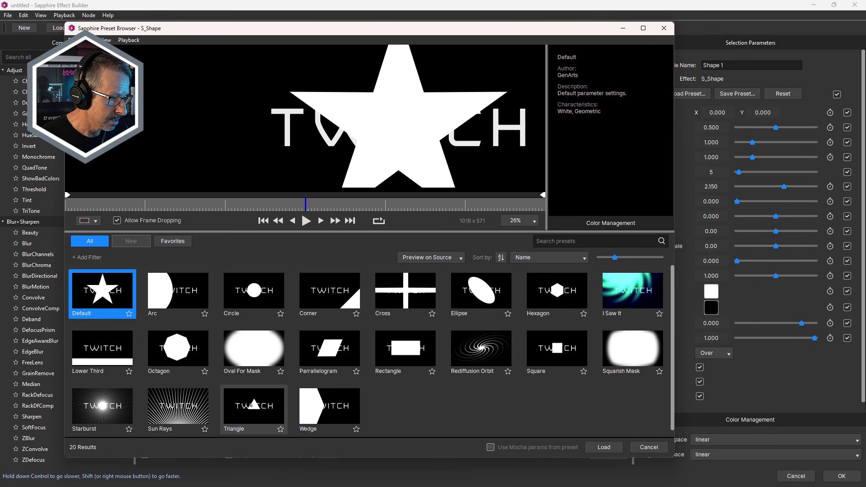
Step: Load the Triangle preset into Shape 1 and view Grid 1's triangle-masked mesh
{"action": "left_click", "coordinate": [603, 447]}
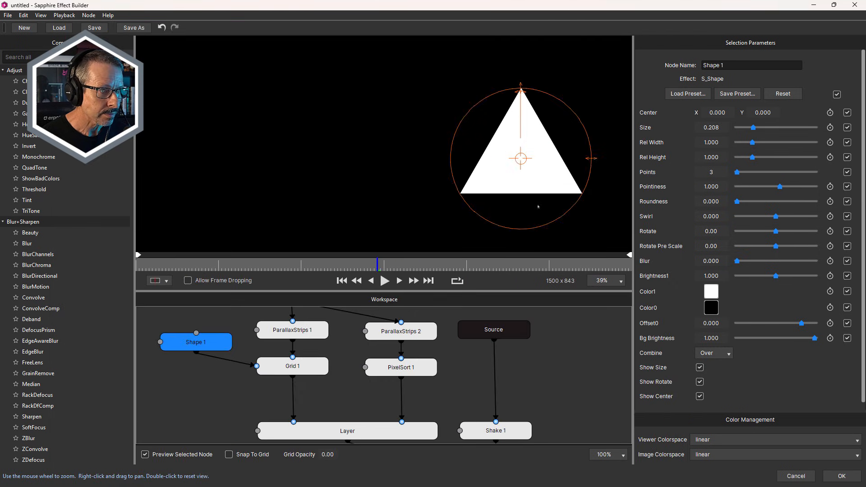
{"action": "left_click", "coordinate": [292, 367]}
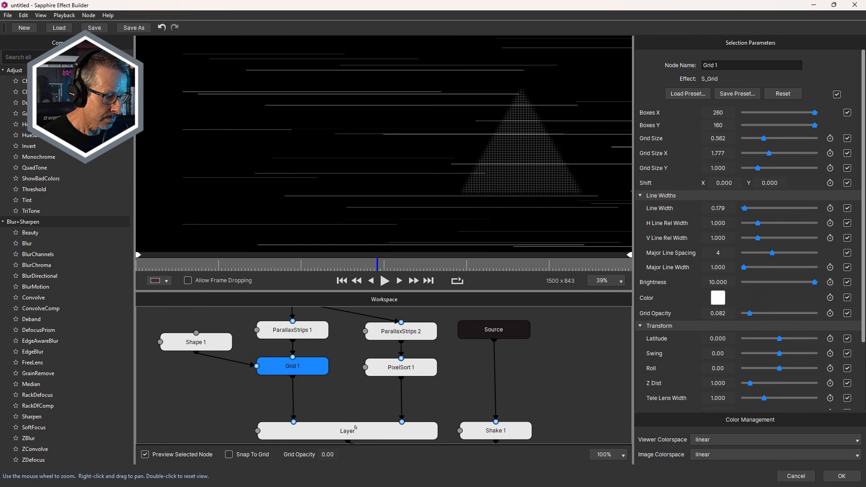
{"action": "left_click", "coordinate": [347, 430]}
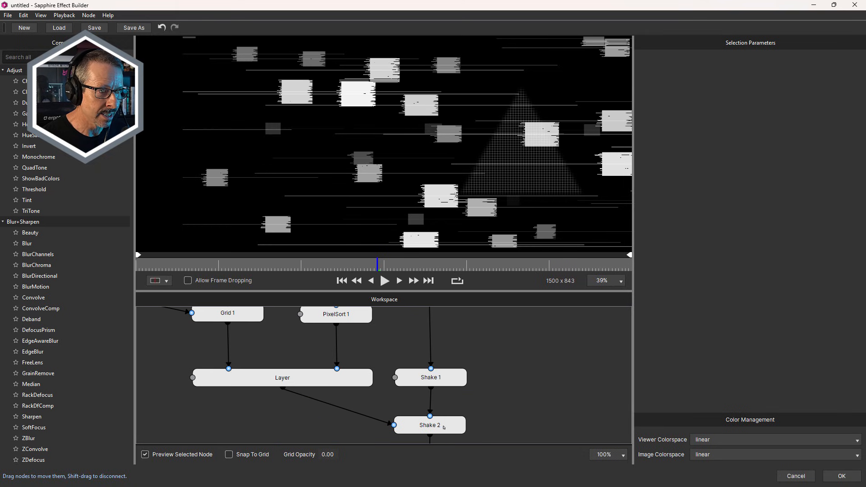
{"action": "left_click", "coordinate": [430, 425]}
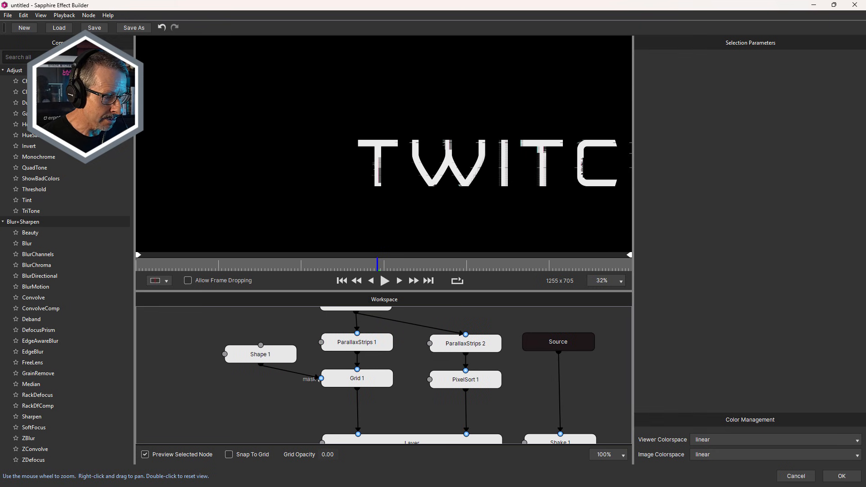
{"action": "left_click", "coordinate": [260, 354]}
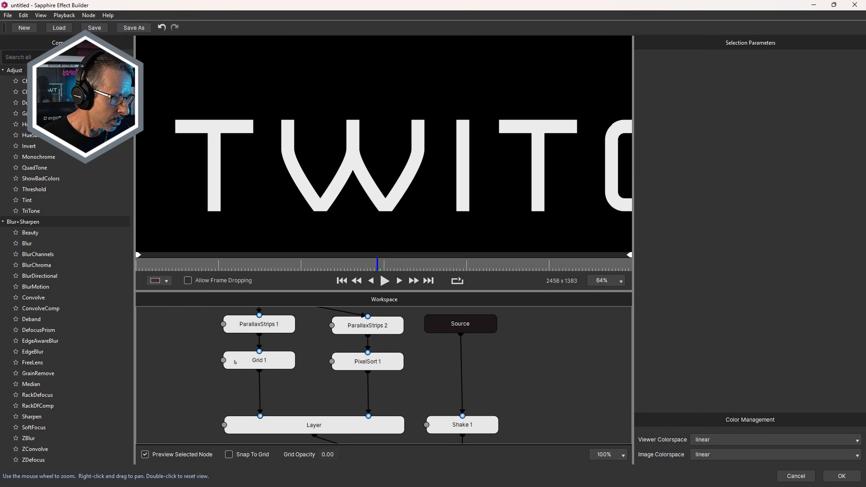
{"action": "mouse_move", "coordinate": [342, 367]}
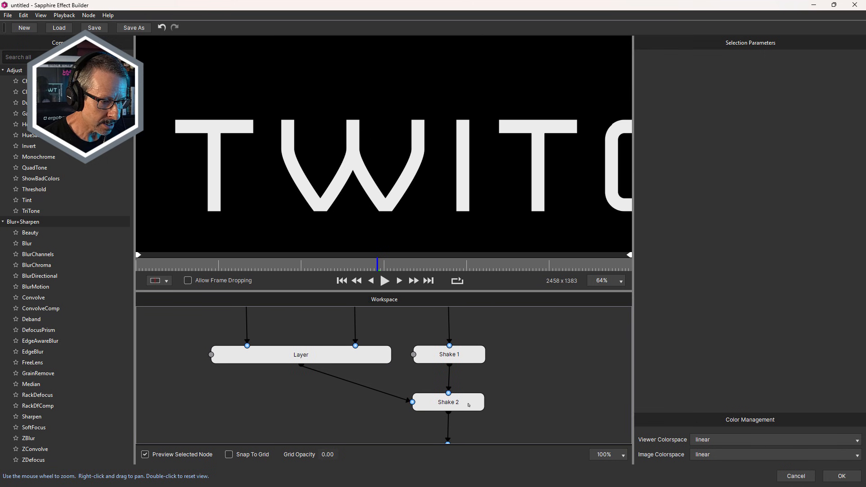
Step: Select the Shake 2 node to show its Normal-style shake settings
{"action": "left_click", "coordinate": [448, 402]}
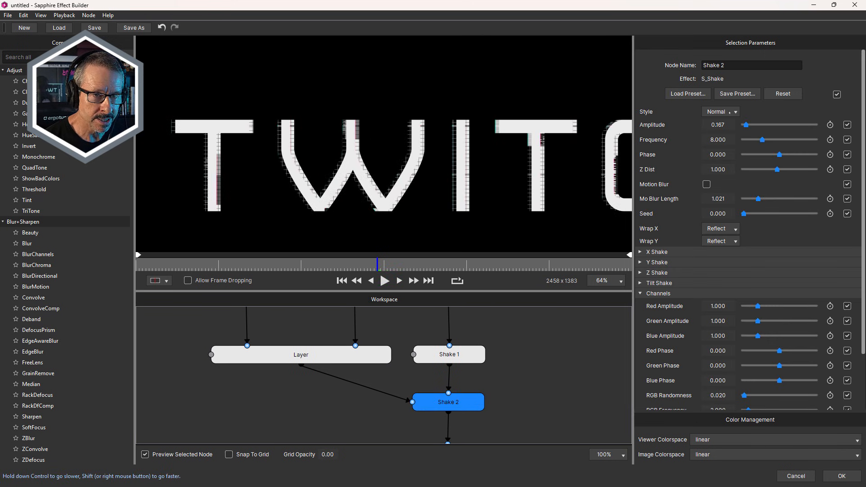
Step: Switch Shake 2's shake style back to Twitchy, then select Shake 1
{"action": "left_click", "coordinate": [720, 111]}
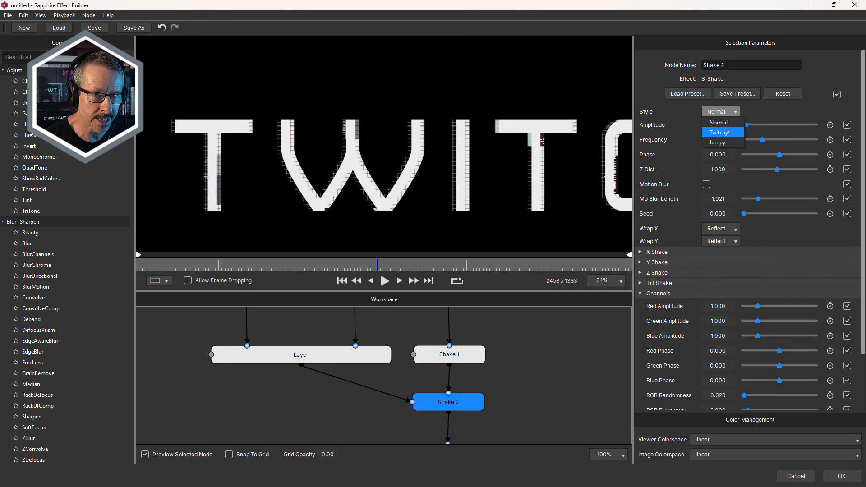
{"action": "left_click", "coordinate": [721, 132]}
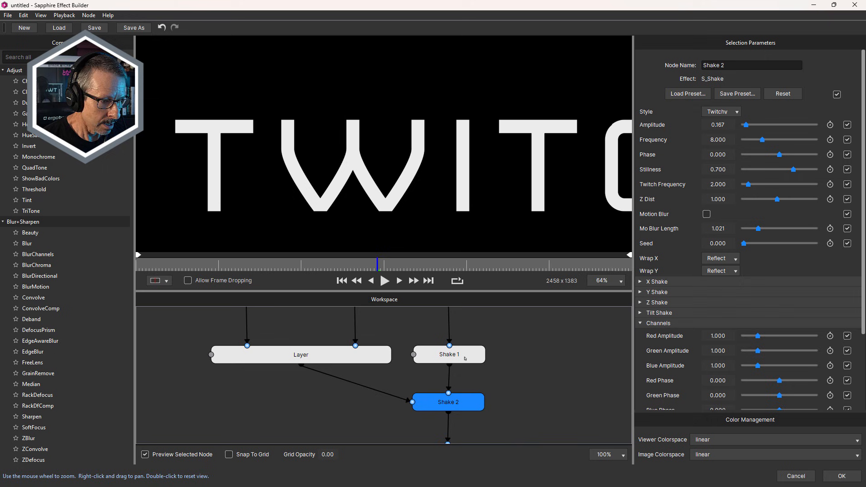
{"action": "mouse_move", "coordinate": [512, 355]}
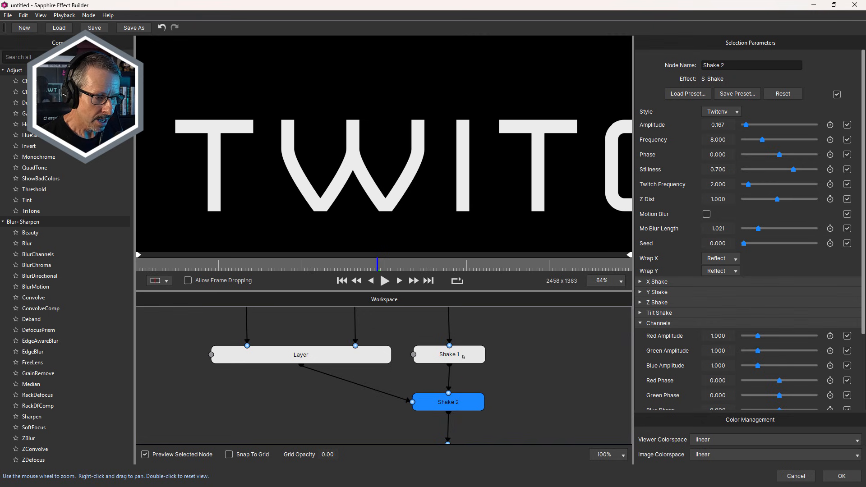
{"action": "mouse_move", "coordinate": [393, 217]}
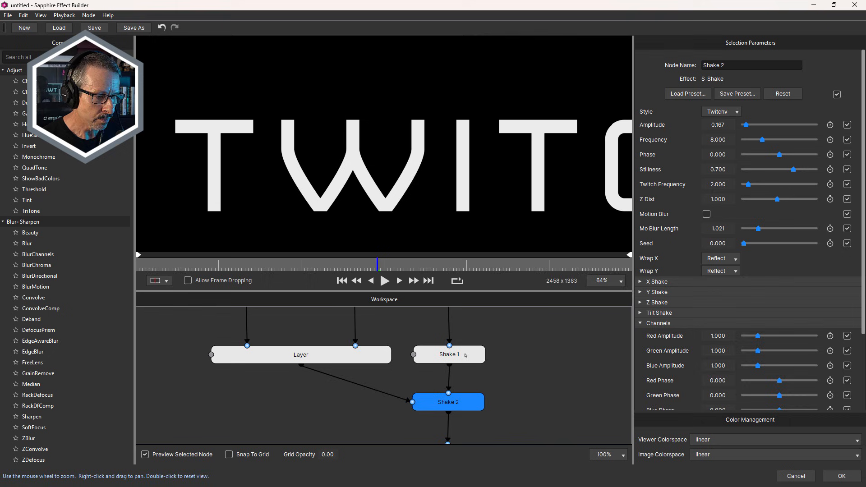
{"action": "left_click", "coordinate": [448, 355]}
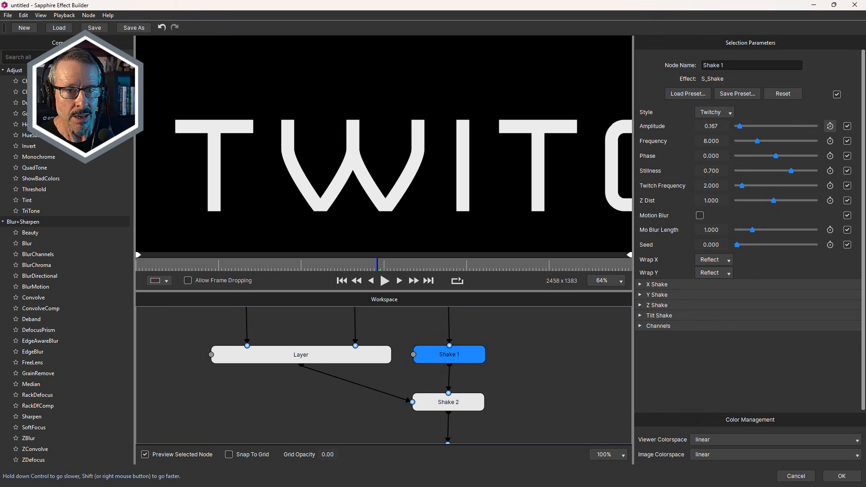
Step: Tick Make Driver on Shake 1's Amplitude, Frequency, Phase, Stillness, Twitch Frequency and Seed
{"action": "left_click", "coordinate": [831, 125]}
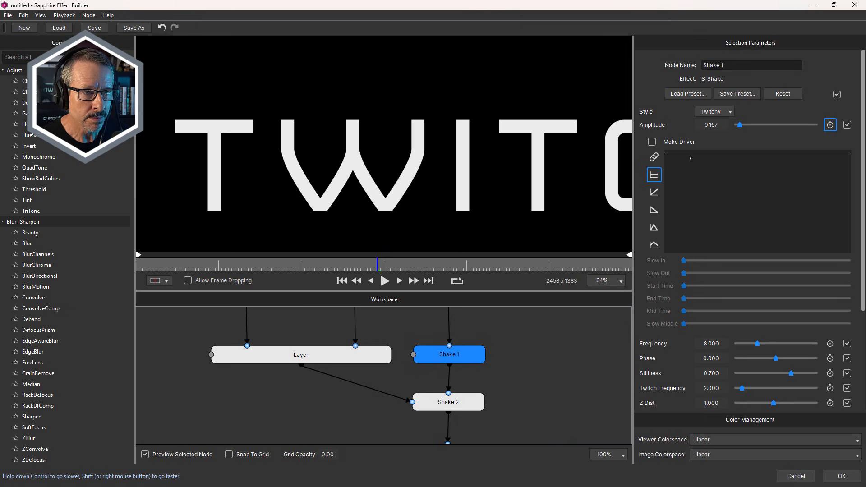
{"action": "left_click", "coordinate": [652, 141]}
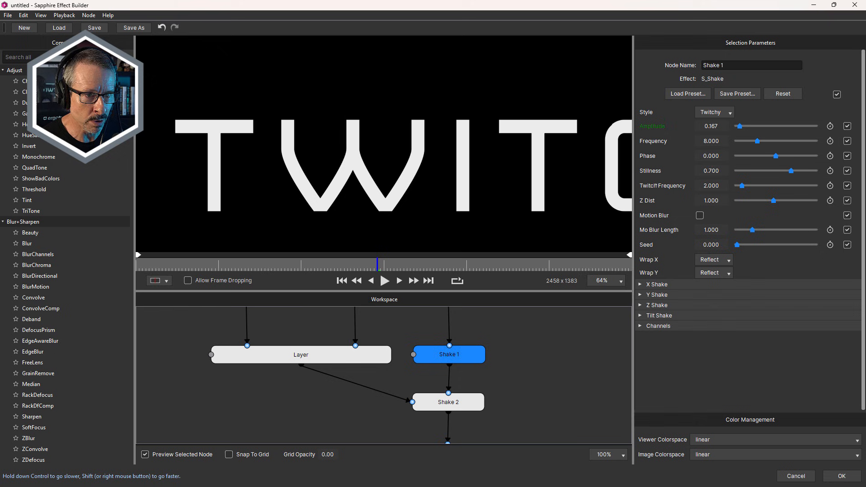
{"action": "left_click", "coordinate": [831, 140]}
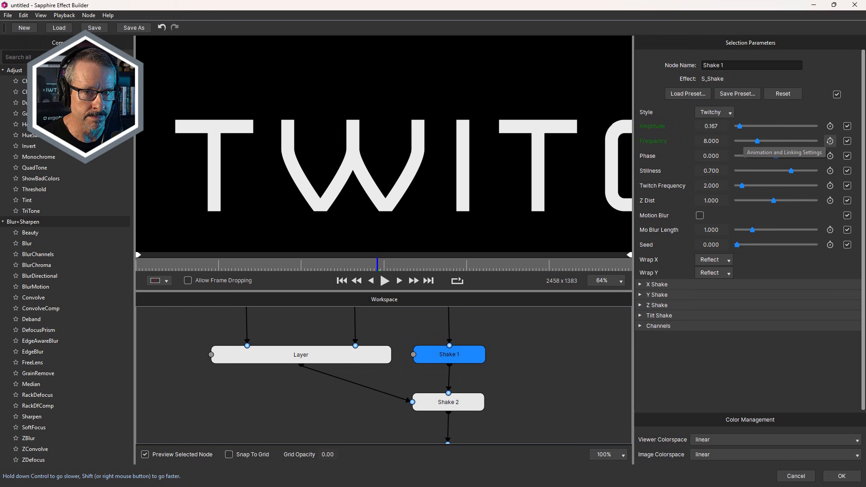
{"action": "left_click", "coordinate": [831, 155]}
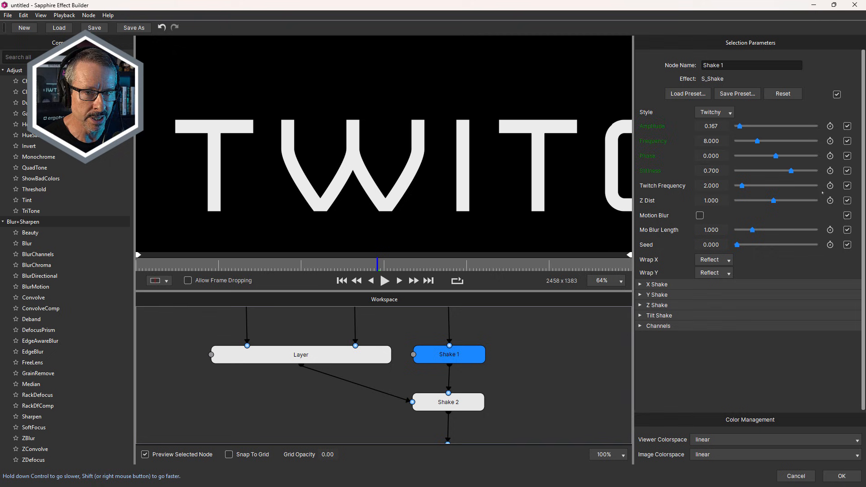
{"action": "left_click", "coordinate": [830, 185]}
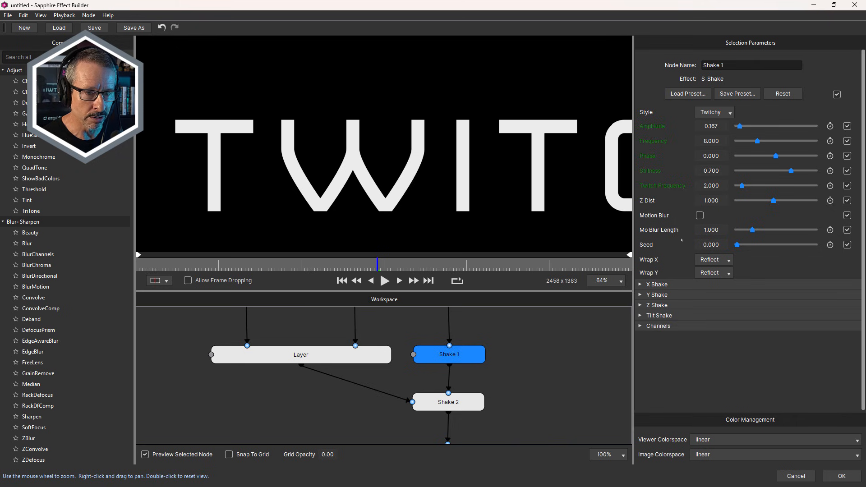
{"action": "mouse_move", "coordinate": [830, 244]}
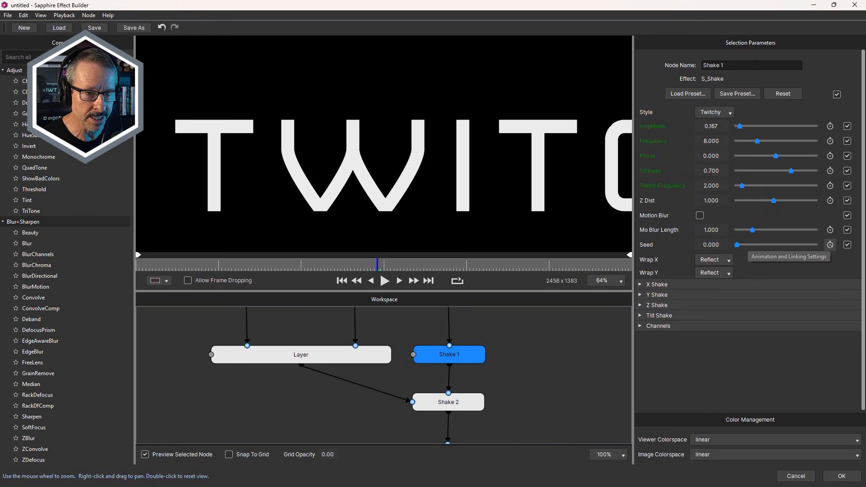
{"action": "left_click", "coordinate": [830, 244]}
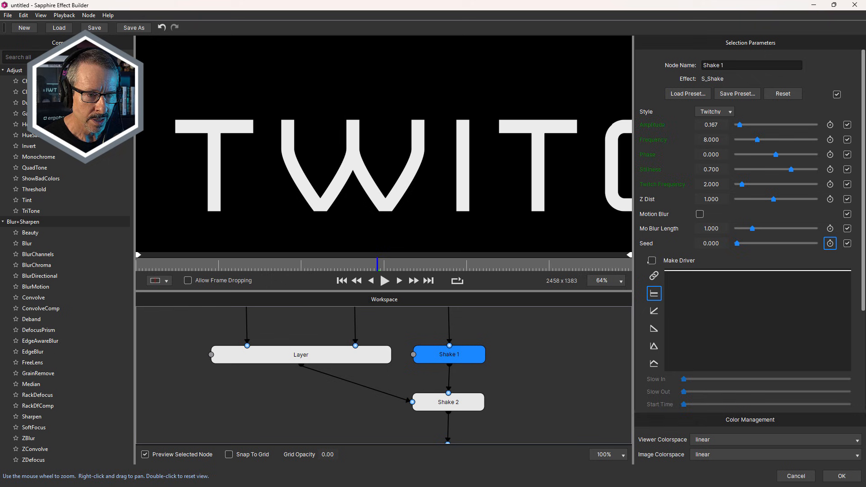
{"action": "left_click", "coordinate": [652, 260]}
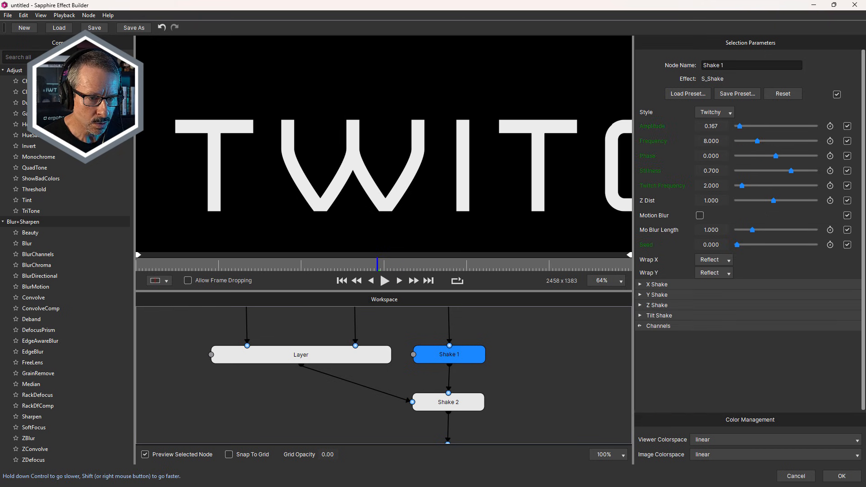
{"action": "left_click", "coordinate": [658, 326]}
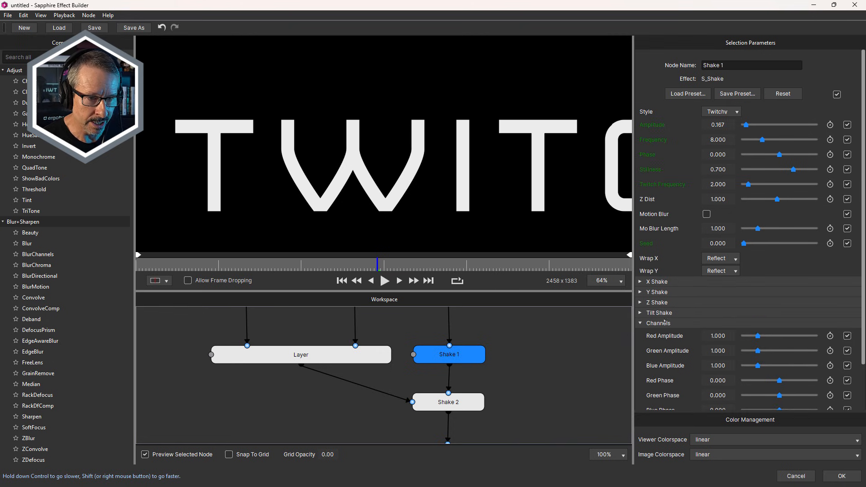
{"action": "left_click", "coordinate": [641, 323]}
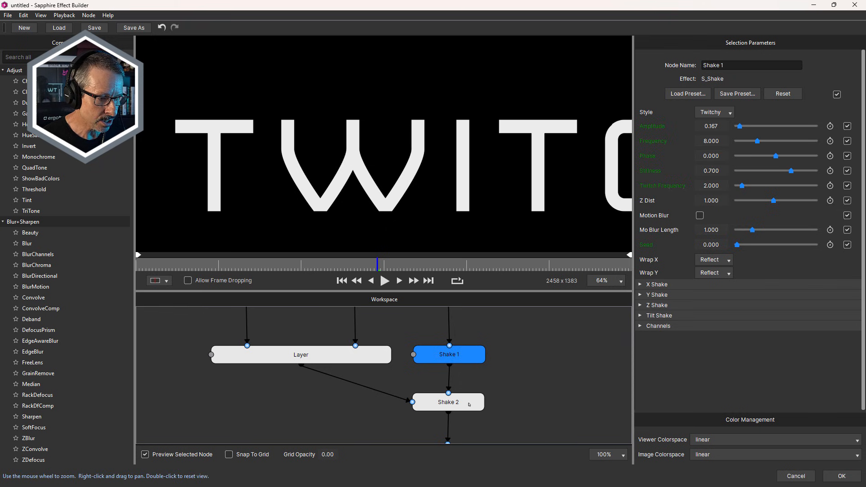
Step: Untick Make Driver on Shake 1's Amplitude, then reselect Shake 2
{"action": "left_click", "coordinate": [448, 401]}
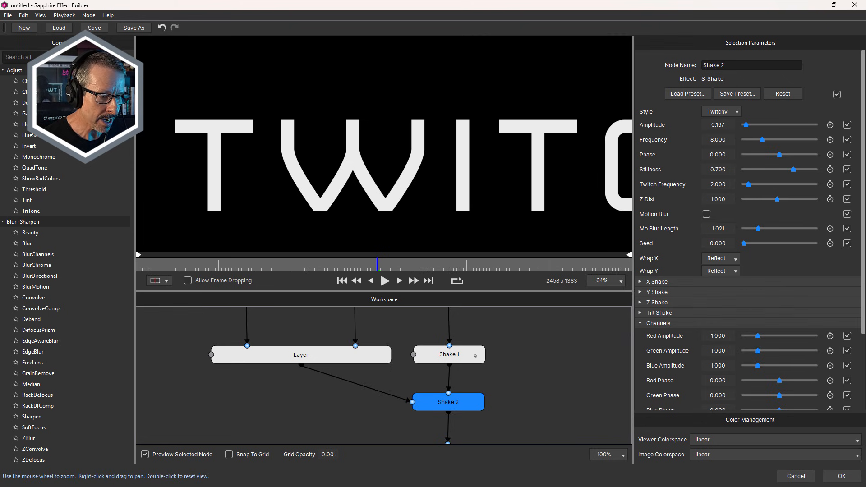
{"action": "left_click", "coordinate": [448, 354]}
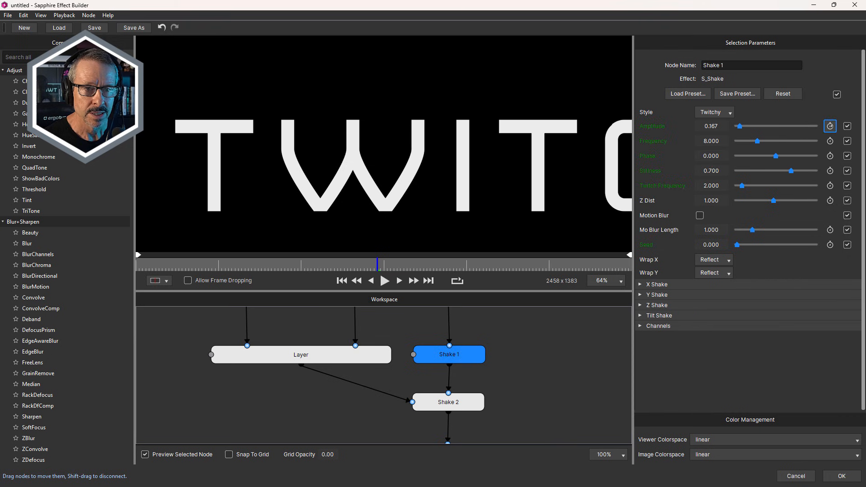
{"action": "left_click", "coordinate": [830, 126]}
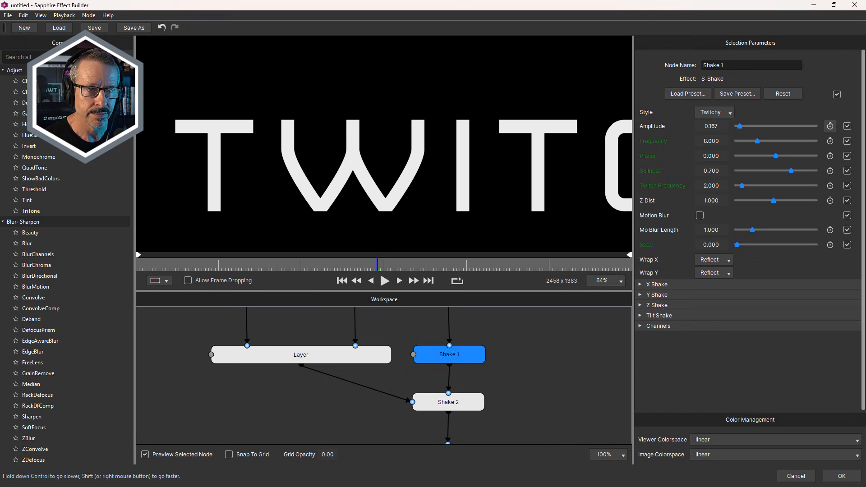
{"action": "left_click", "coordinate": [448, 402]}
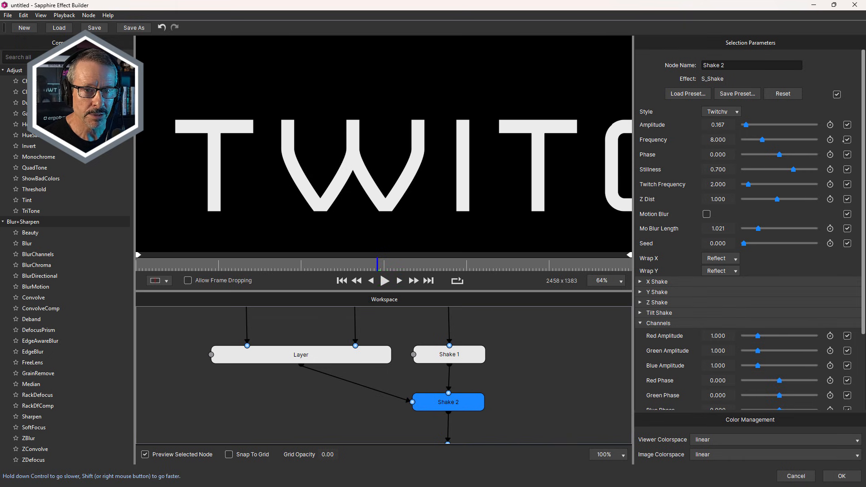
Step: Link Shake 2's Frequency and Phase to Shake 1's matching driver parameters
{"action": "left_click", "coordinate": [830, 140]}
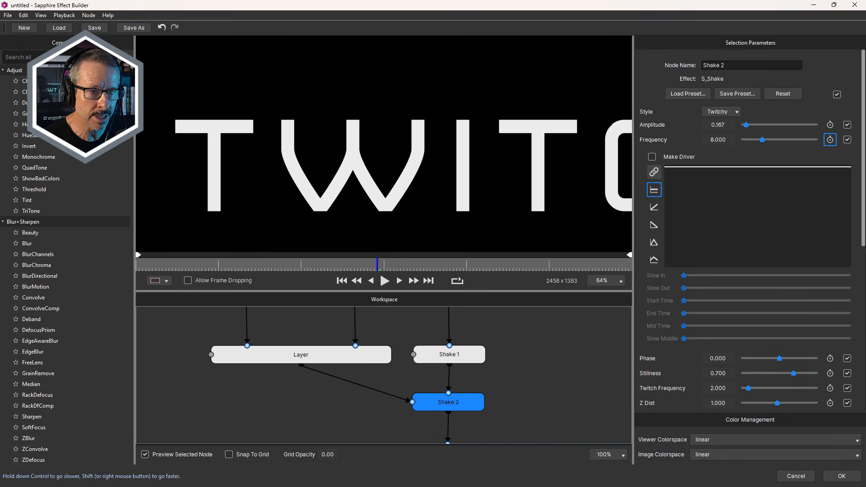
{"action": "left_click", "coordinate": [830, 139]}
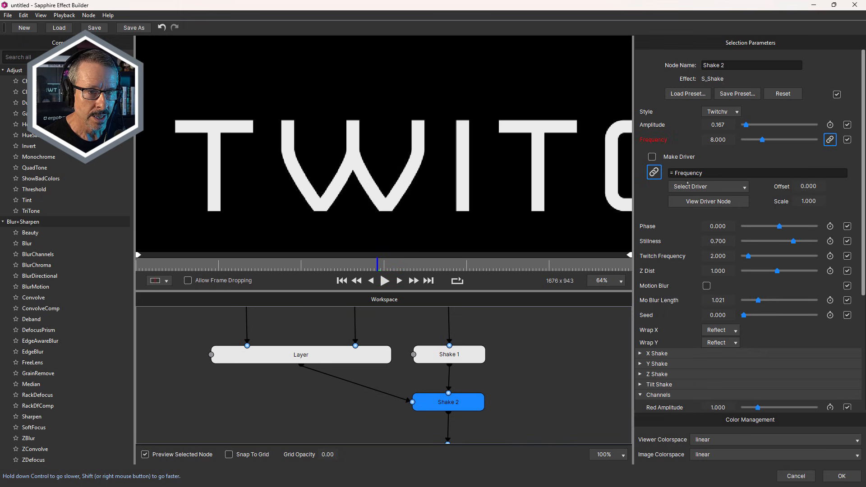
{"action": "left_click", "coordinate": [708, 187]}
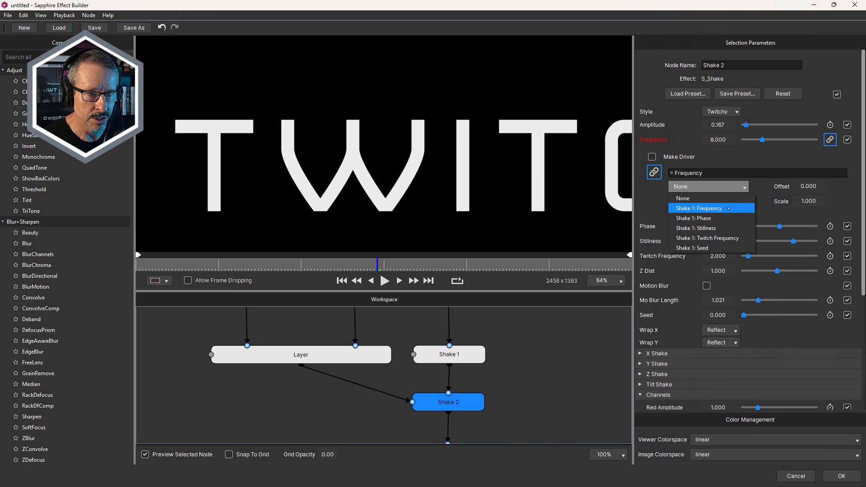
{"action": "left_click", "coordinate": [699, 208]}
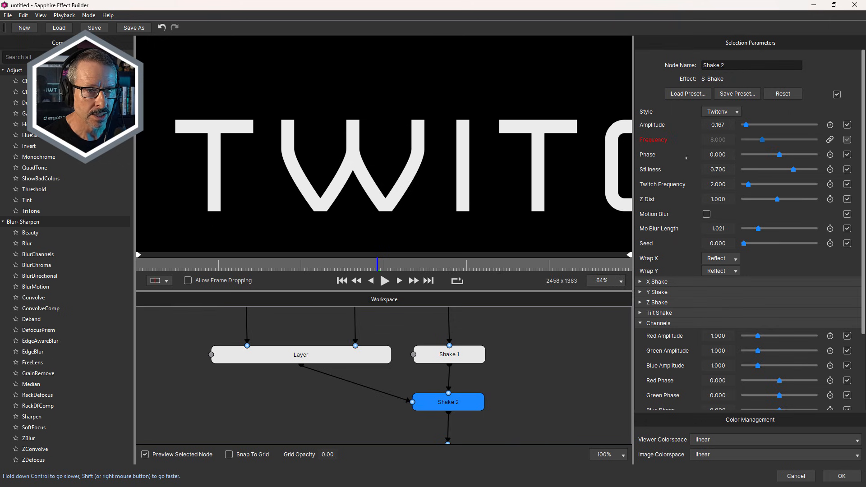
{"action": "left_click", "coordinate": [830, 154]}
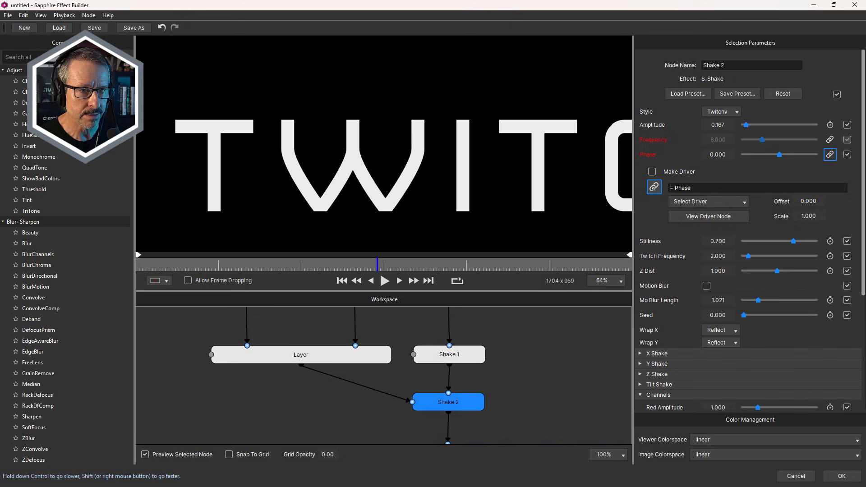
{"action": "left_click", "coordinate": [709, 202]}
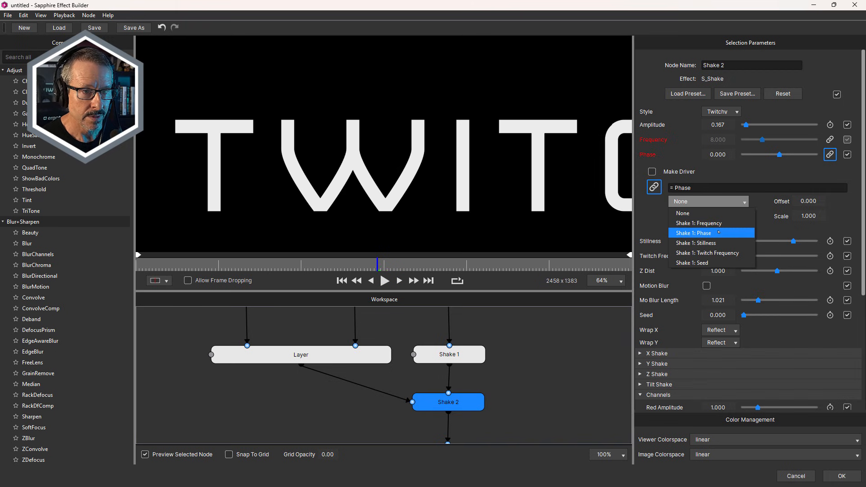
{"action": "left_click", "coordinate": [701, 233]}
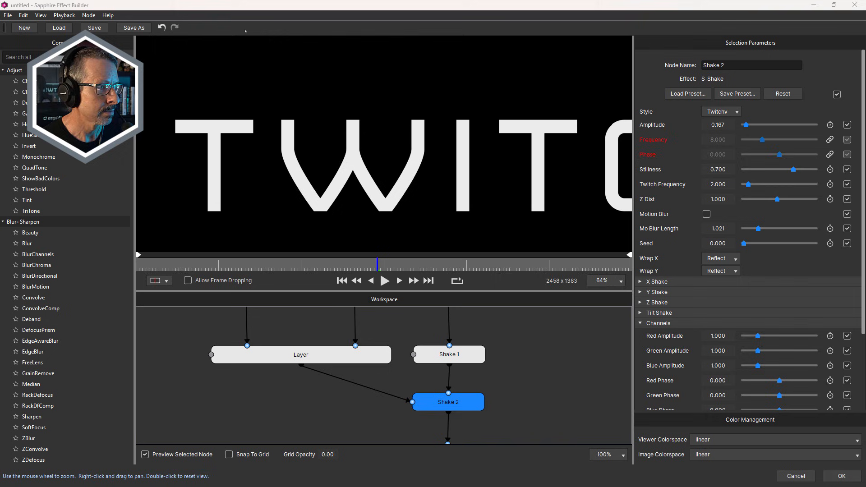
{"action": "left_click", "coordinate": [830, 184]}
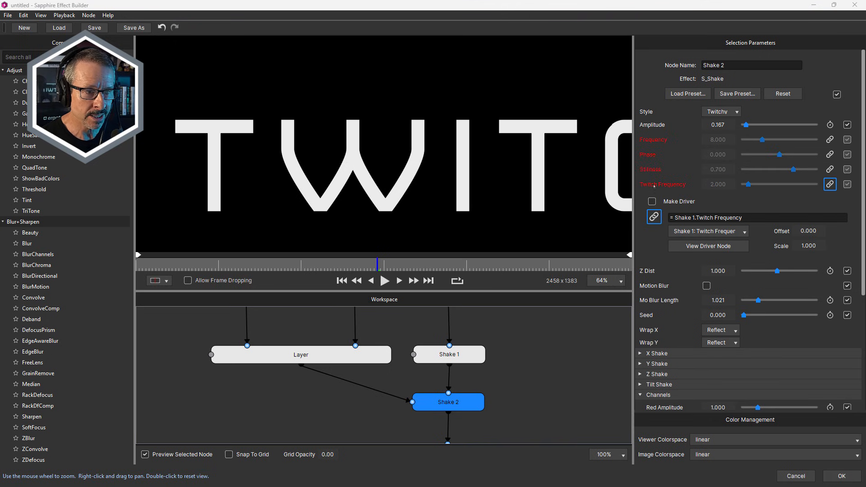
{"action": "left_click", "coordinate": [449, 355]}
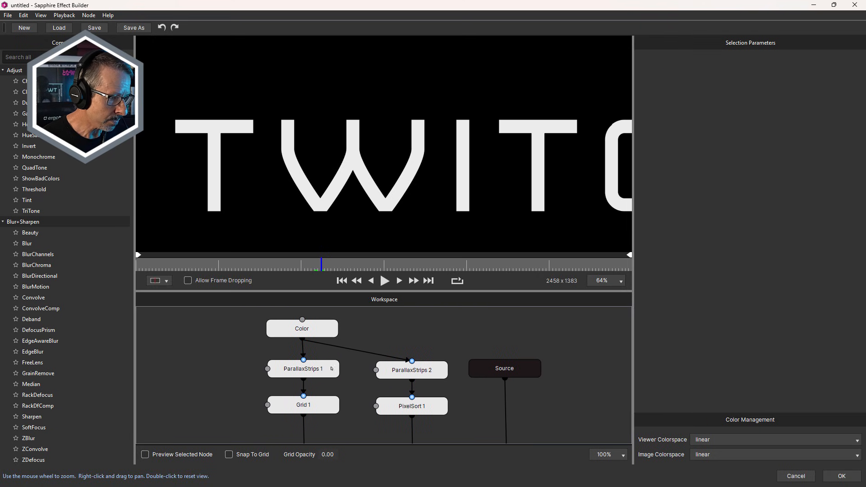
{"action": "left_click", "coordinate": [303, 369]}
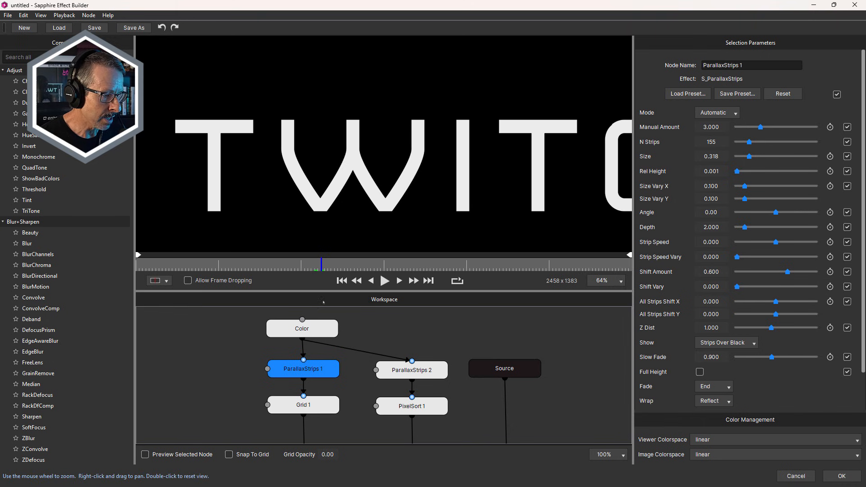
{"action": "left_click", "coordinate": [145, 454]}
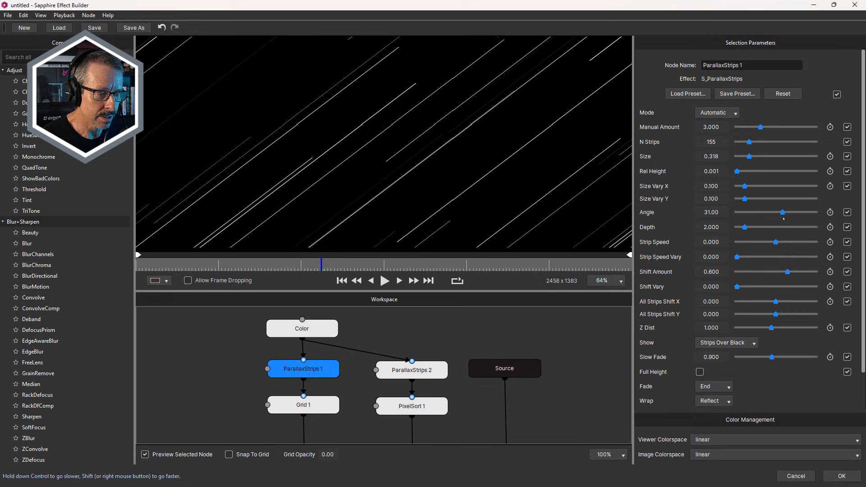
{"action": "left_click", "coordinate": [145, 454]}
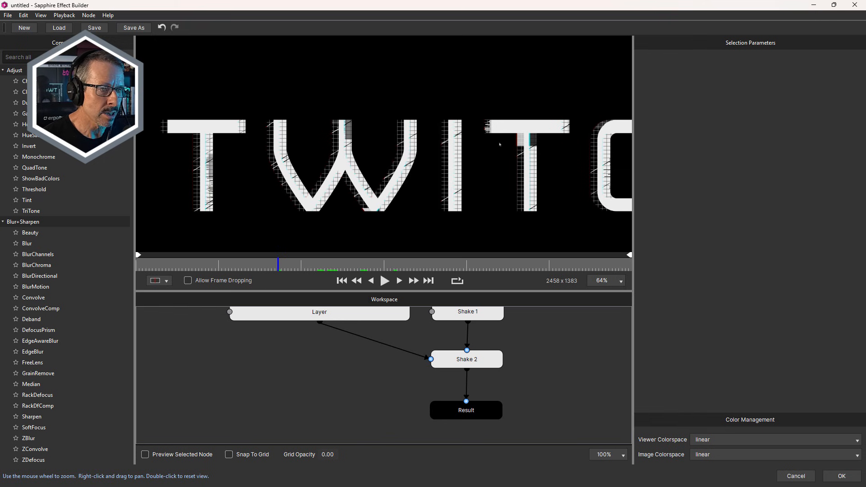
{"action": "scroll", "scroll_direction": "up", "scroll_amount": 3}
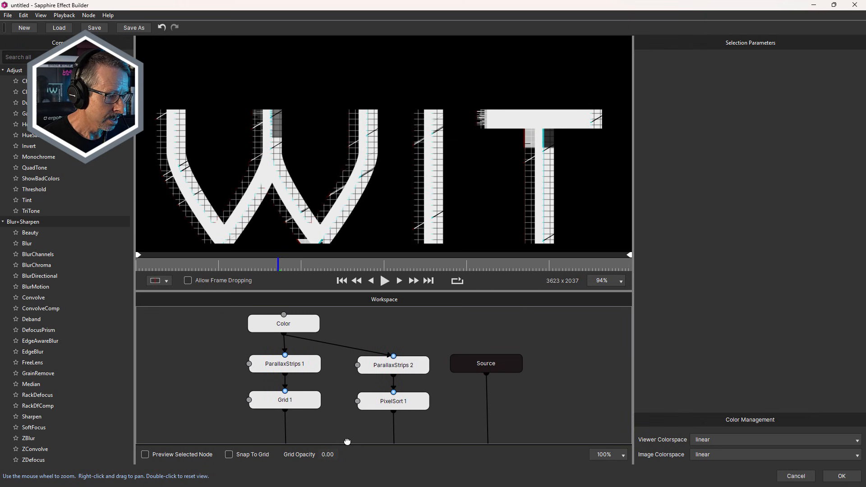
Step: Make ParallaxStrips 1's Angle a driver parameter
{"action": "left_click", "coordinate": [283, 363]}
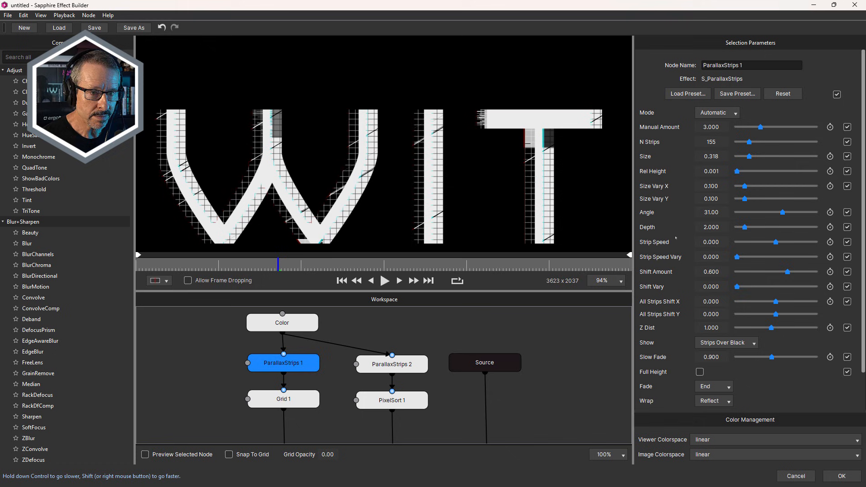
{"action": "left_click", "coordinate": [830, 212]}
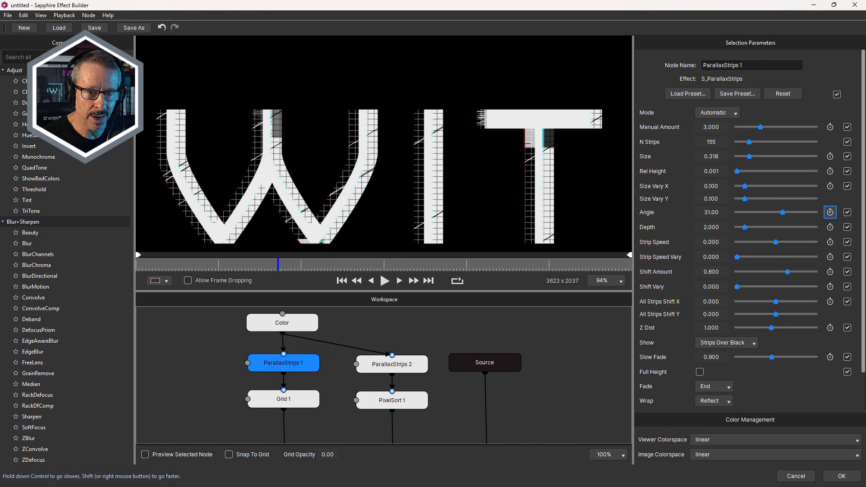
{"action": "left_click", "coordinate": [830, 213]}
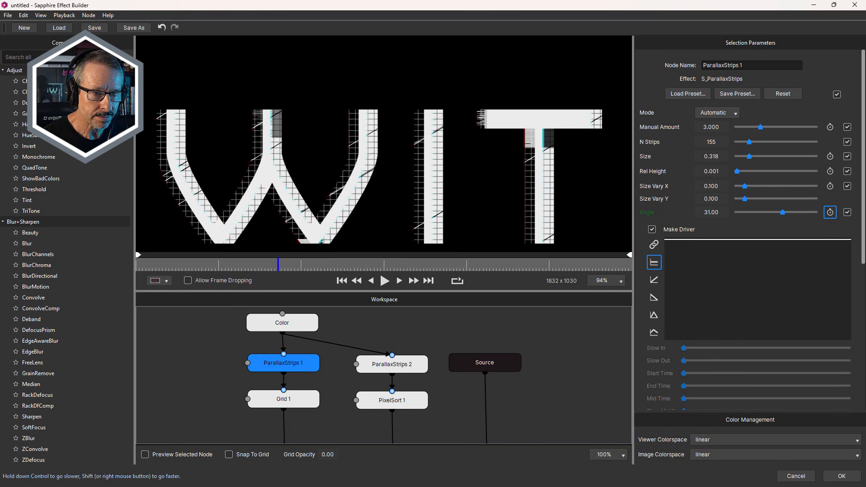
Step: Link ParallaxStrips 2's Angle to ParallaxStrips 1: Angle
{"action": "left_click", "coordinate": [391, 364]}
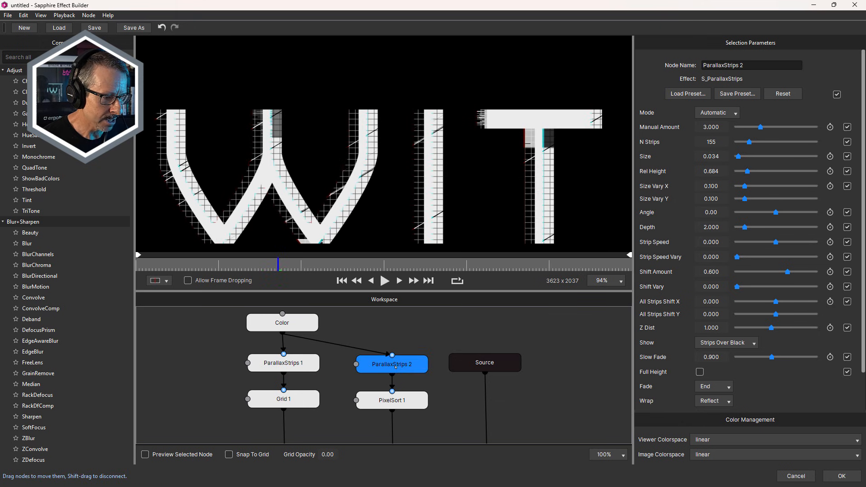
{"action": "left_click", "coordinate": [830, 212]}
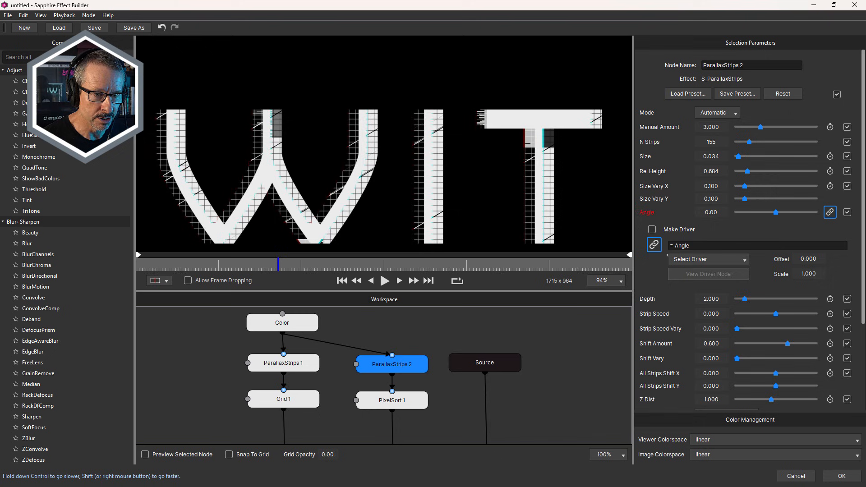
{"action": "left_click", "coordinate": [708, 259]}
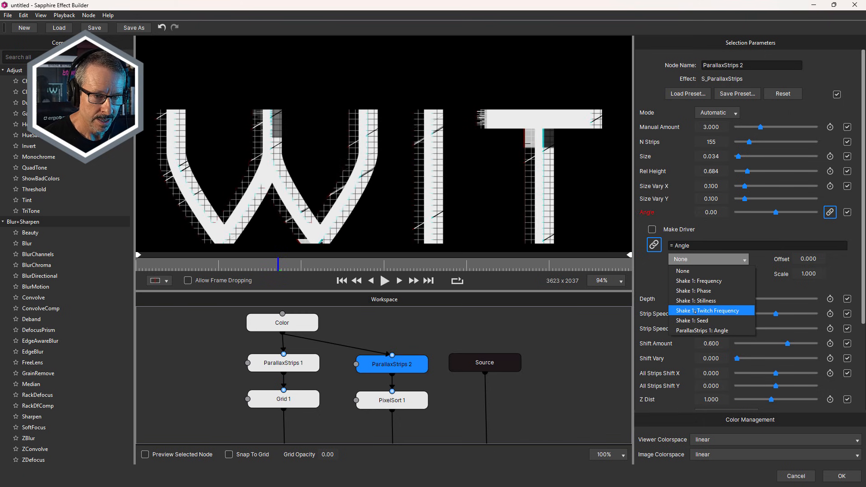
{"action": "left_click", "coordinate": [703, 330]}
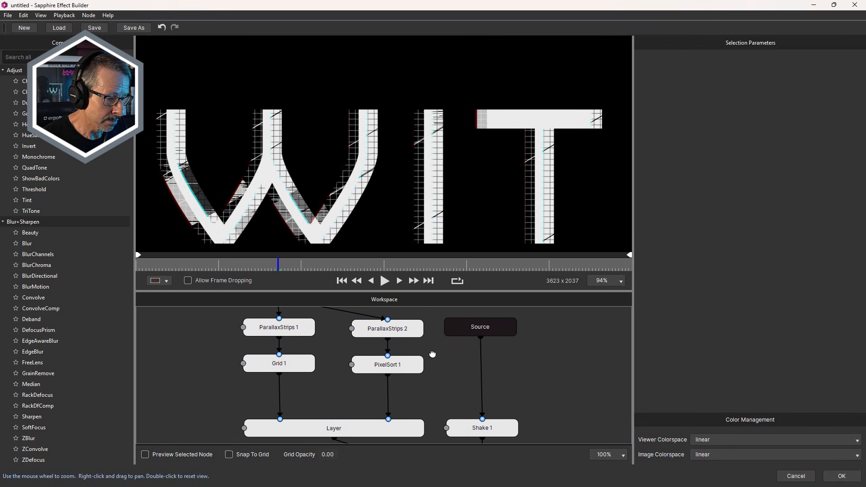
Step: Link PixelSort 1's Sort Angle to ParallaxStrips 1's Angle of 31, then reselect ParallaxStrips 1
{"action": "left_click", "coordinate": [387, 365]}
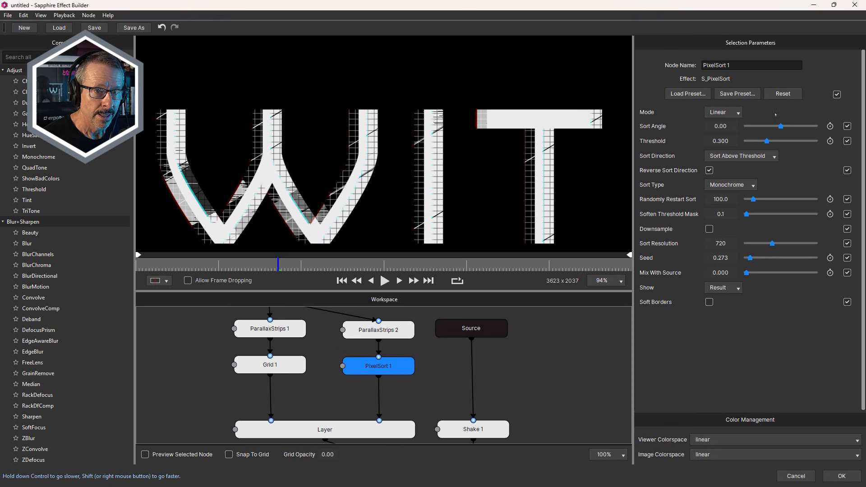
{"action": "left_click", "coordinate": [831, 125]}
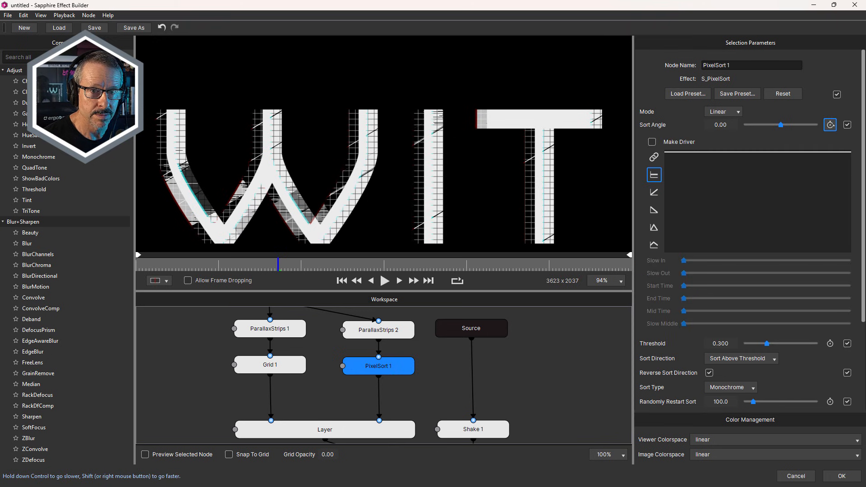
{"action": "left_click", "coordinate": [830, 126]}
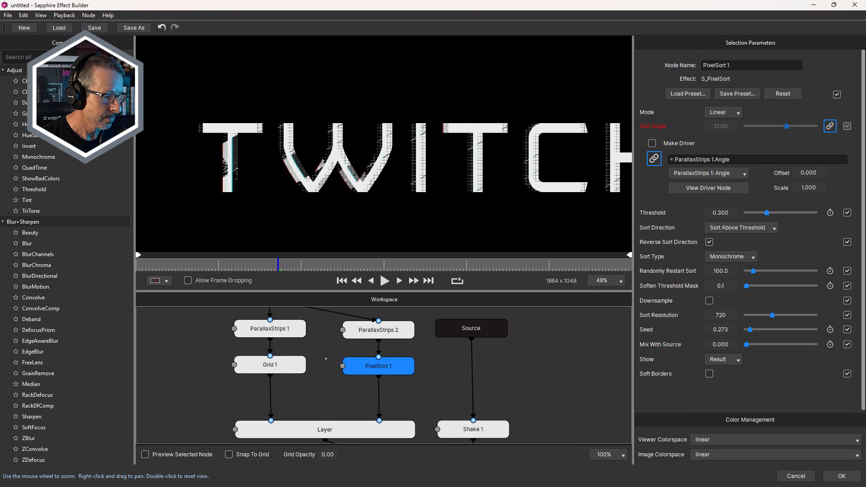
{"action": "left_click", "coordinate": [271, 329]}
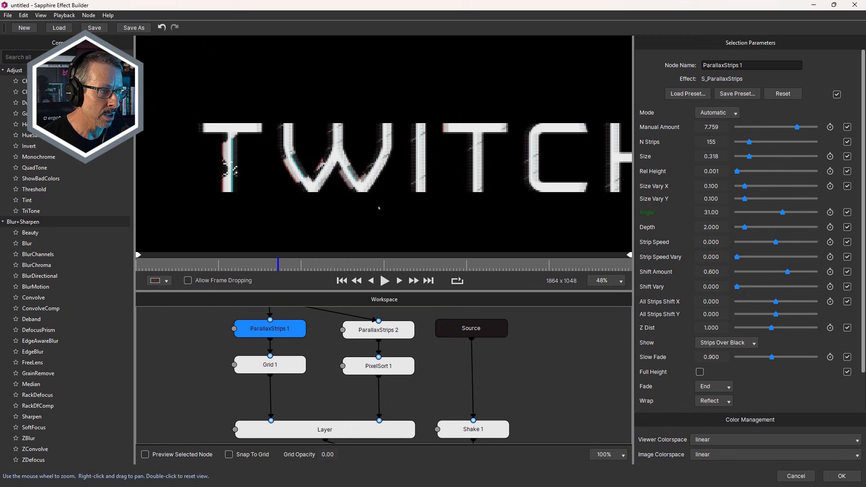
Step: Set ParallaxStrips 1's Angle to 0 so the linked strips run horizontally
{"action": "left_click", "coordinate": [379, 330]}
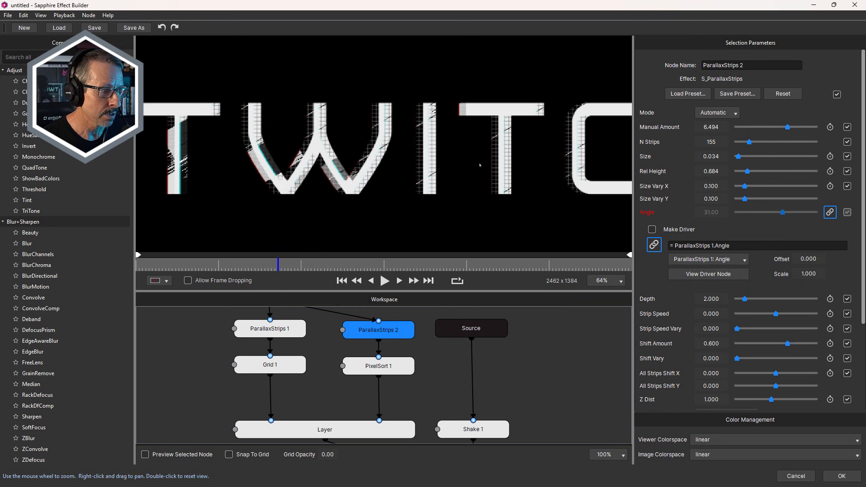
{"action": "left_click", "coordinate": [270, 328]}
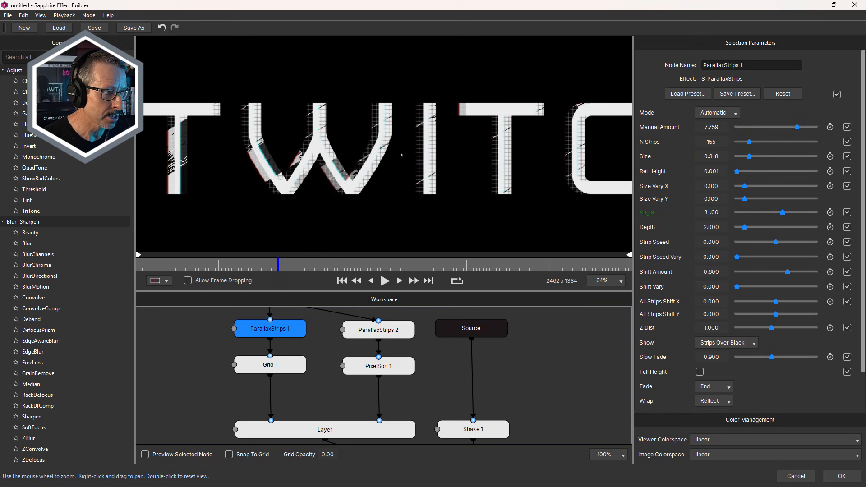
{"action": "triple_click", "coordinate": [713, 212]}
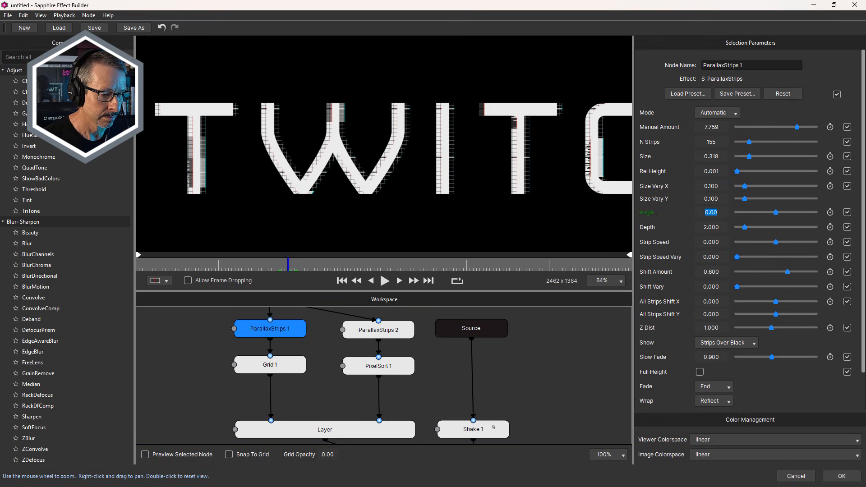
{"action": "left_click", "coordinate": [472, 430]}
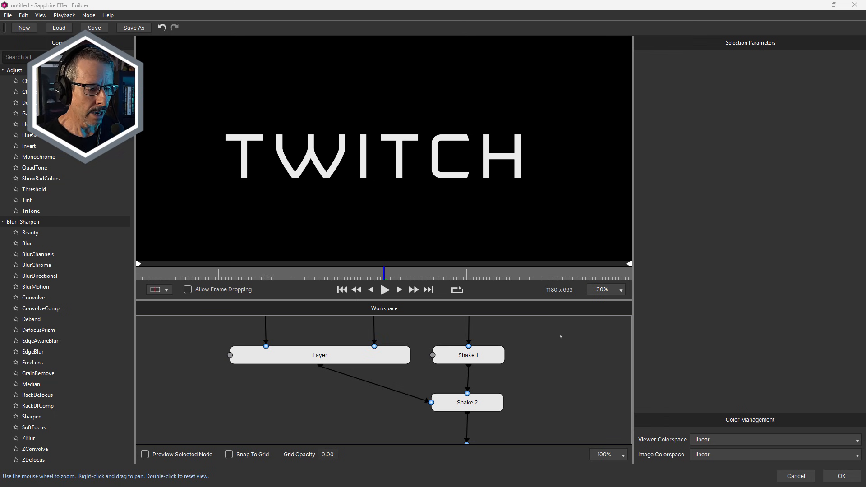
Step: Link ParallaxStrips 2's Seed to Shake 1: Seed as its driver
{"action": "left_click", "coordinate": [468, 355]}
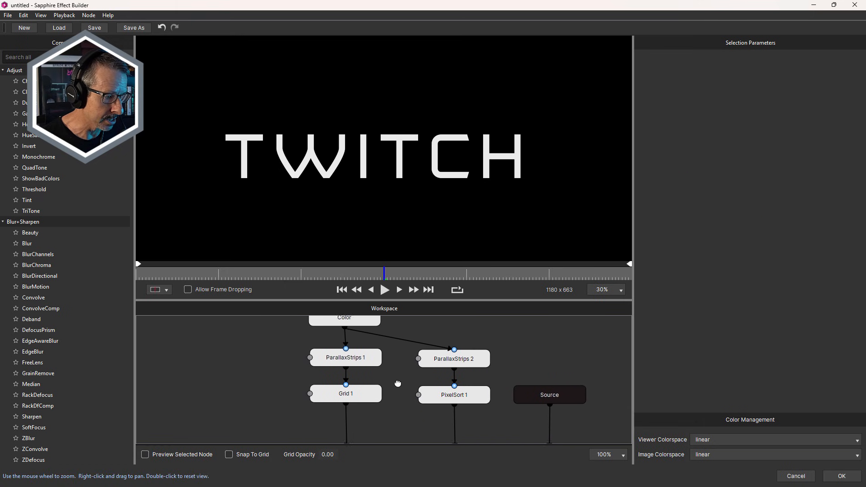
{"action": "left_click", "coordinate": [345, 358]}
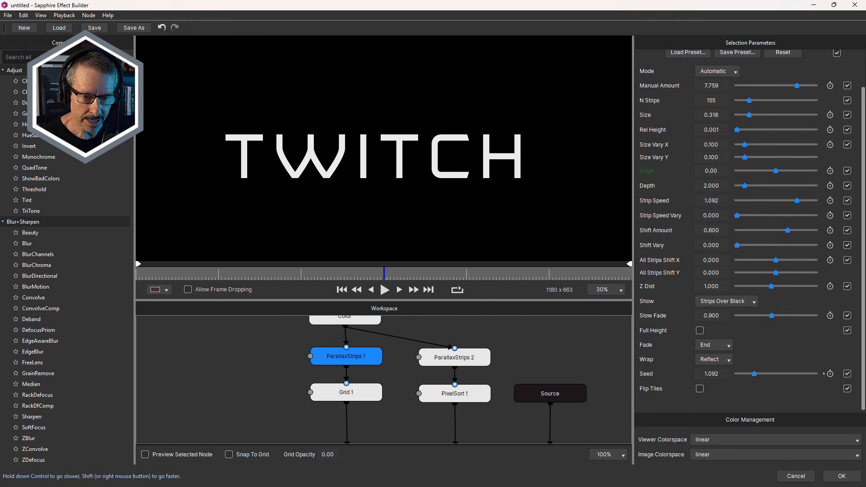
{"action": "left_click", "coordinate": [830, 374]}
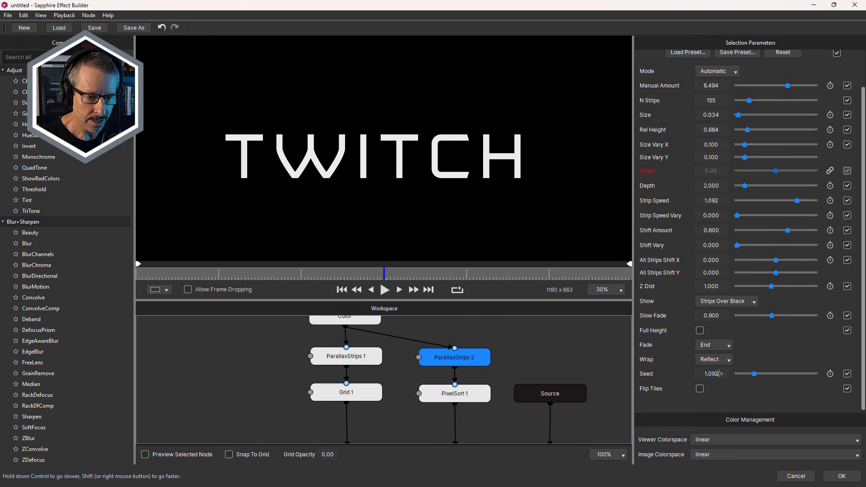
{"action": "left_click", "coordinate": [830, 374]}
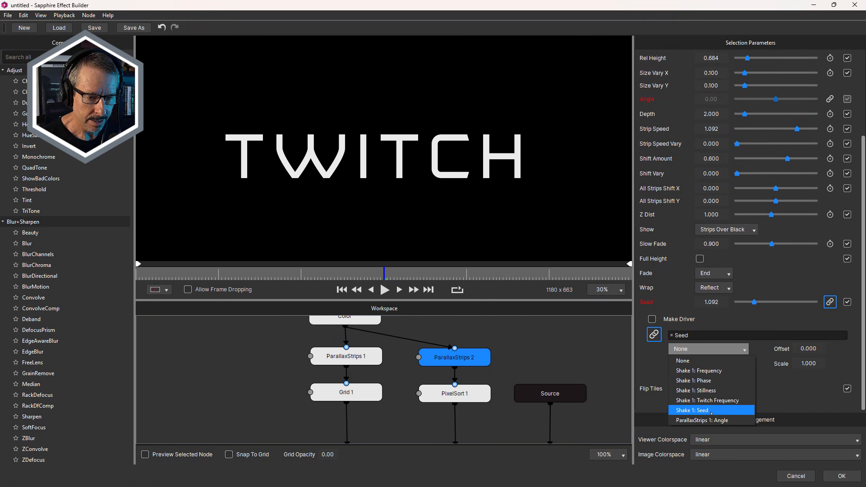
{"action": "left_click", "coordinate": [455, 393]}
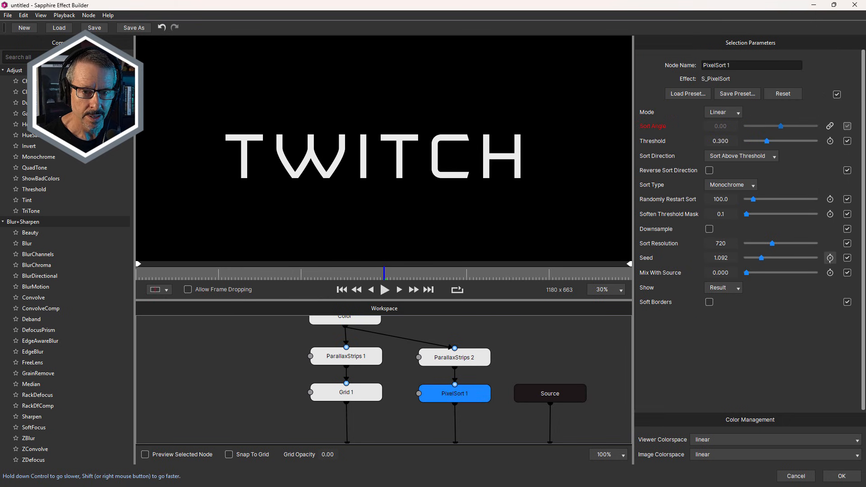
Step: Inspect the Shake 1 and Shake 2 nodes to check their seeds
{"action": "left_click", "coordinate": [830, 257]}
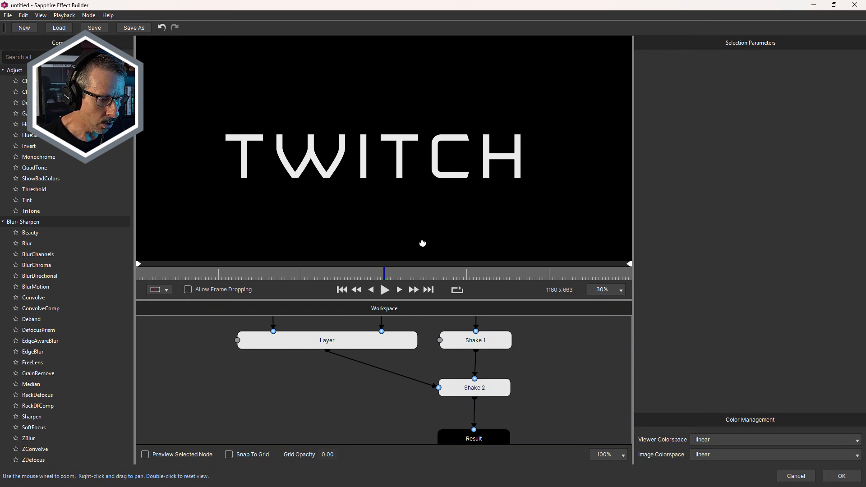
{"action": "left_click", "coordinate": [474, 340]}
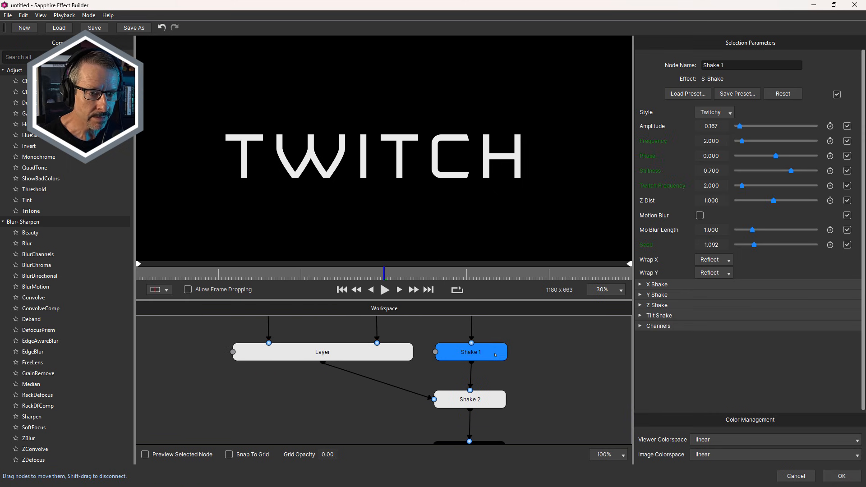
{"action": "left_click", "coordinate": [469, 400]}
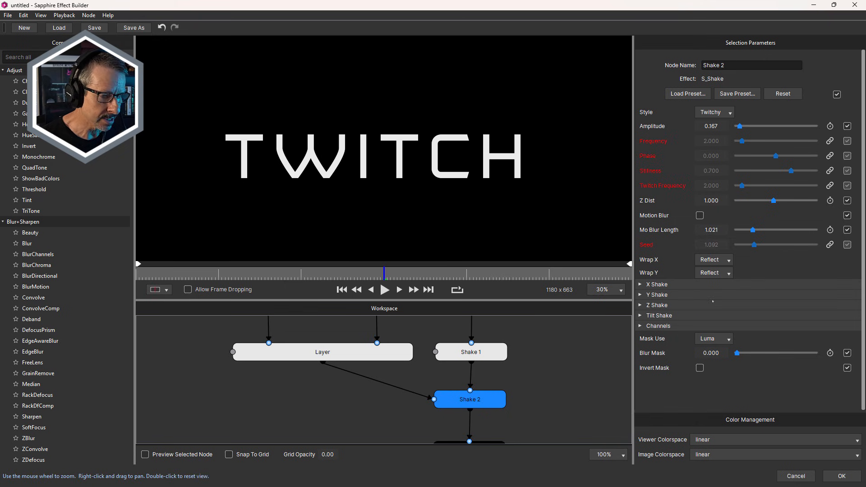
{"action": "left_click", "coordinate": [470, 352]}
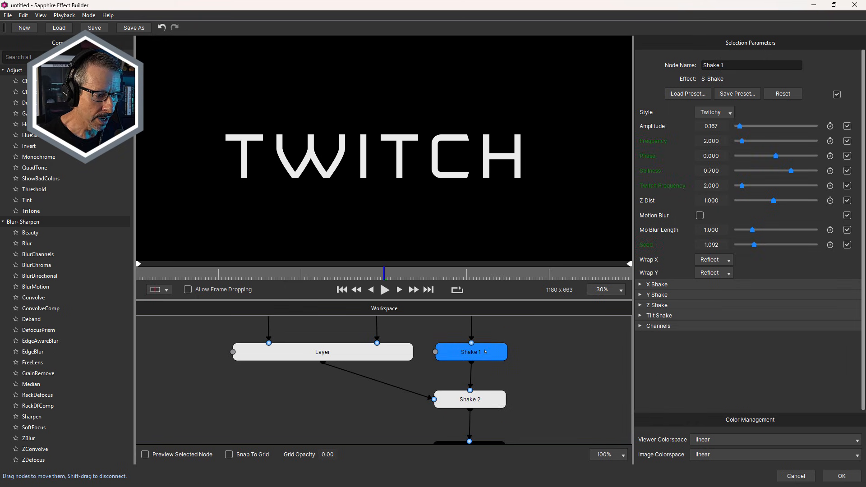
{"action": "left_click", "coordinate": [542, 353]}
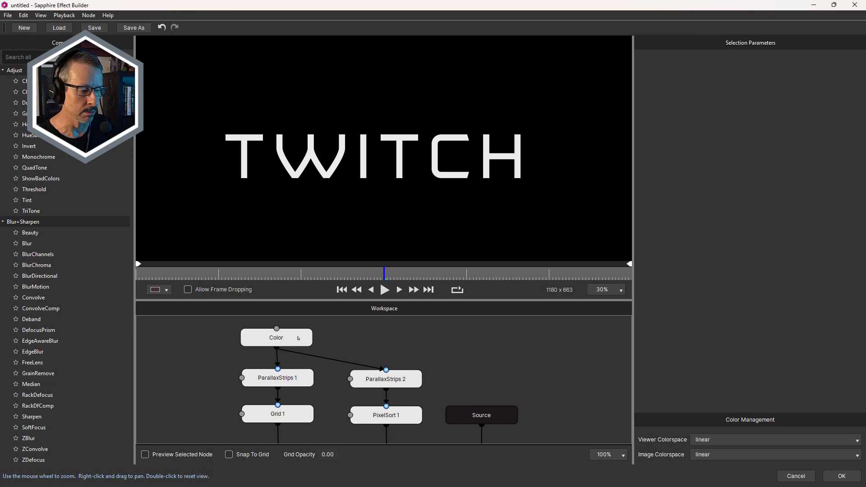
Step: Publish only ParallaxStrips 1's Angle, unchecking all its other parameters
{"action": "left_click", "coordinate": [276, 338]}
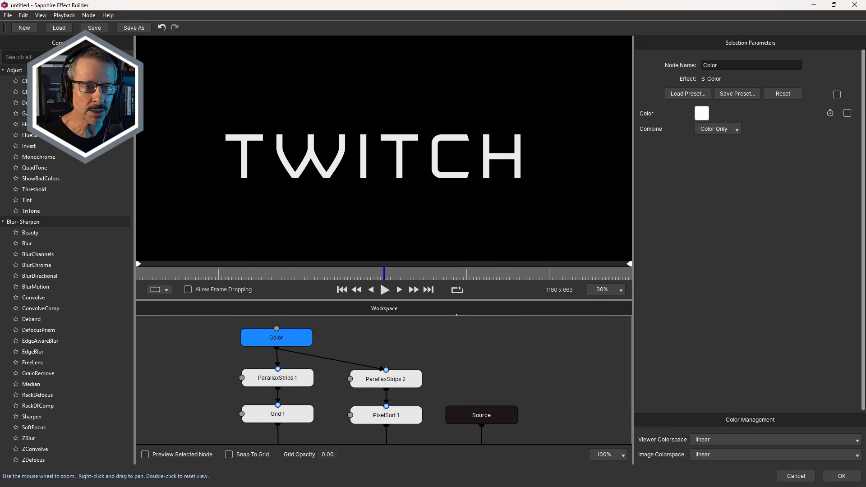
{"action": "left_click", "coordinate": [276, 379]}
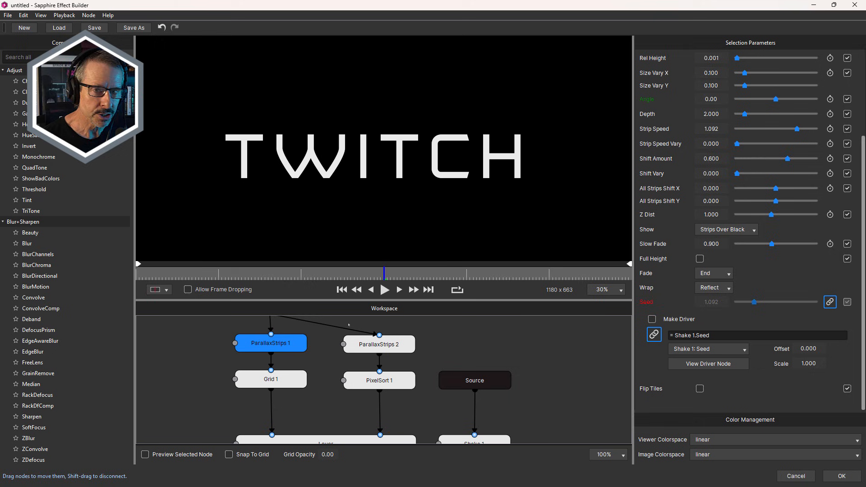
{"action": "scroll", "scroll_direction": "up", "scroll_amount": 3}
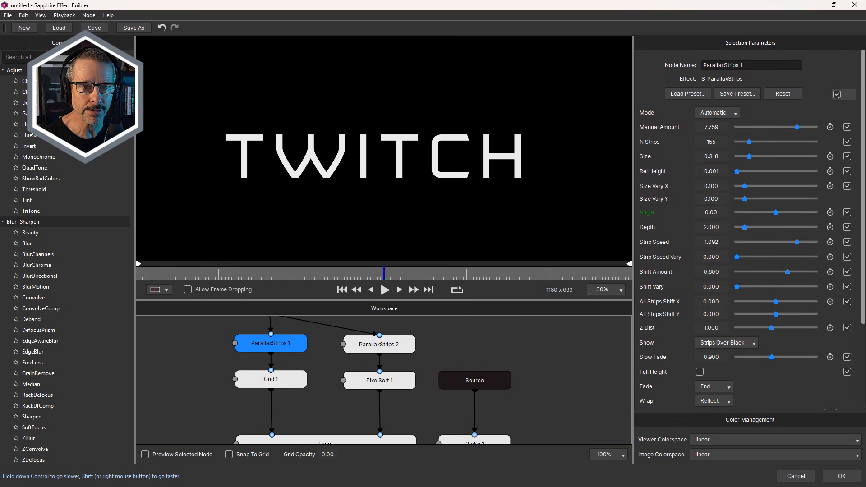
{"action": "left_click", "coordinate": [848, 93]}
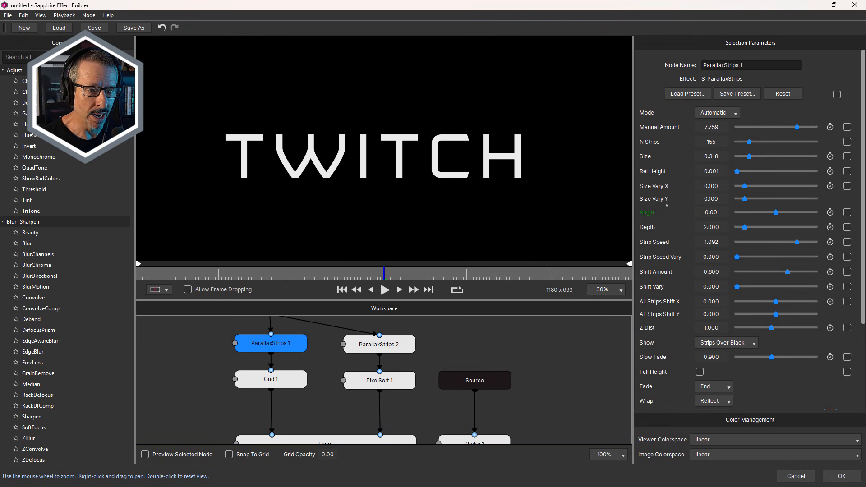
{"action": "left_click", "coordinate": [848, 212]}
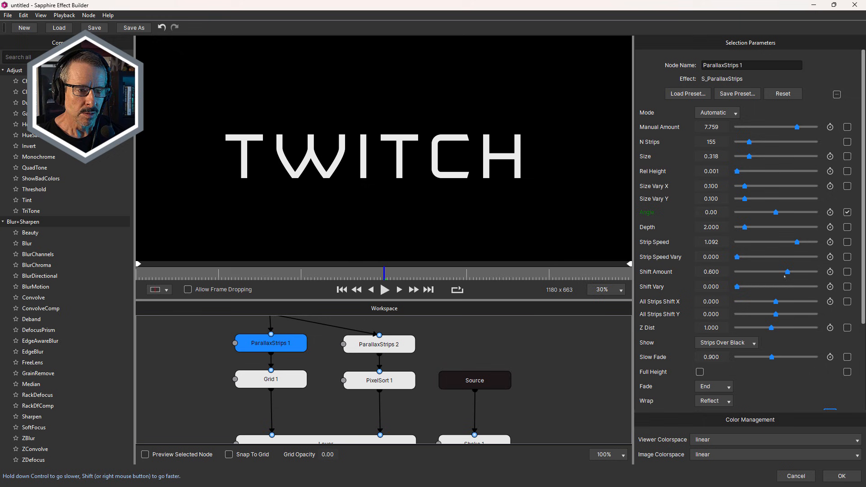
{"action": "mouse_move", "coordinate": [787, 271]}
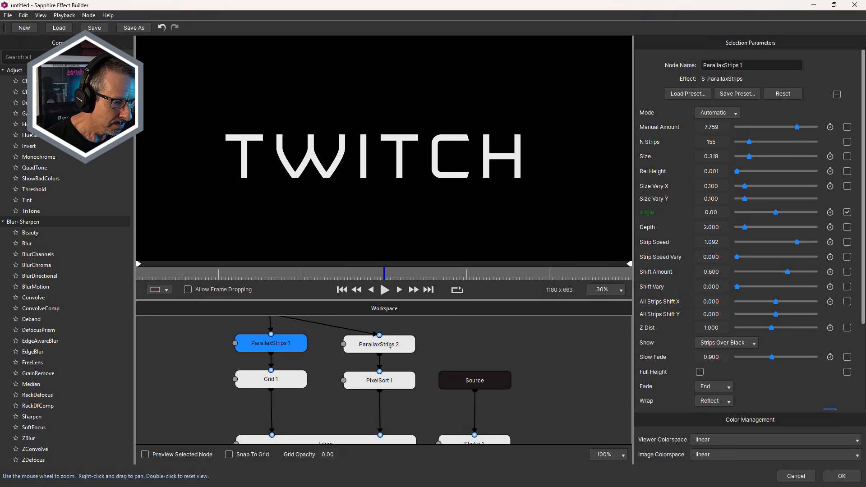
{"action": "left_click", "coordinate": [380, 345]}
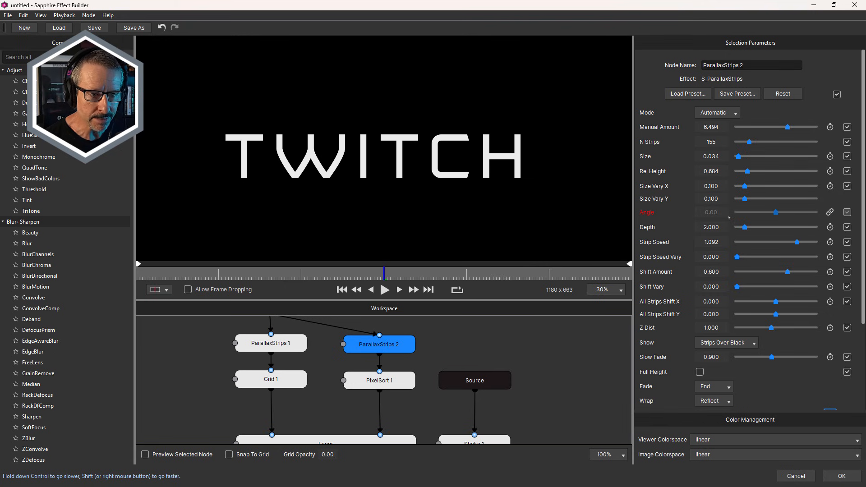
Step: Hide every ParallaxStrips 2 parameter and expose only Grid 1's Boxes X
{"action": "left_click", "coordinate": [847, 94]}
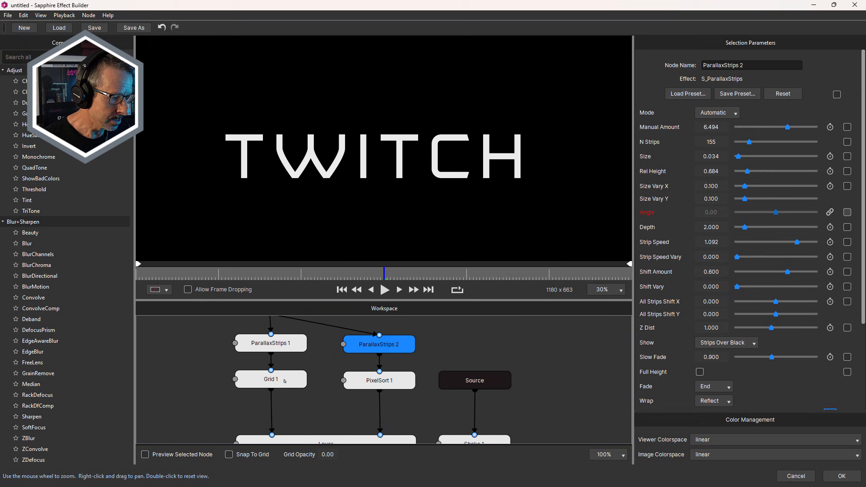
{"action": "left_click", "coordinate": [270, 379]}
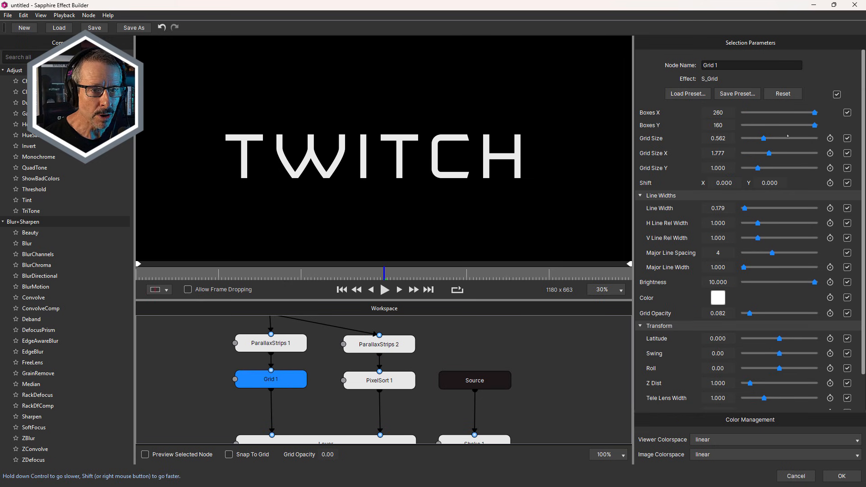
{"action": "left_click", "coordinate": [837, 94]}
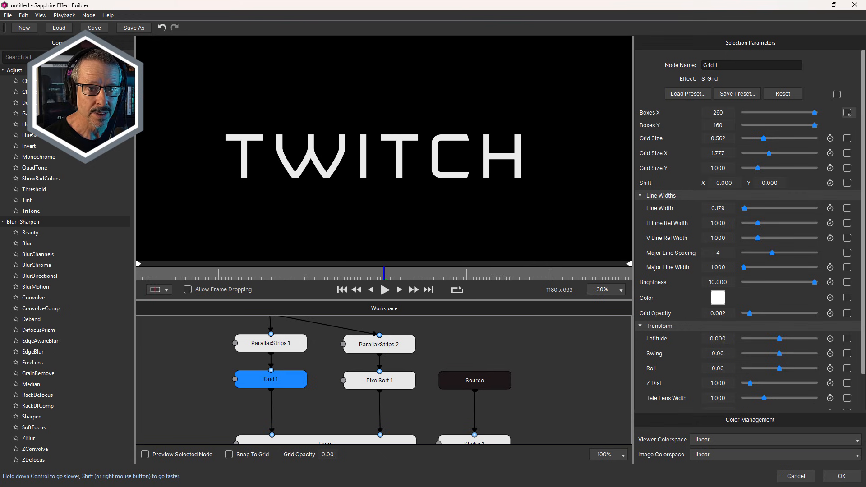
{"action": "left_click", "coordinate": [849, 113]}
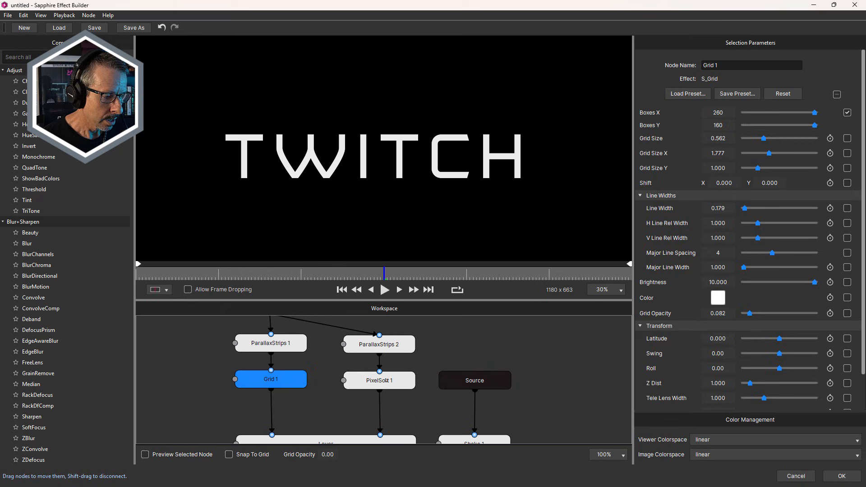
Step: Check PixelSort 1's exposed parameters and unpublish the Layer node's parameters
{"action": "left_click", "coordinate": [379, 380]}
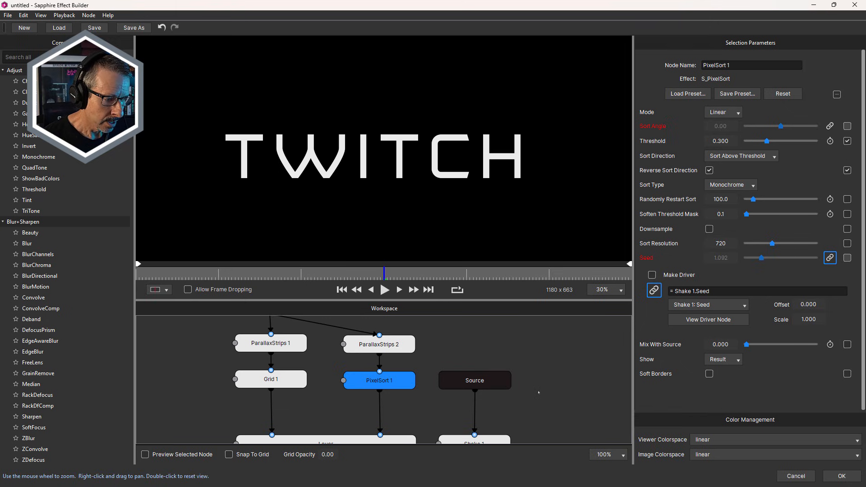
{"action": "left_click", "coordinate": [326, 380]}
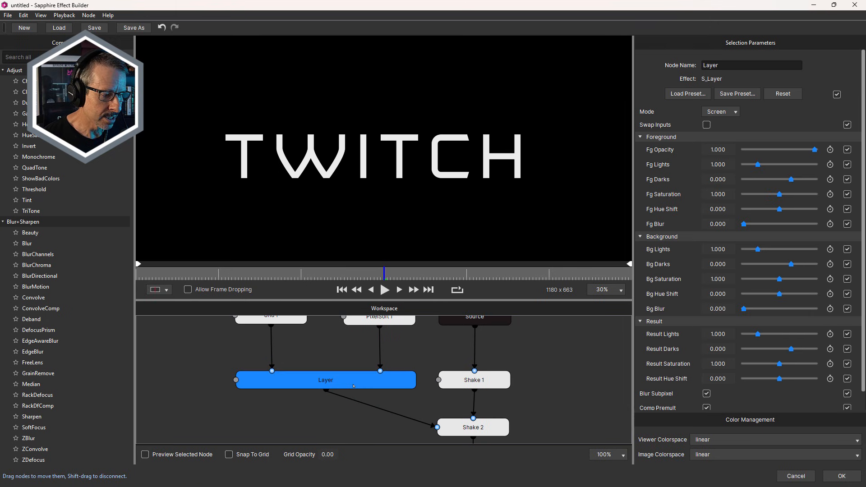
{"action": "left_click", "coordinate": [837, 94]}
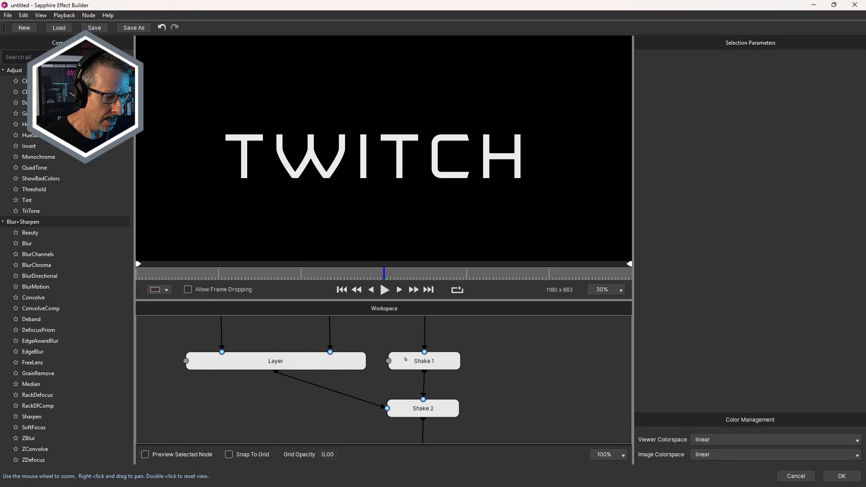
Step: Expose Shake 1's Amplitude, Frequency, Phase, Stillness, Twitch Frequency and Seed only
{"action": "left_click", "coordinate": [424, 361]}
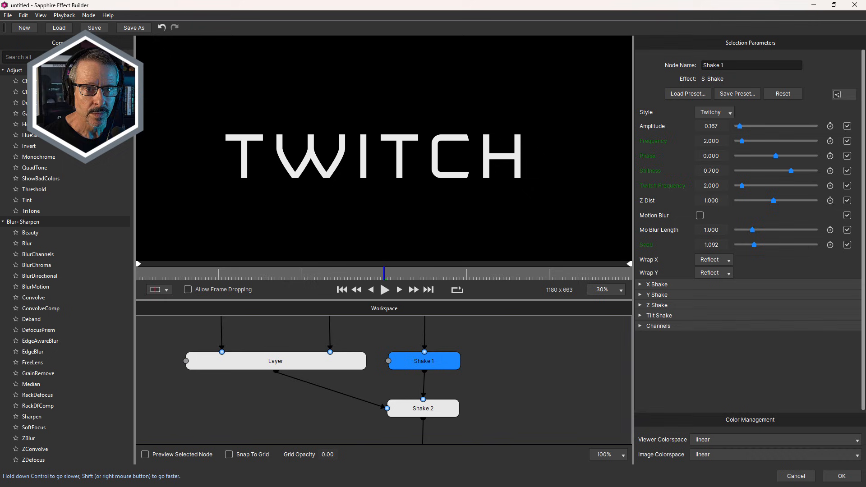
{"action": "left_click", "coordinate": [837, 94]}
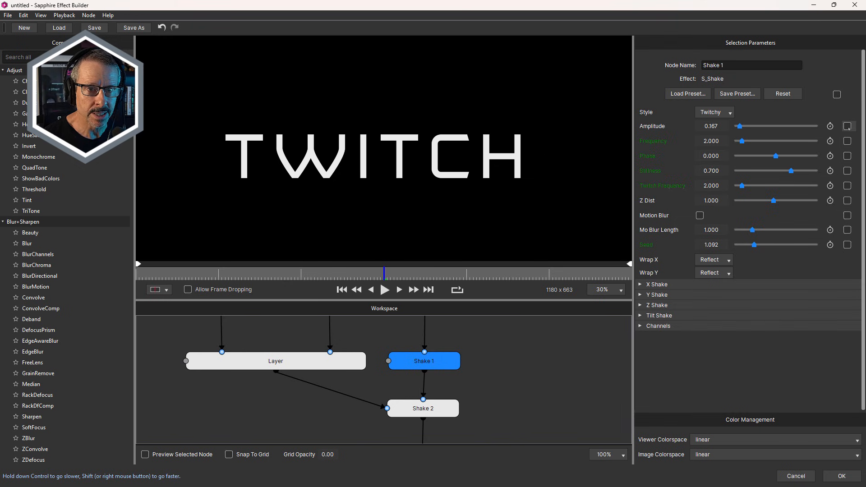
{"action": "left_click", "coordinate": [837, 94]}
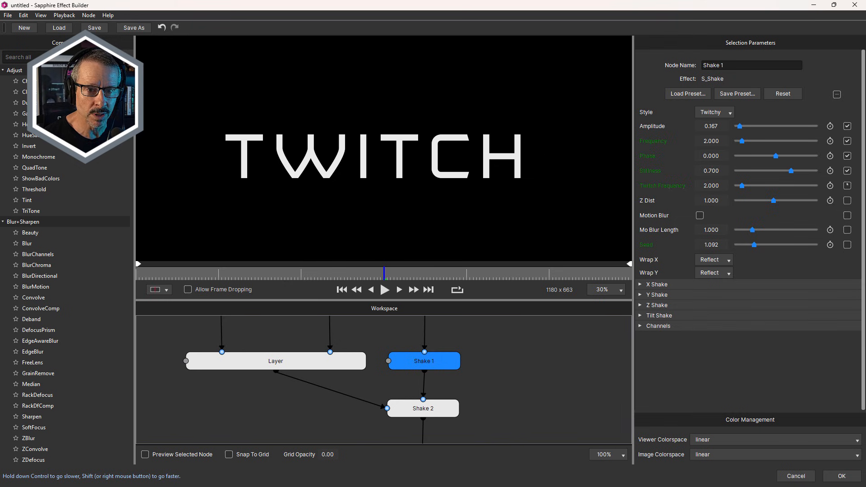
{"action": "left_click", "coordinate": [848, 244]}
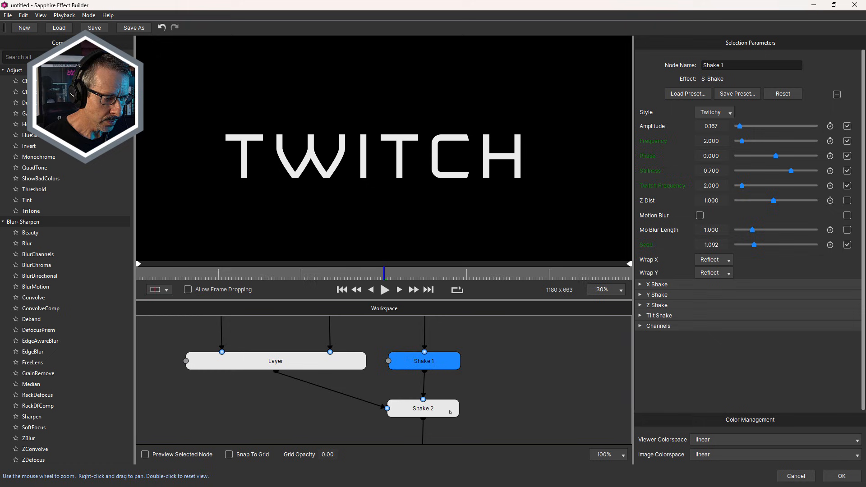
Step: Save the effect back to After Effects, accepting the keyframe-clearing warning
{"action": "left_click", "coordinate": [423, 409]}
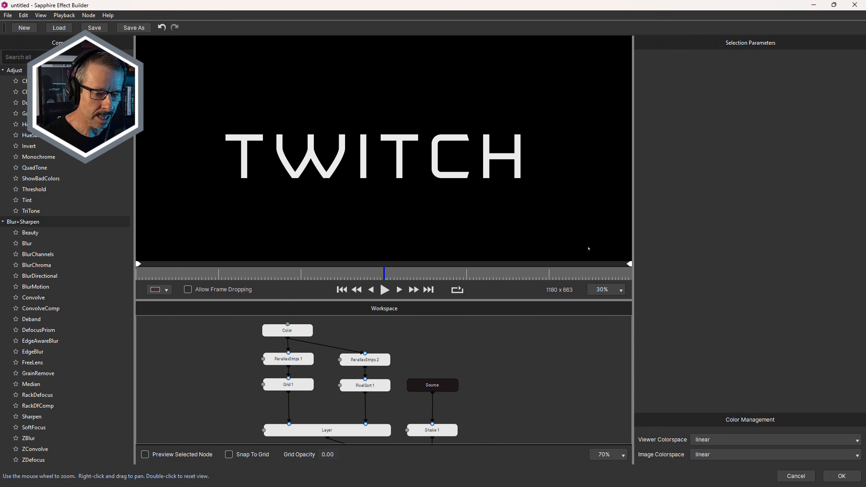
{"action": "left_click", "coordinate": [94, 28]}
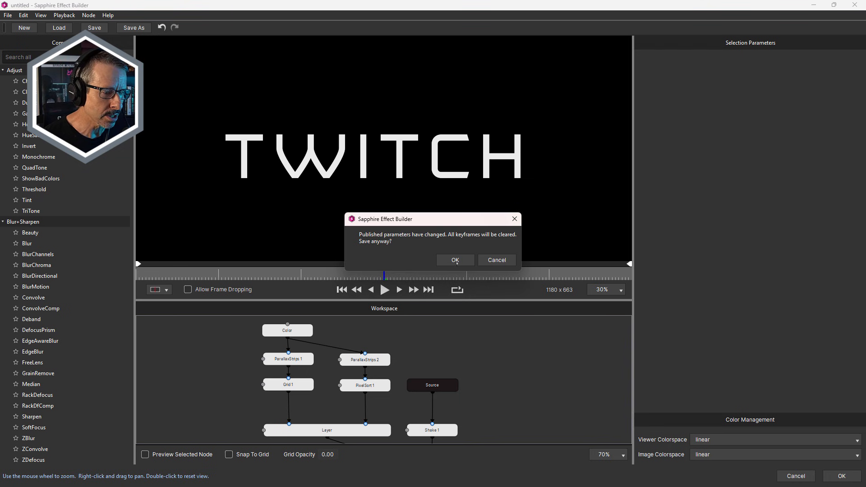
{"action": "left_click", "coordinate": [455, 260]}
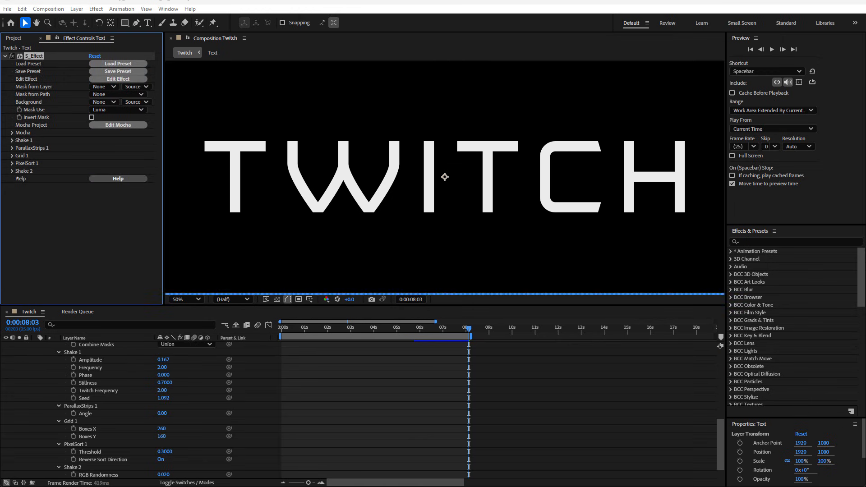
Step: Expand the Shake 1, ParallaxStrips 1, Grid 1, PixelSort 1 and Shake 2 groups
{"action": "left_click", "coordinate": [11, 139]}
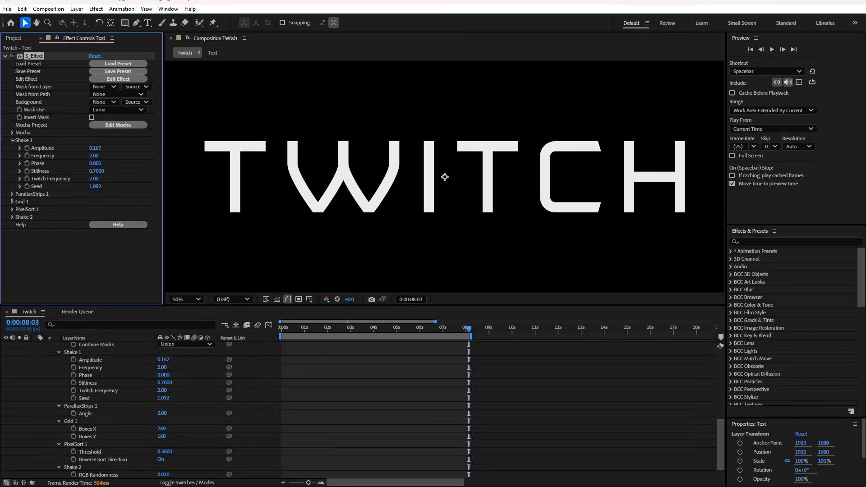
{"action": "left_click", "coordinate": [12, 194]}
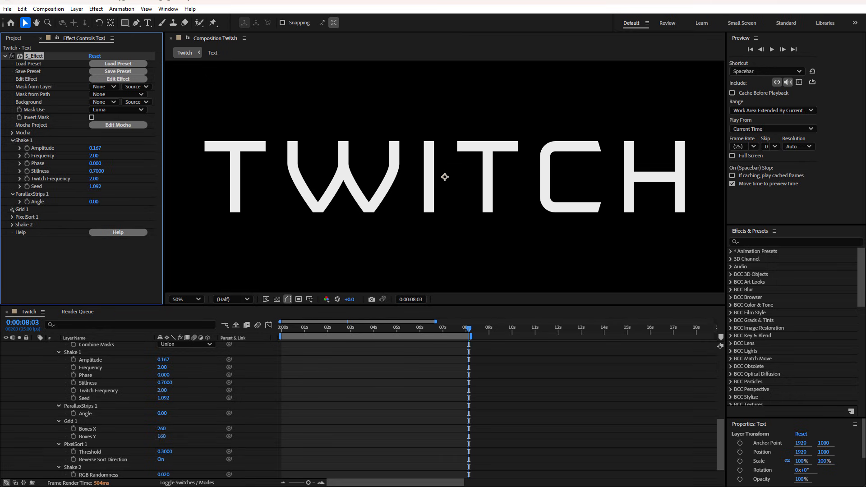
{"action": "left_click", "coordinate": [12, 209]}
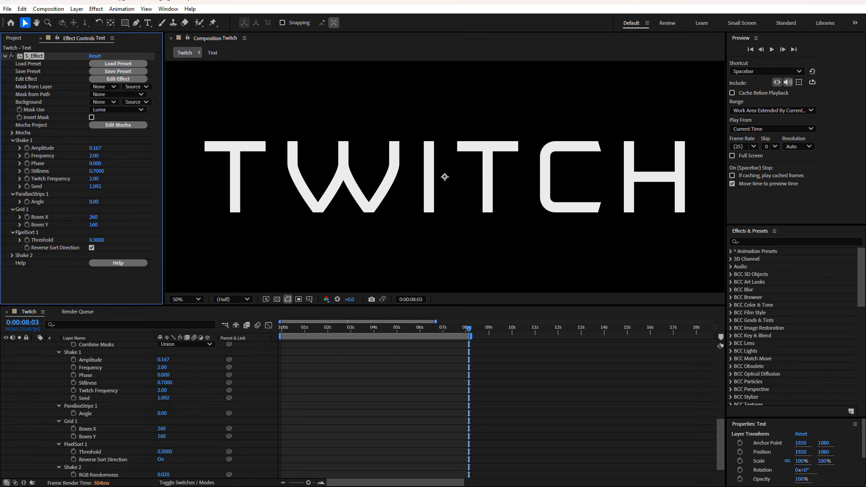
{"action": "left_click", "coordinate": [12, 256]}
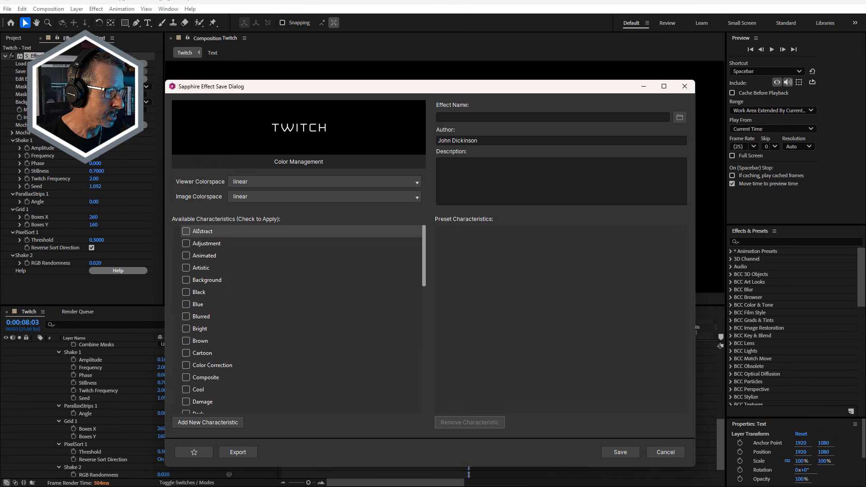
{"action": "scroll", "scroll_direction": "down", "scroll_amount": 3}
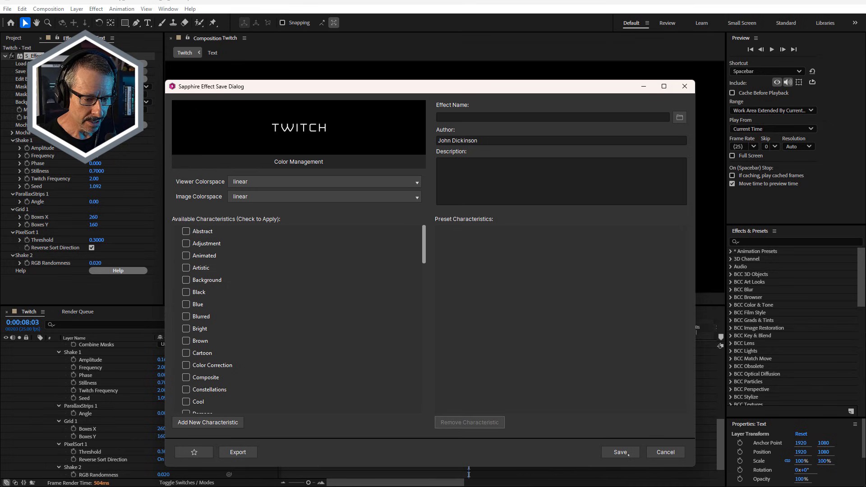
{"action": "mouse_move", "coordinate": [628, 392]}
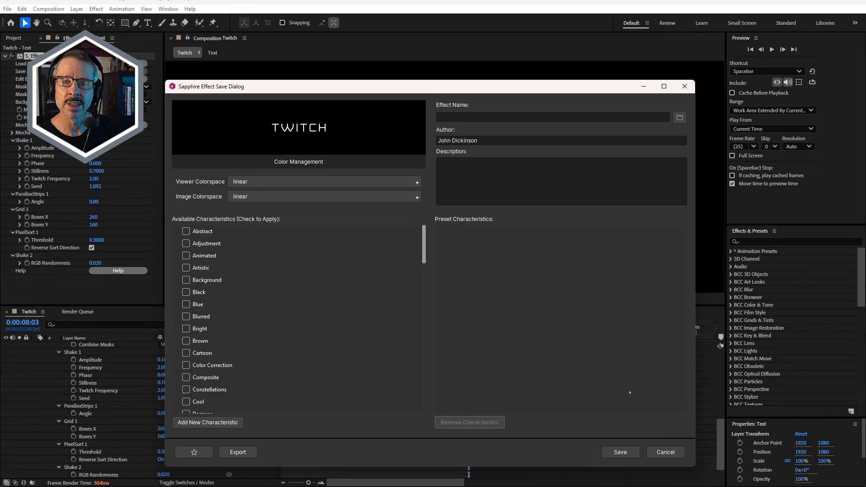